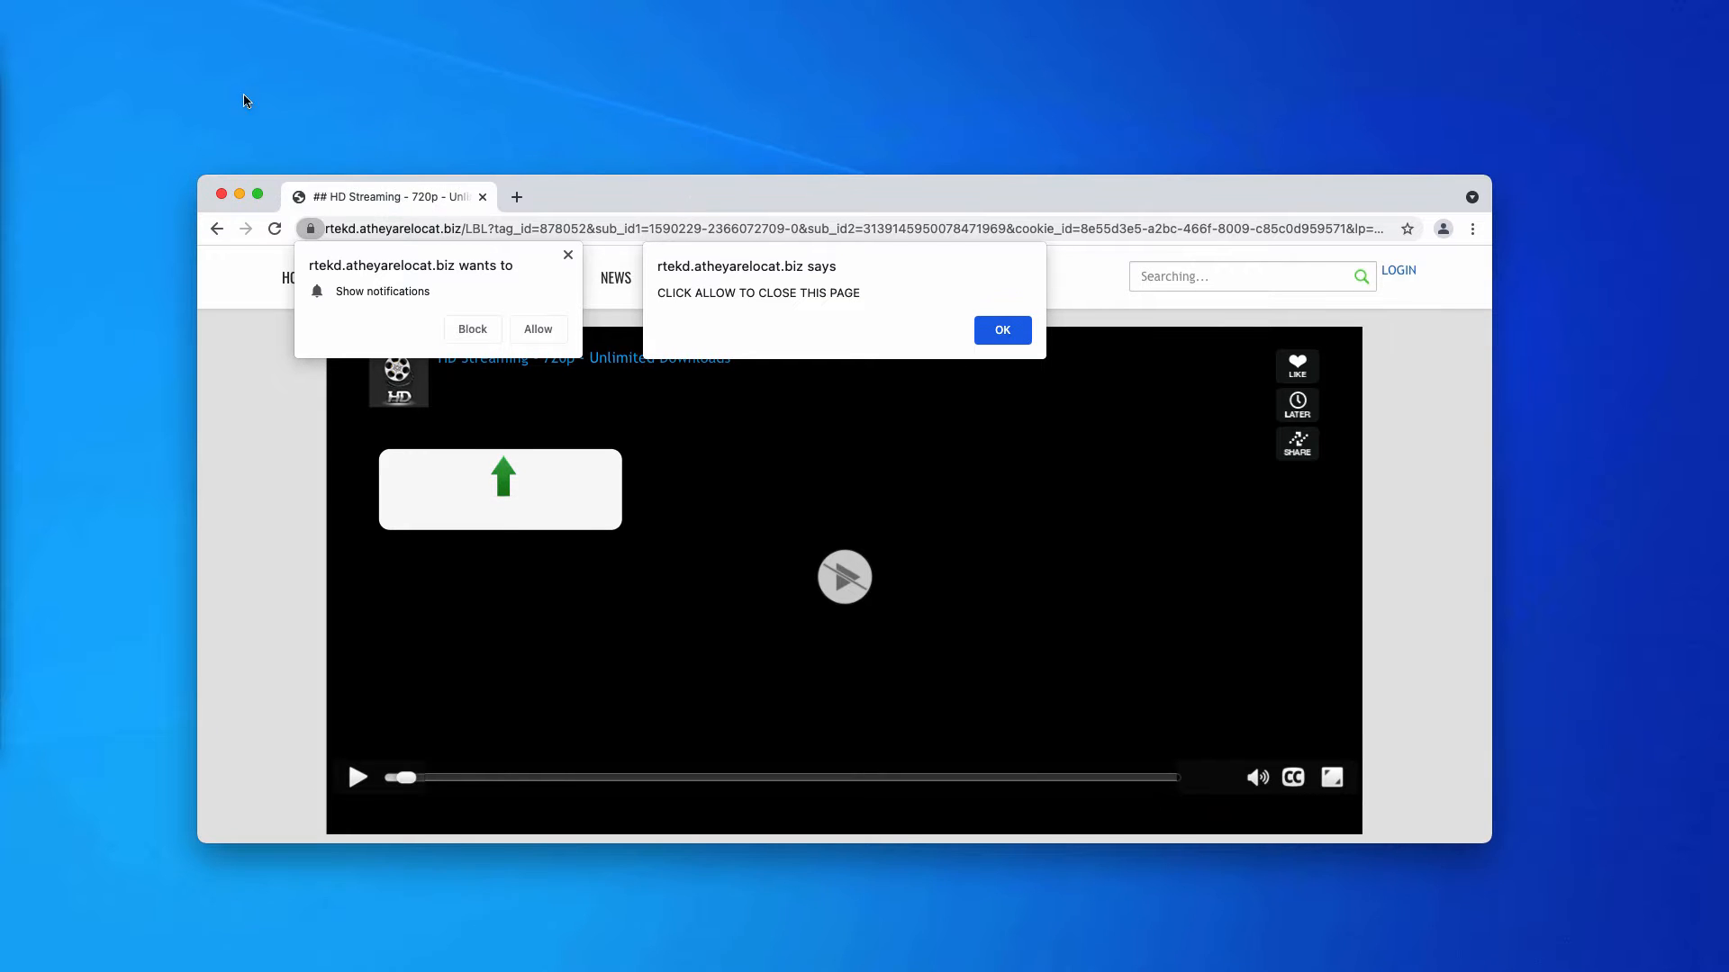
mouse_move(117, 107)
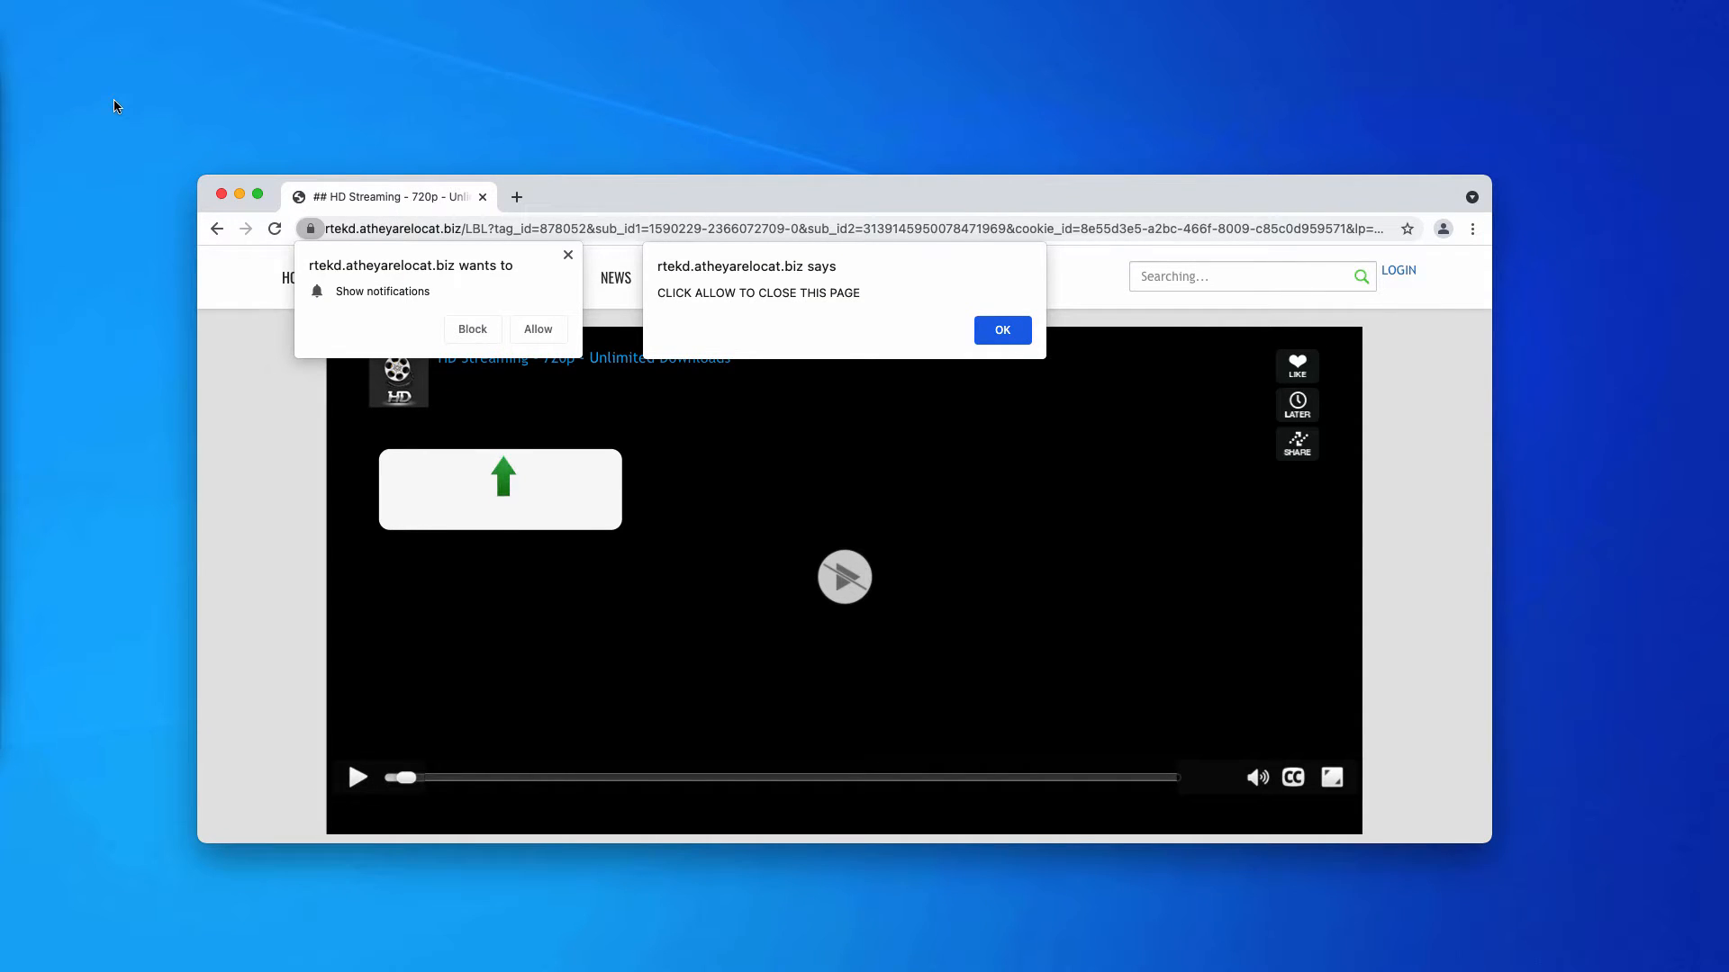
mouse_move(70, 106)
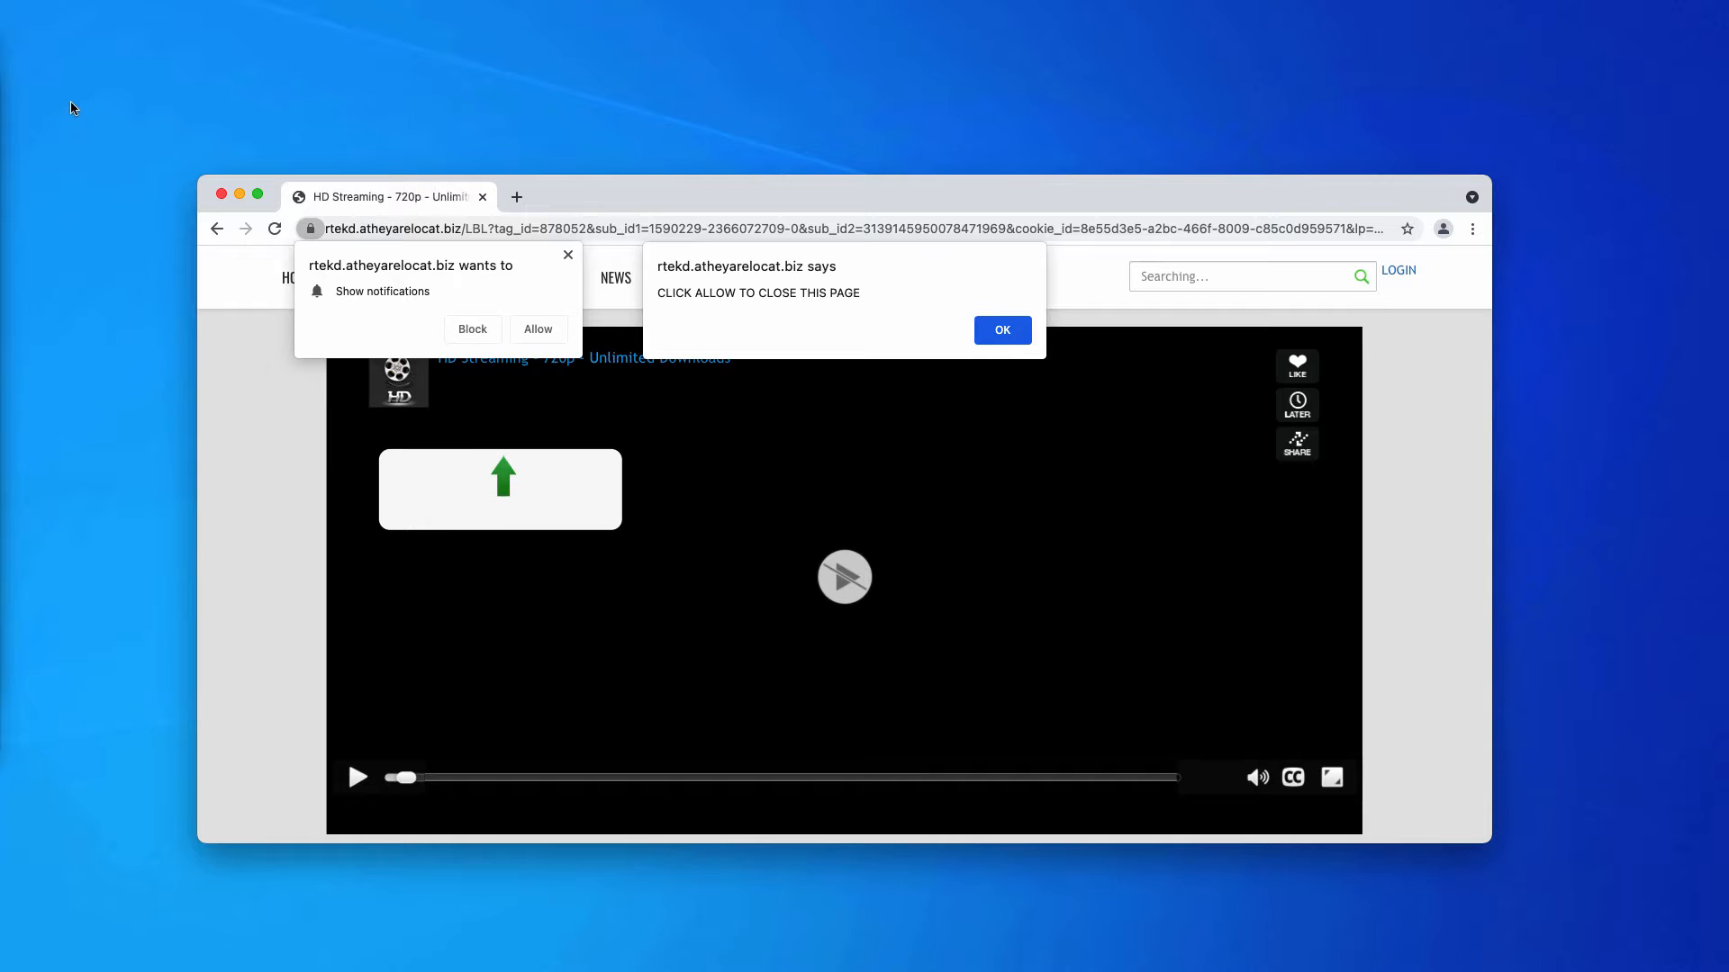
mouse_move(86, 112)
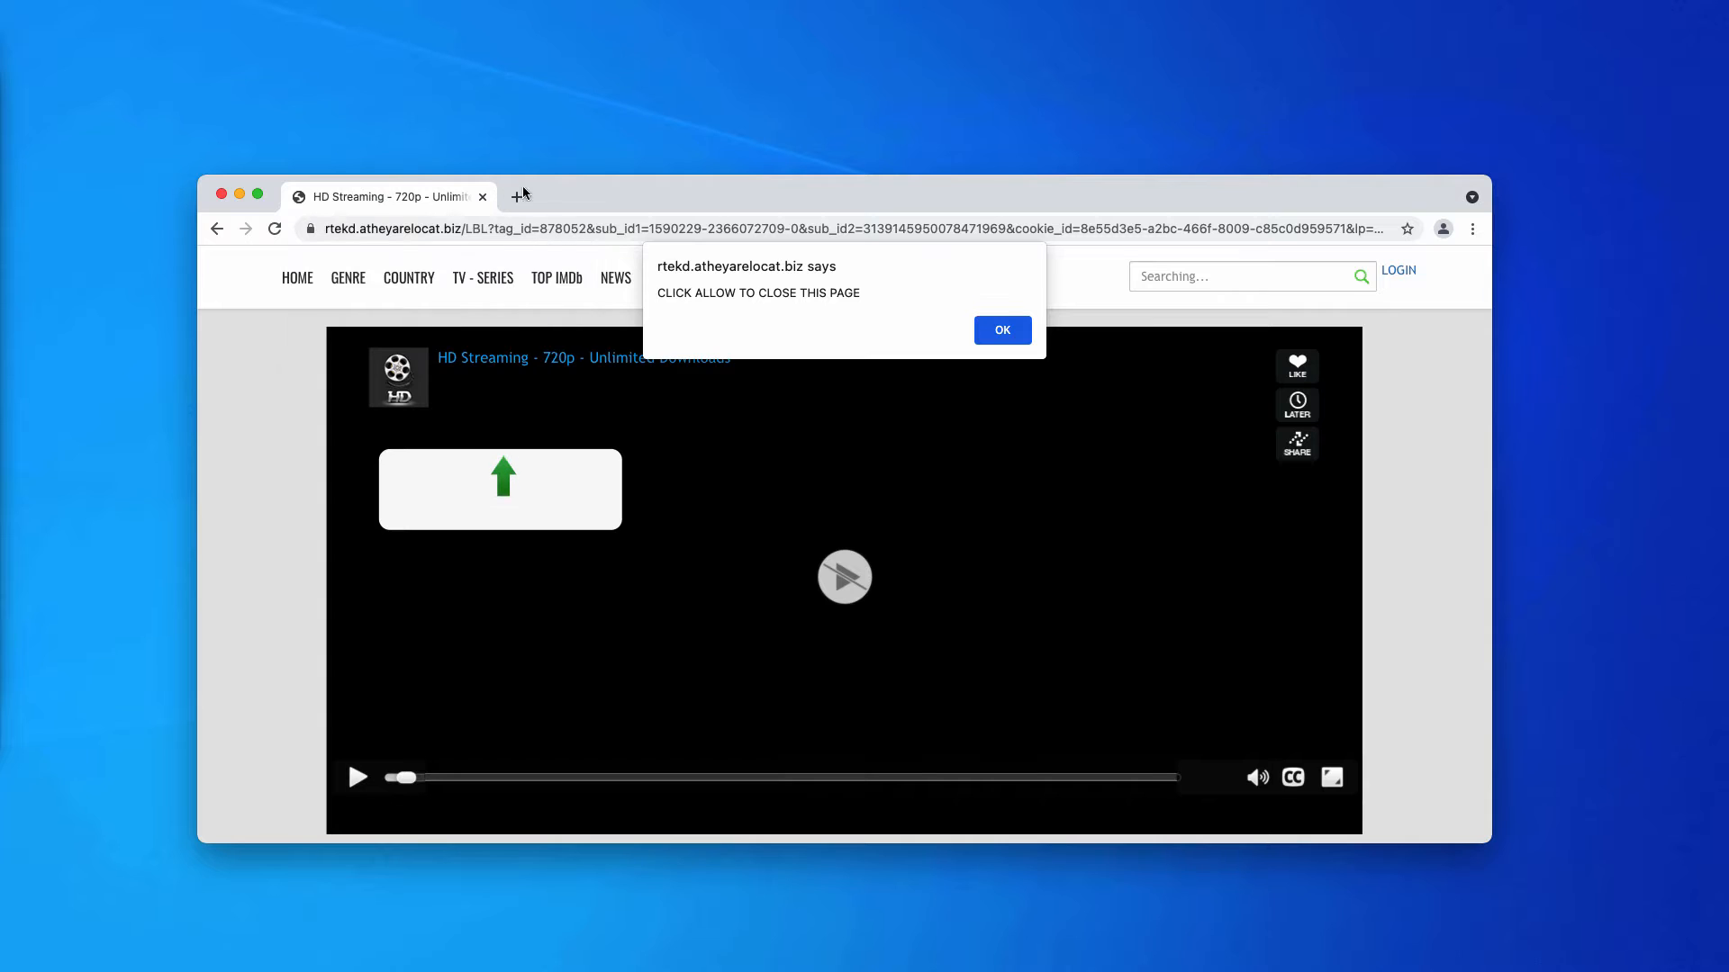
Allow notifications from cksnv.get-your.cash, switch to a Search Marquis tab, and close the ad tab
click(999, 330)
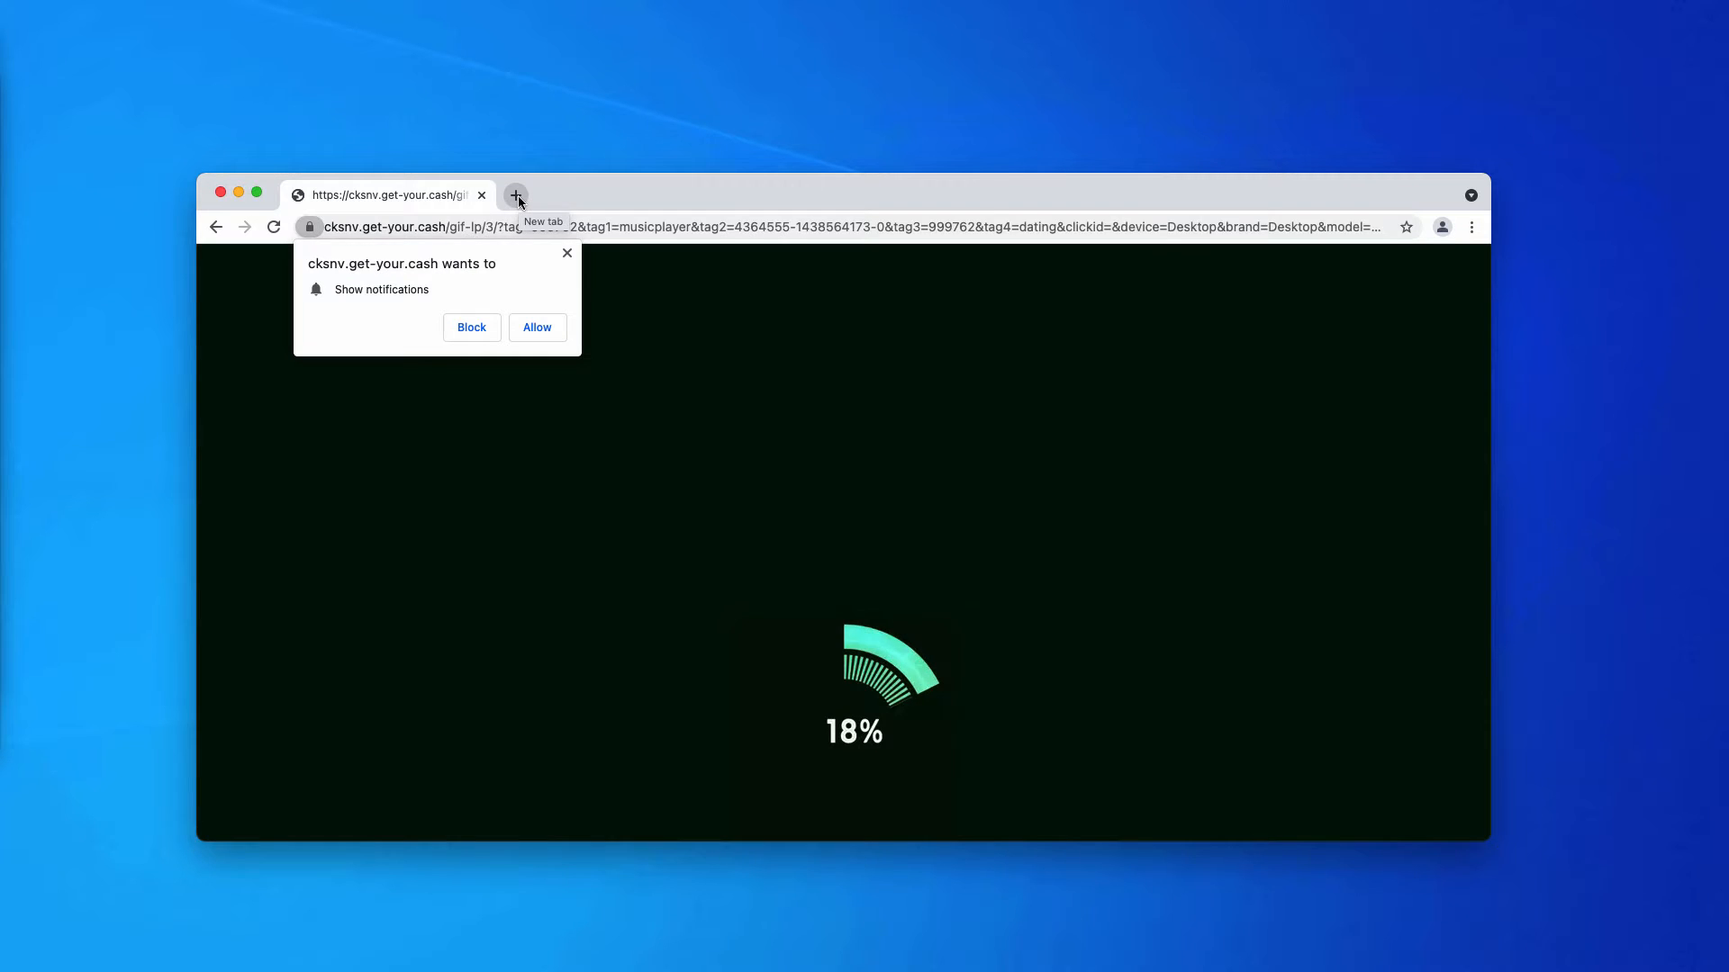
click(515, 196)
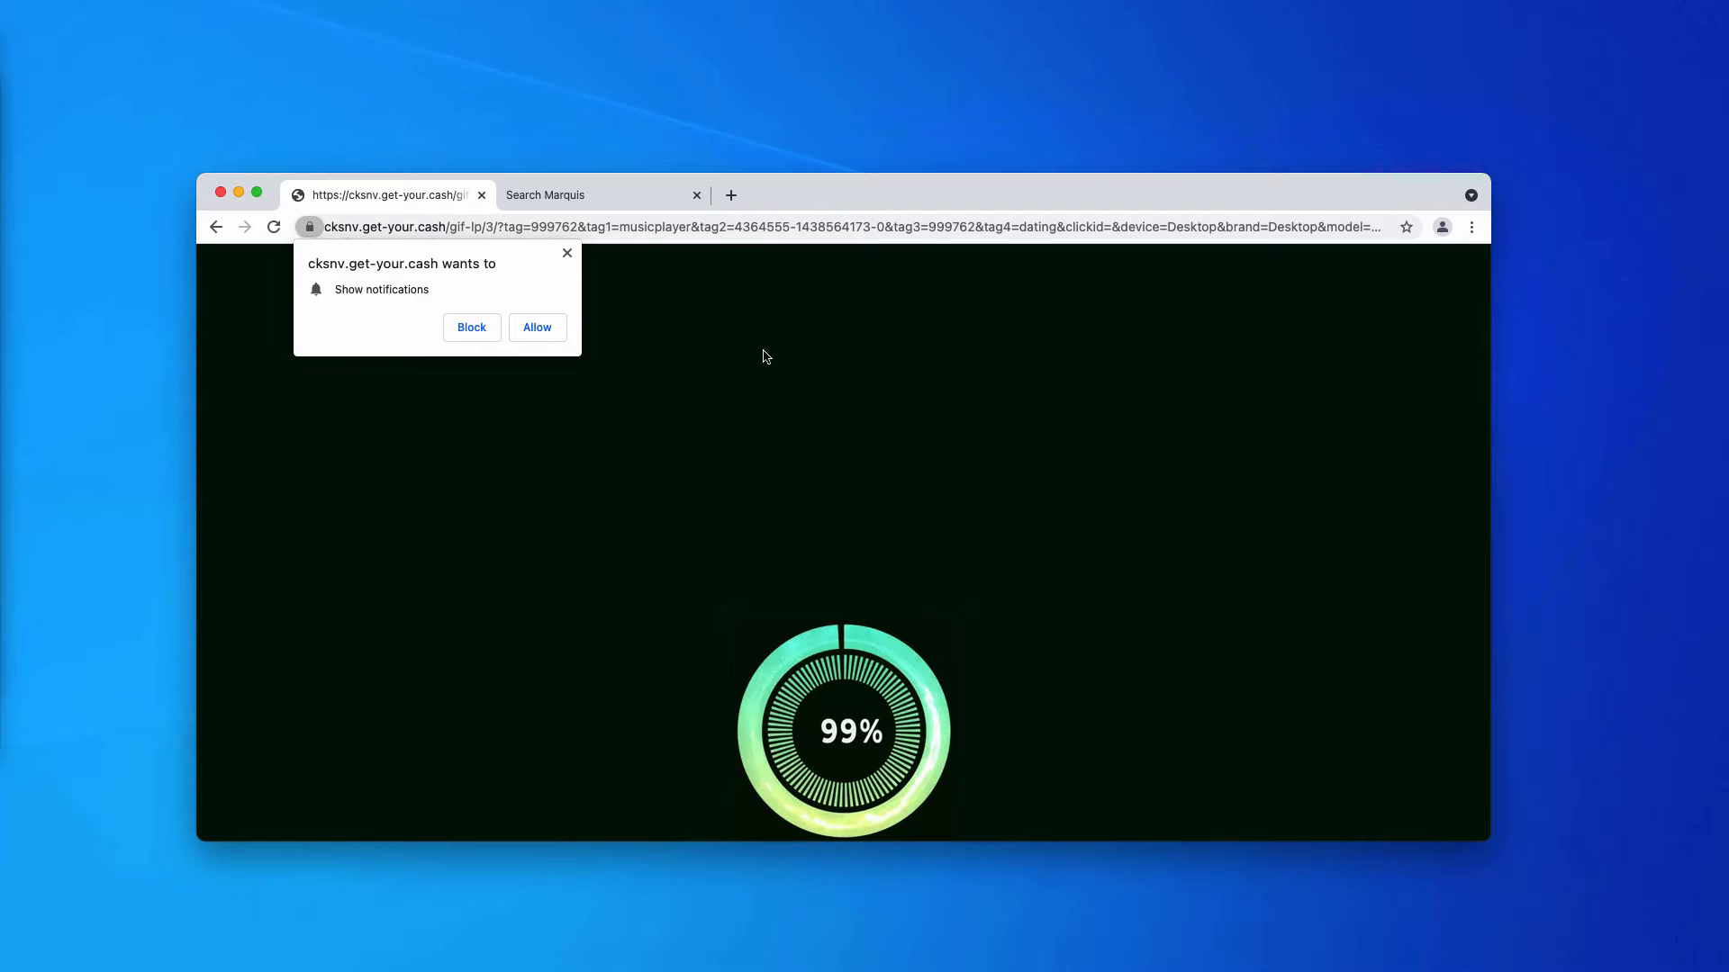
mouse_move(557, 364)
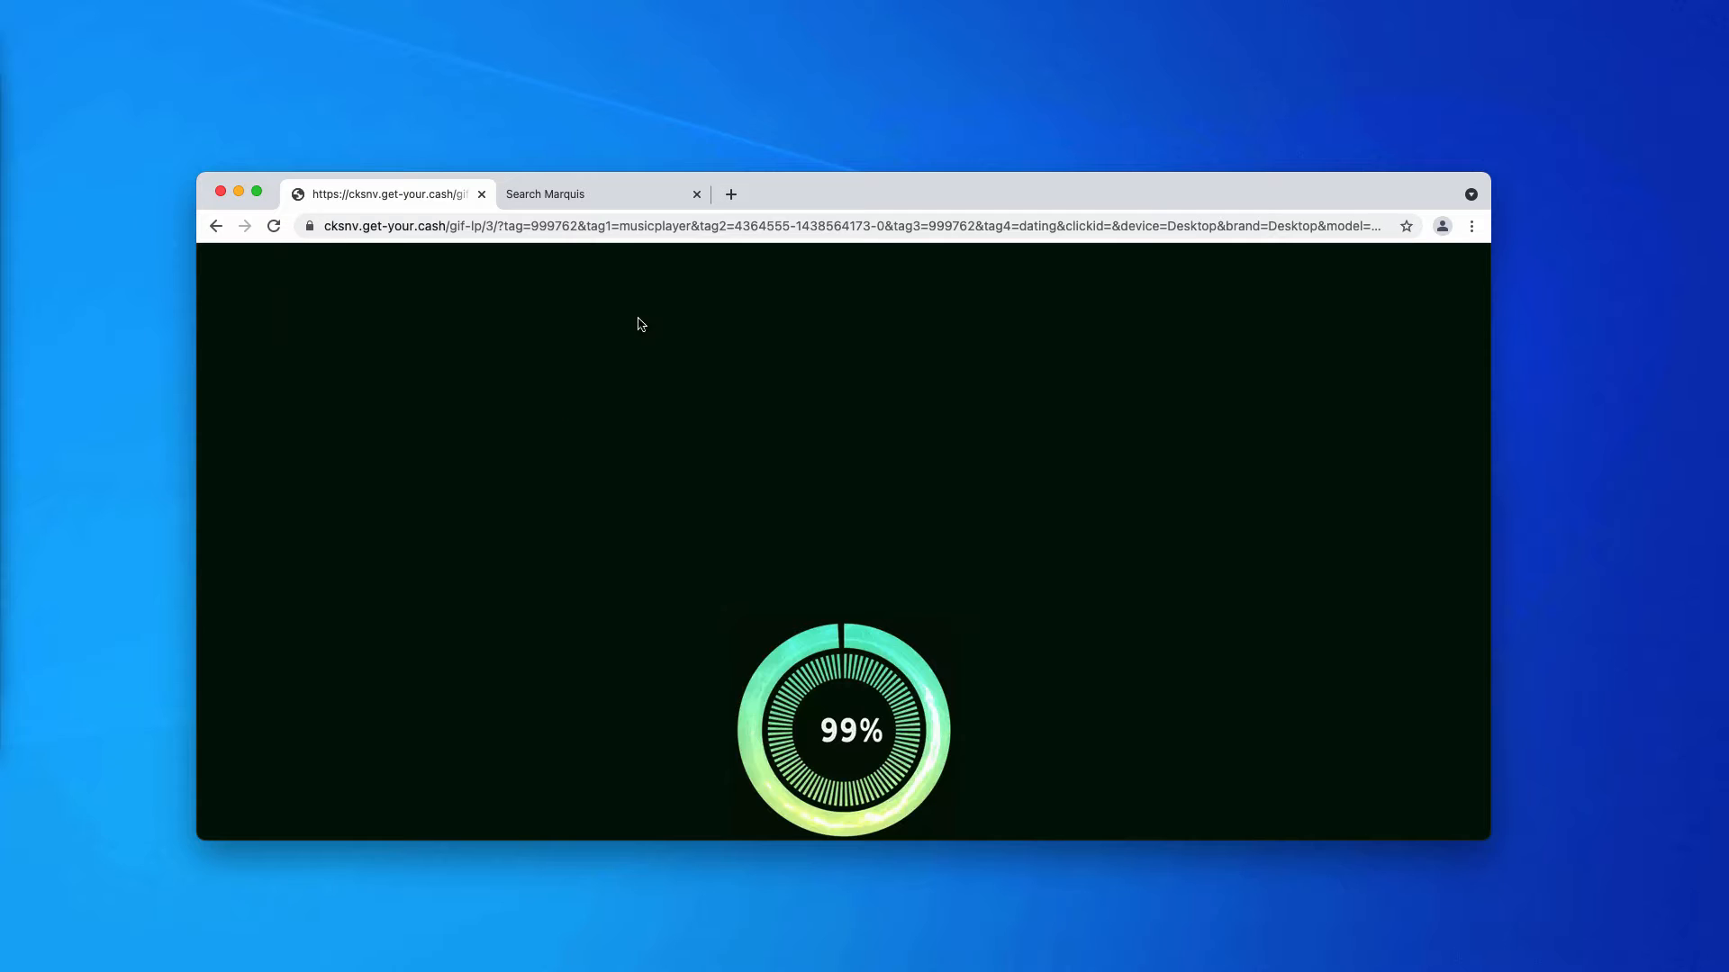
click(601, 194)
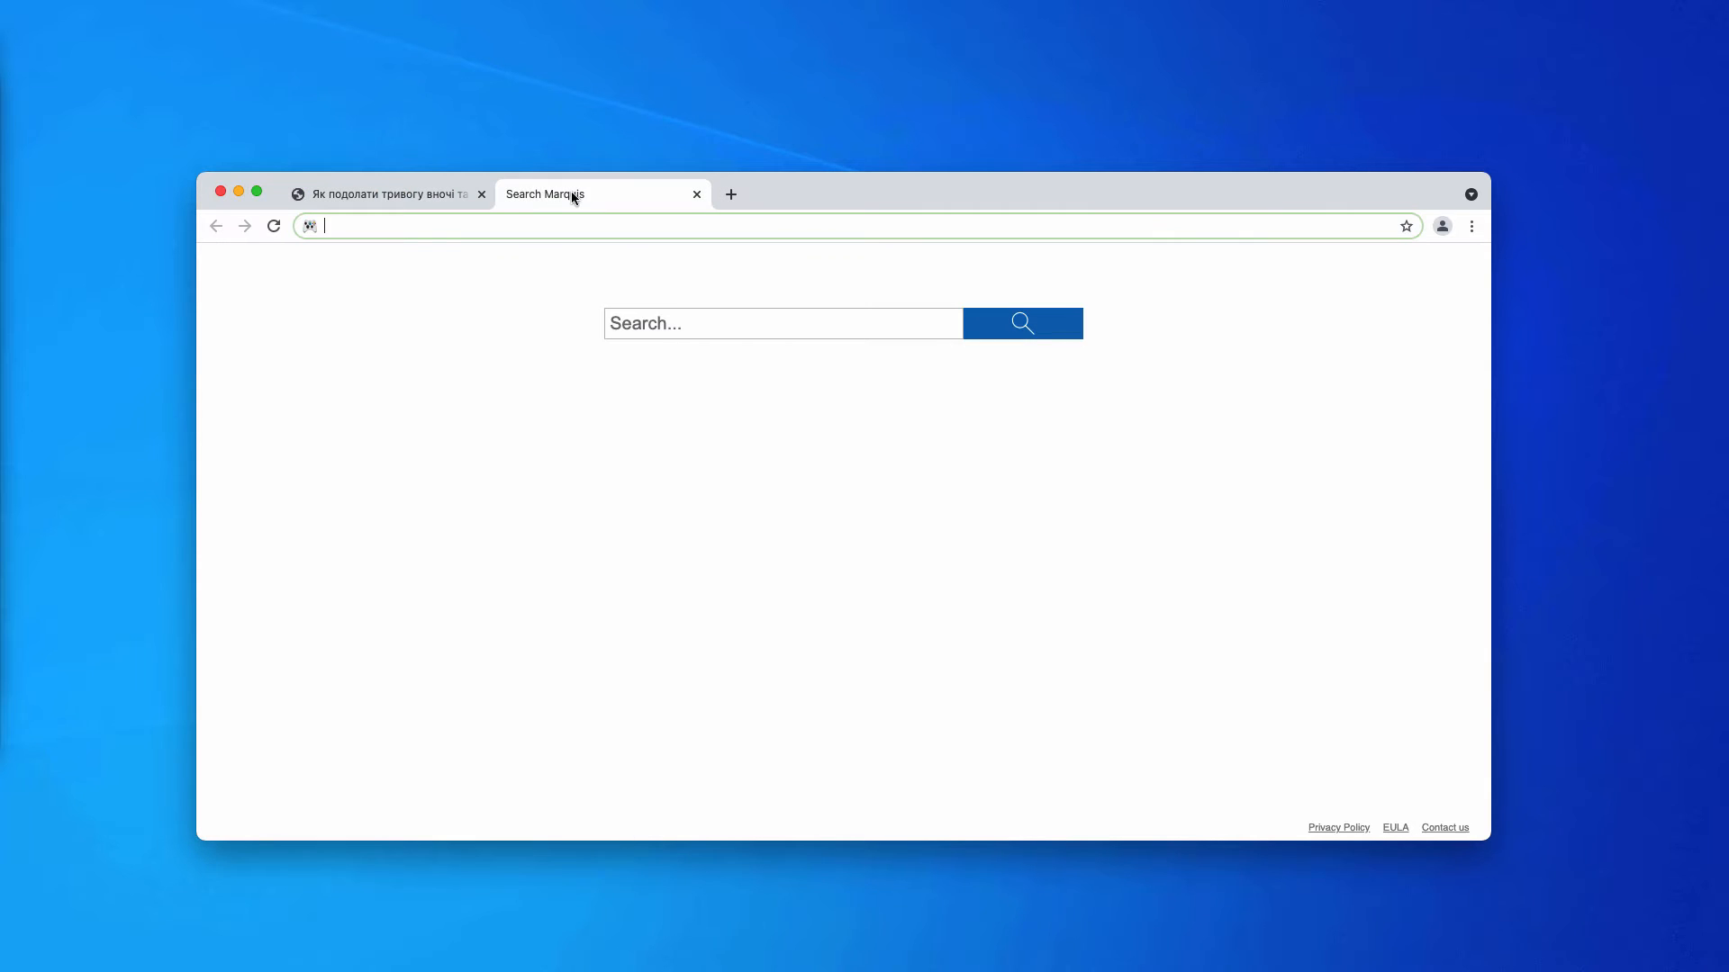
click(481, 194)
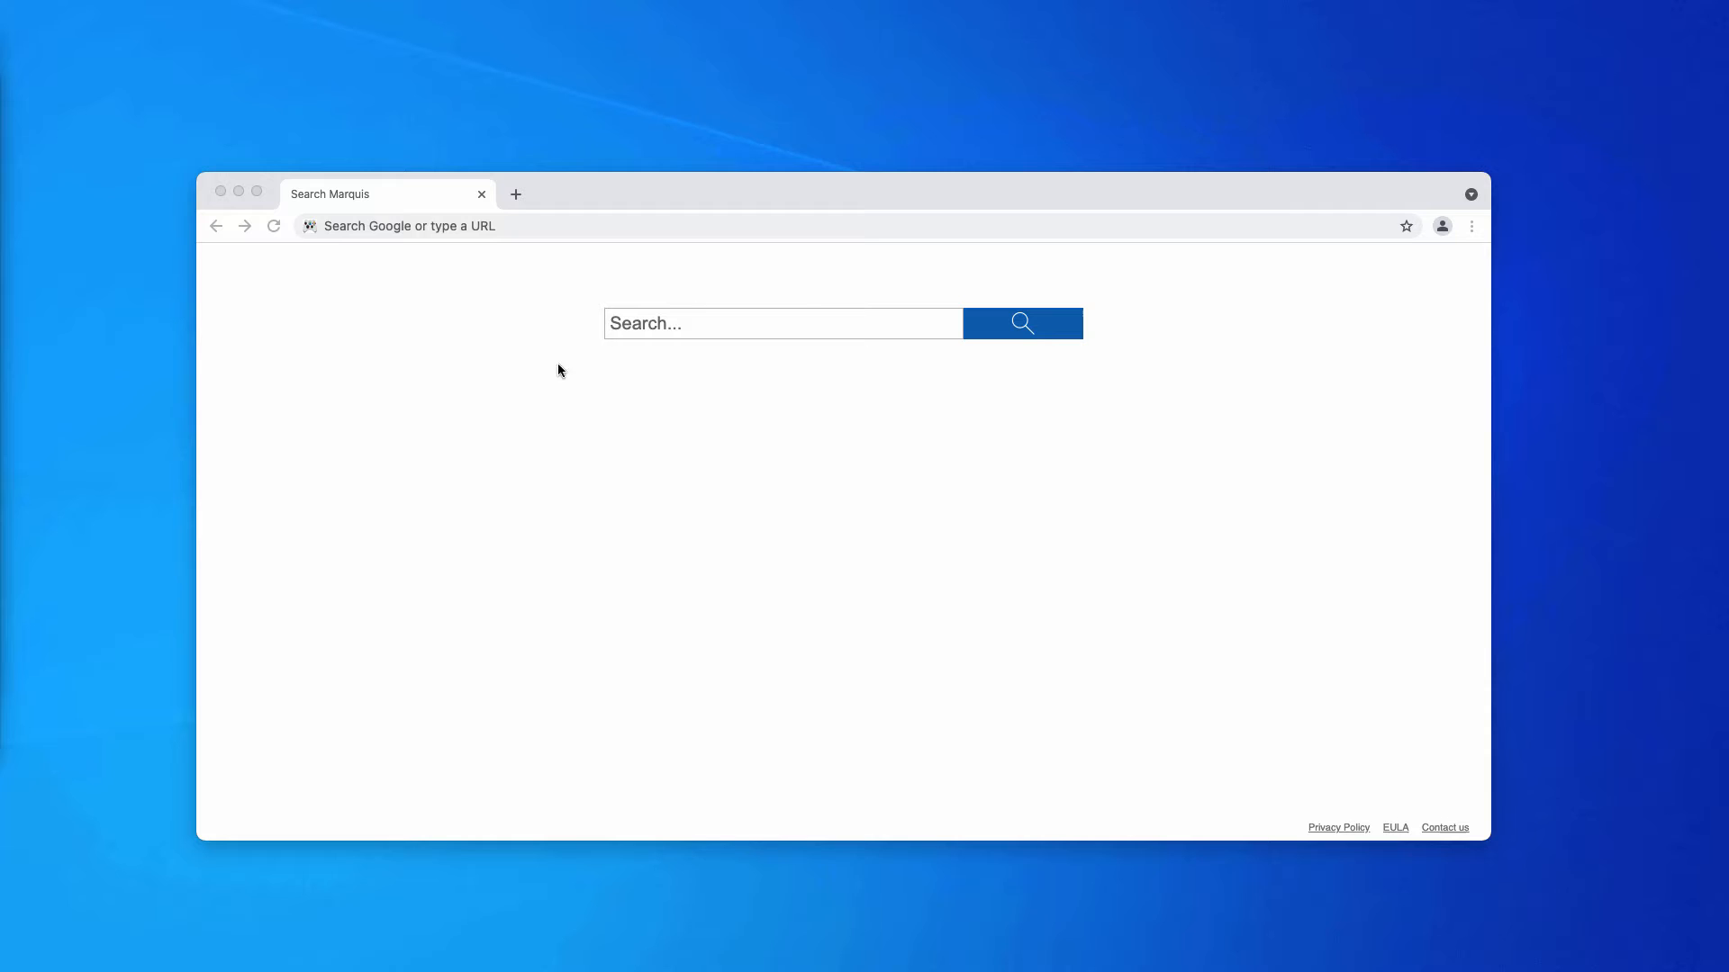
Open Chrome Settings and go to Privacy and security's Site Settings for notifications
click(1471, 226)
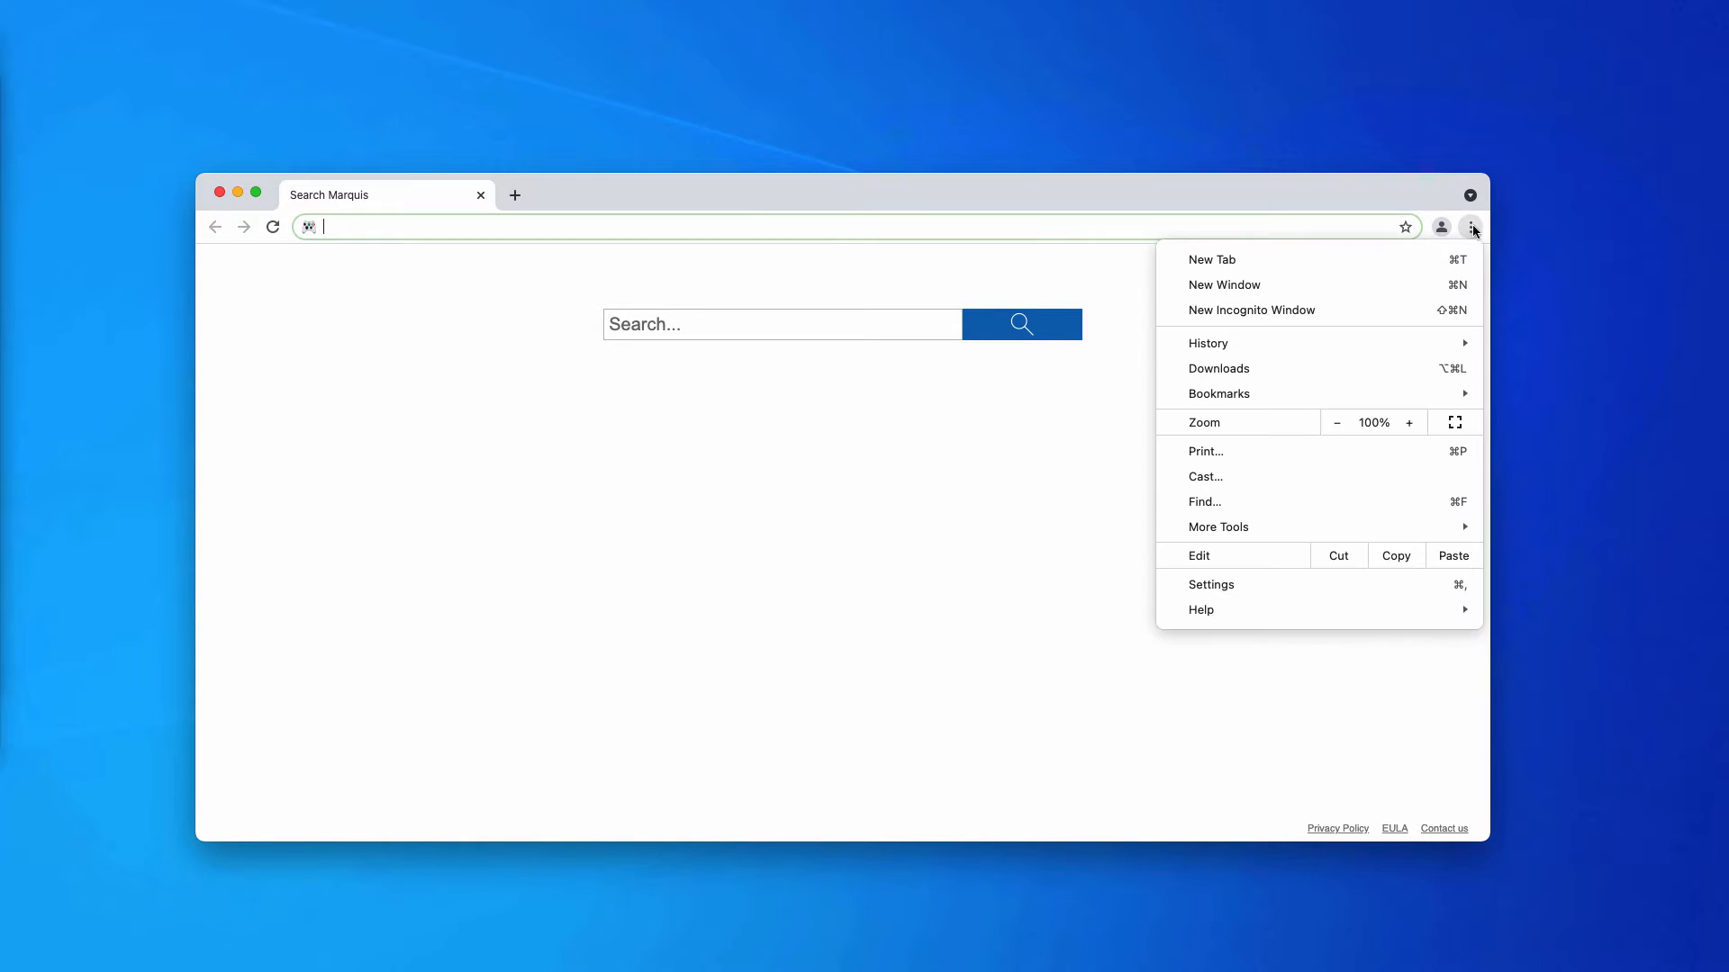
click(1209, 585)
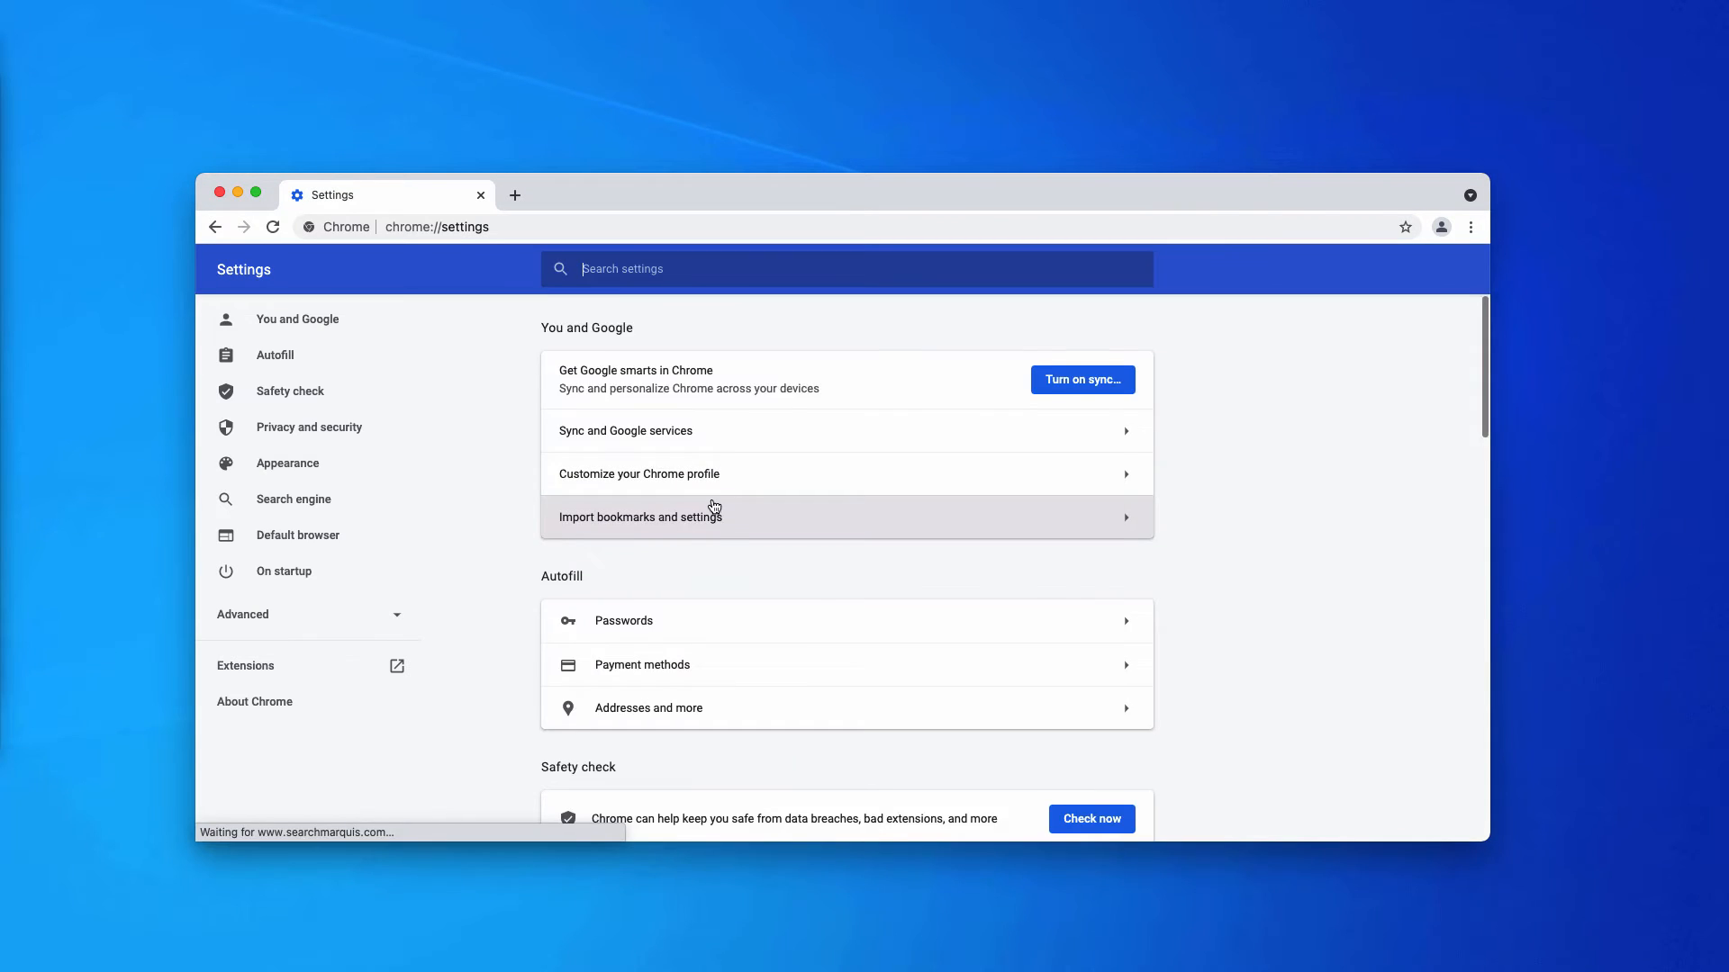
scroll(down, 3)
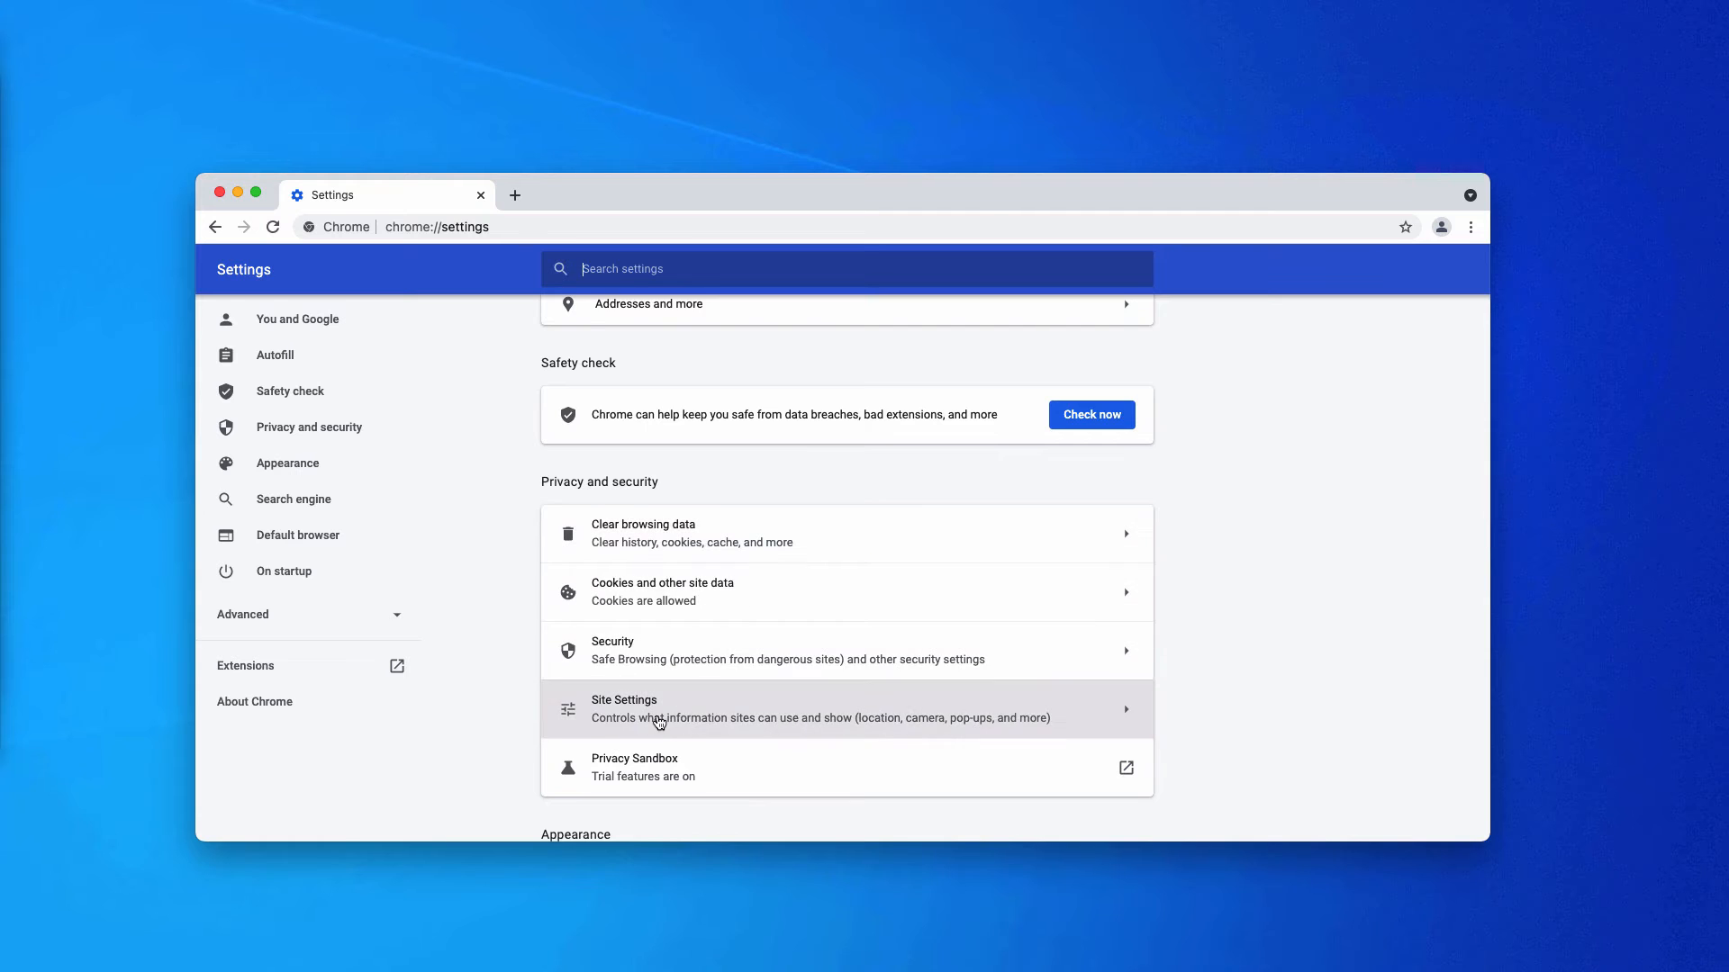
click(662, 708)
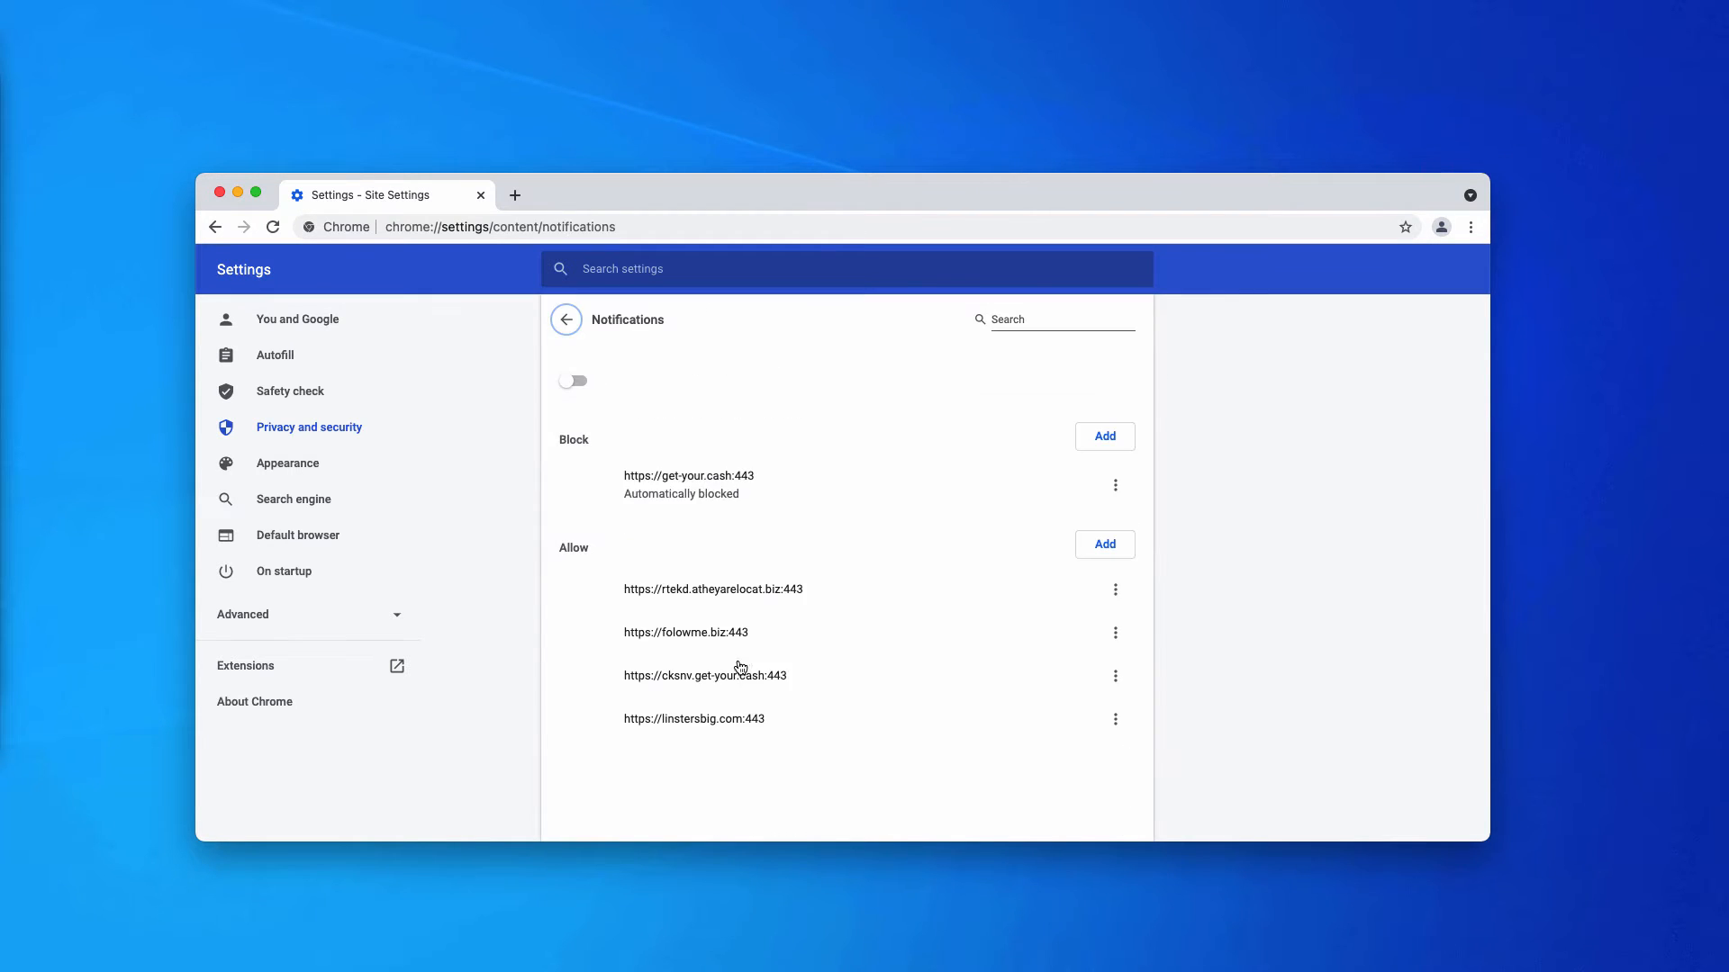
Remove rtekd.atheyarelocat.biz, folowme.biz and linstersbig.com from Chrome's notification permissions
click(572, 380)
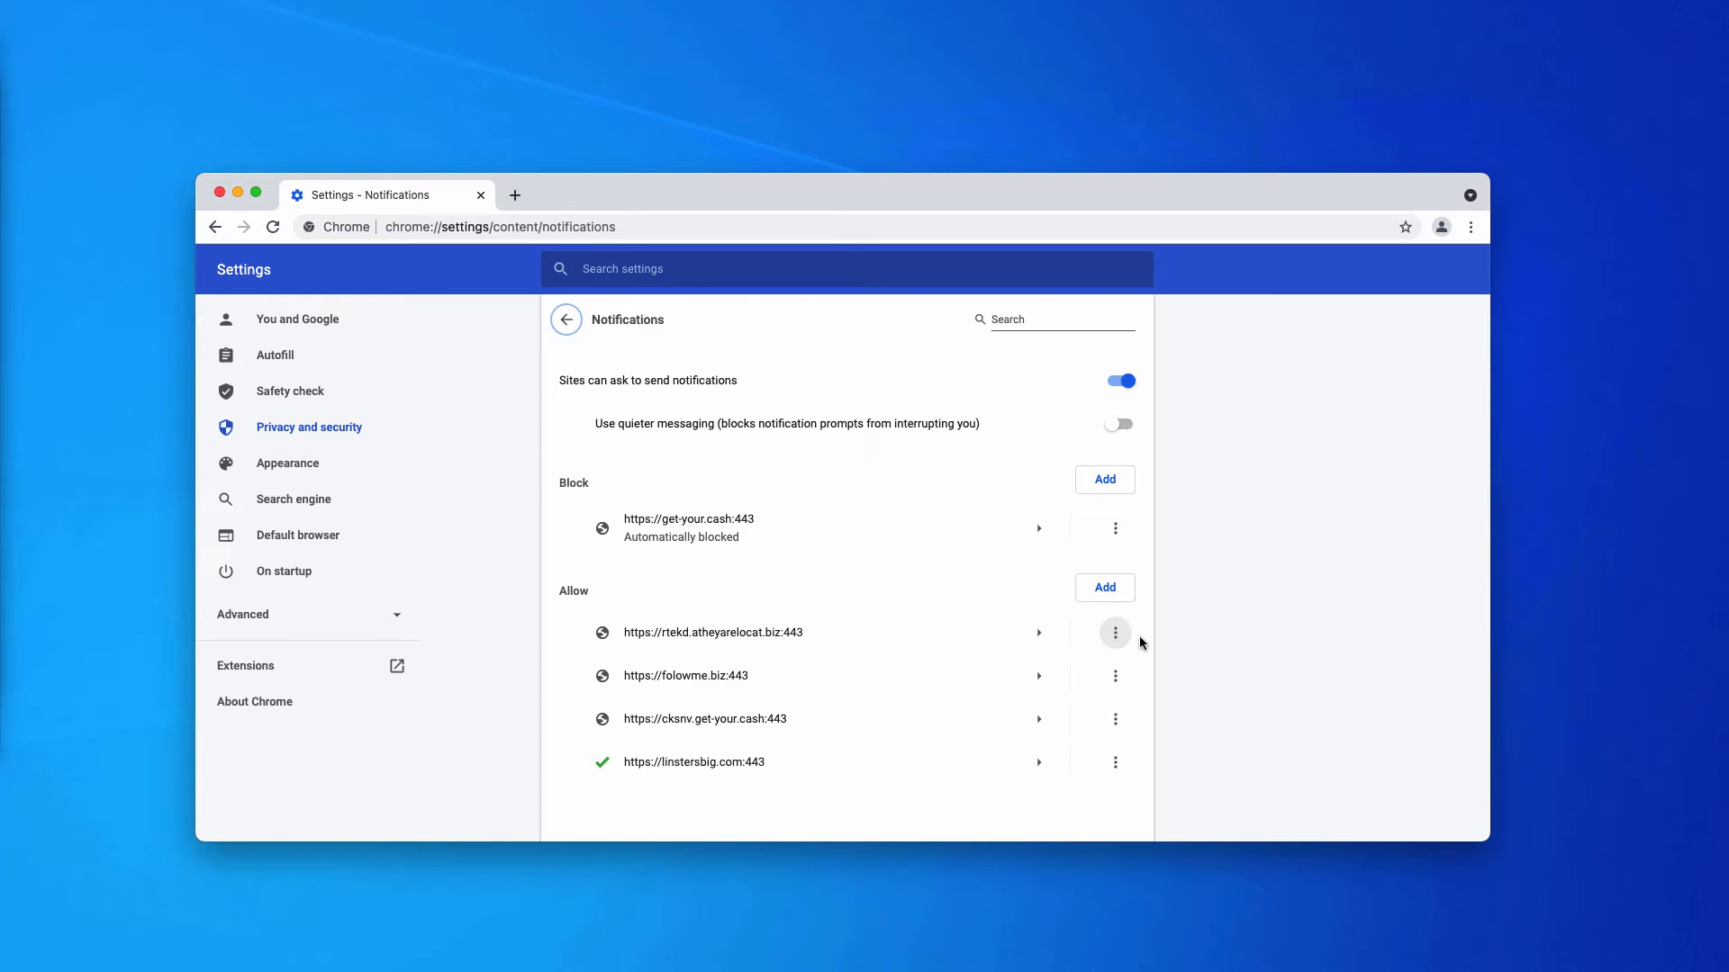
click(1114, 632)
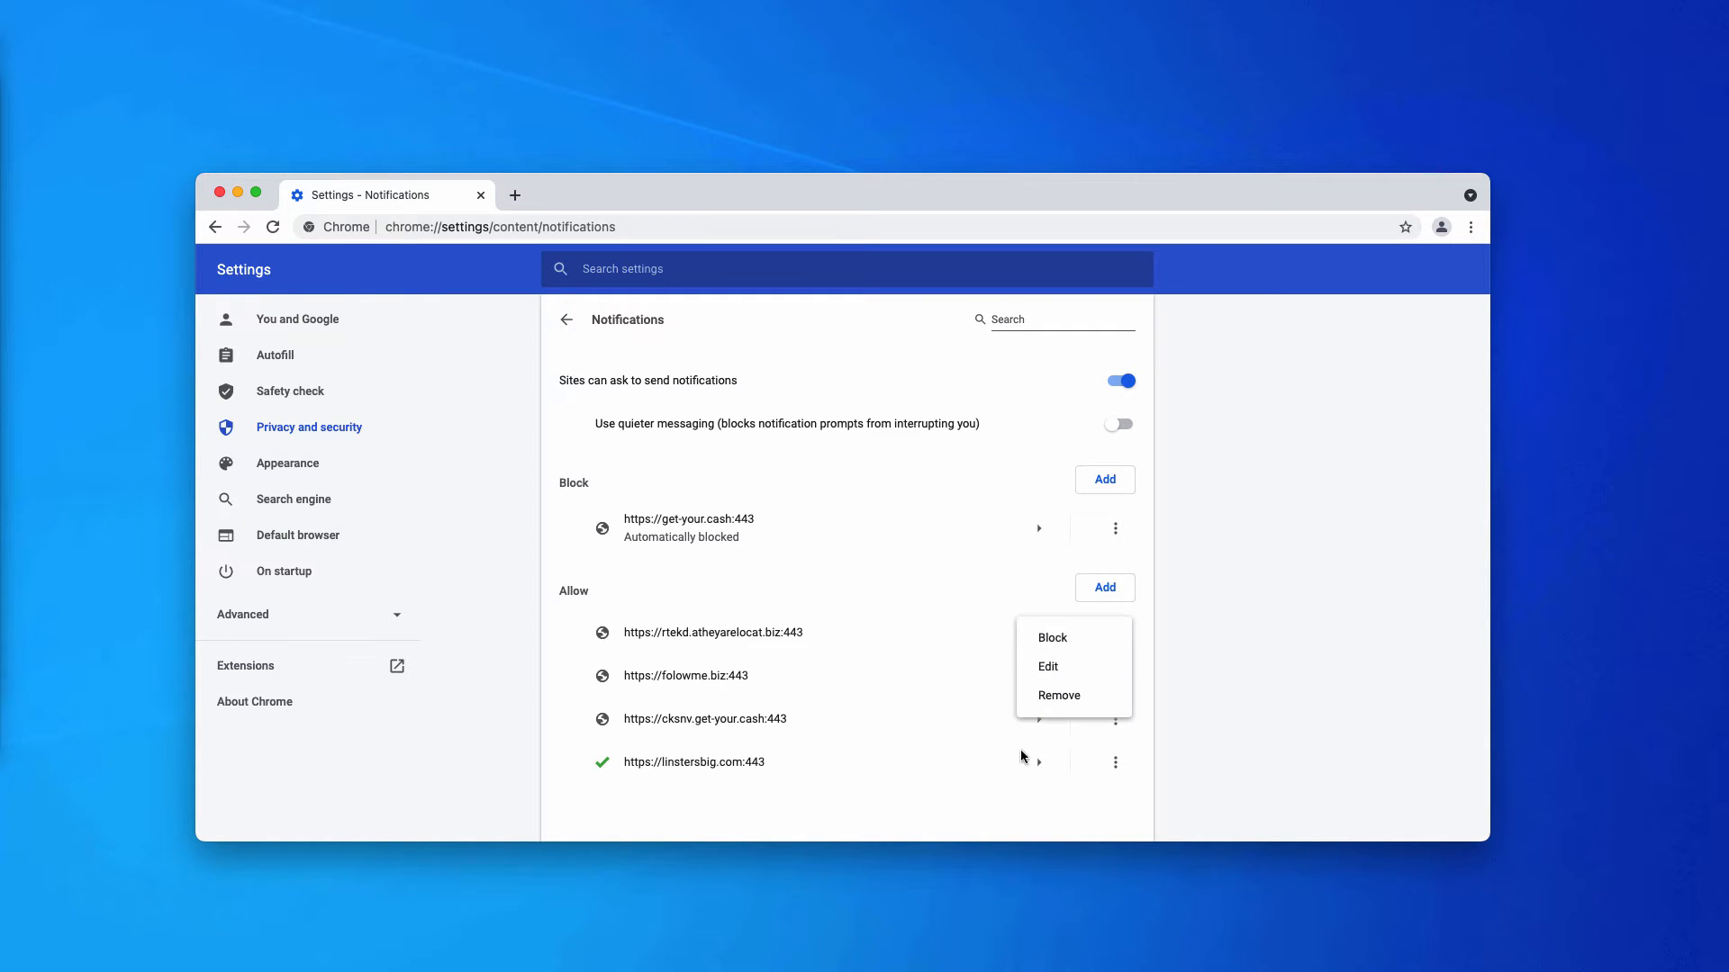
click(1056, 694)
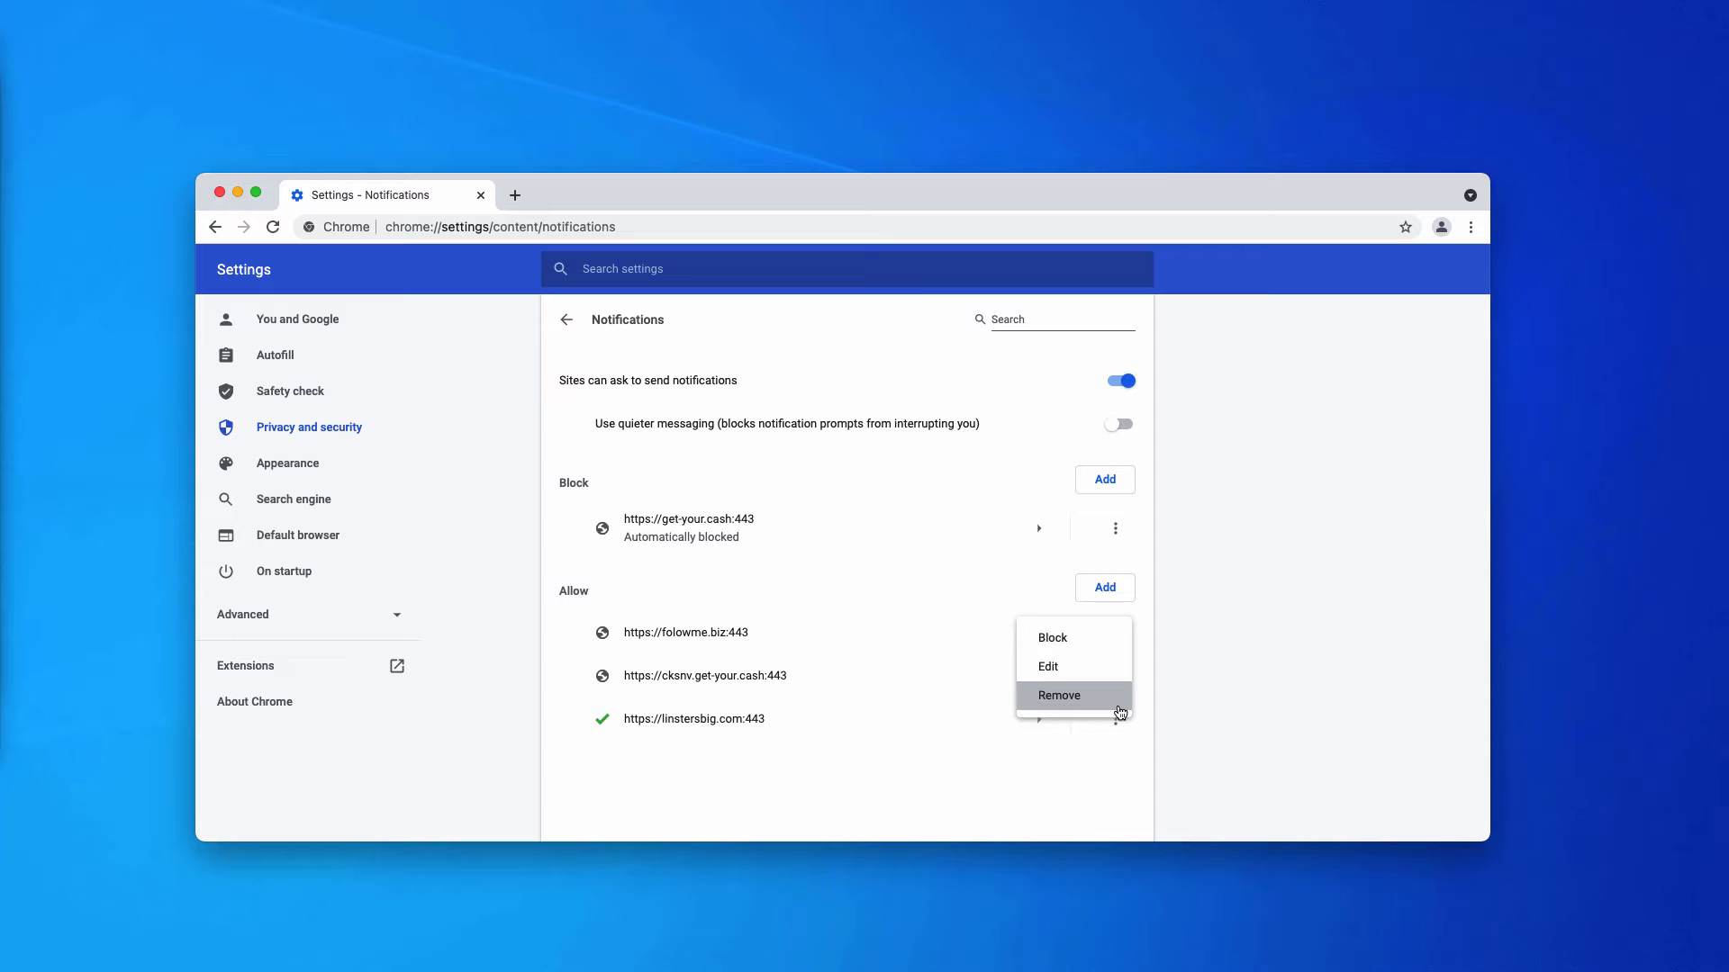
click(1056, 694)
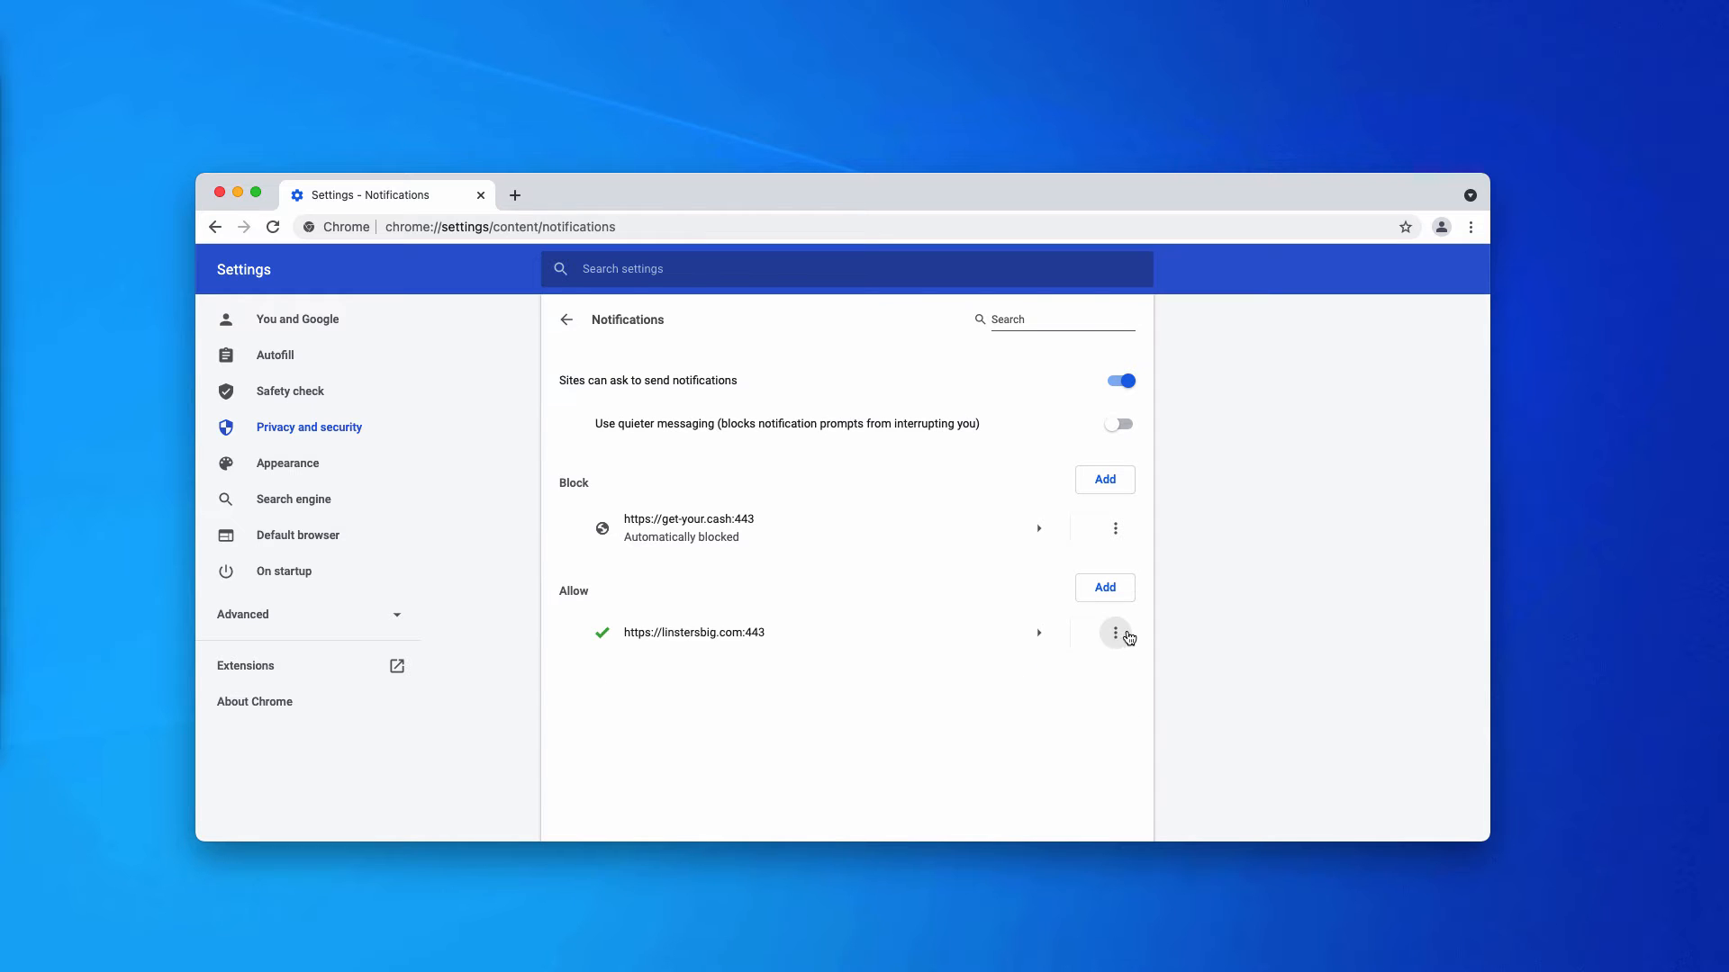
click(1115, 632)
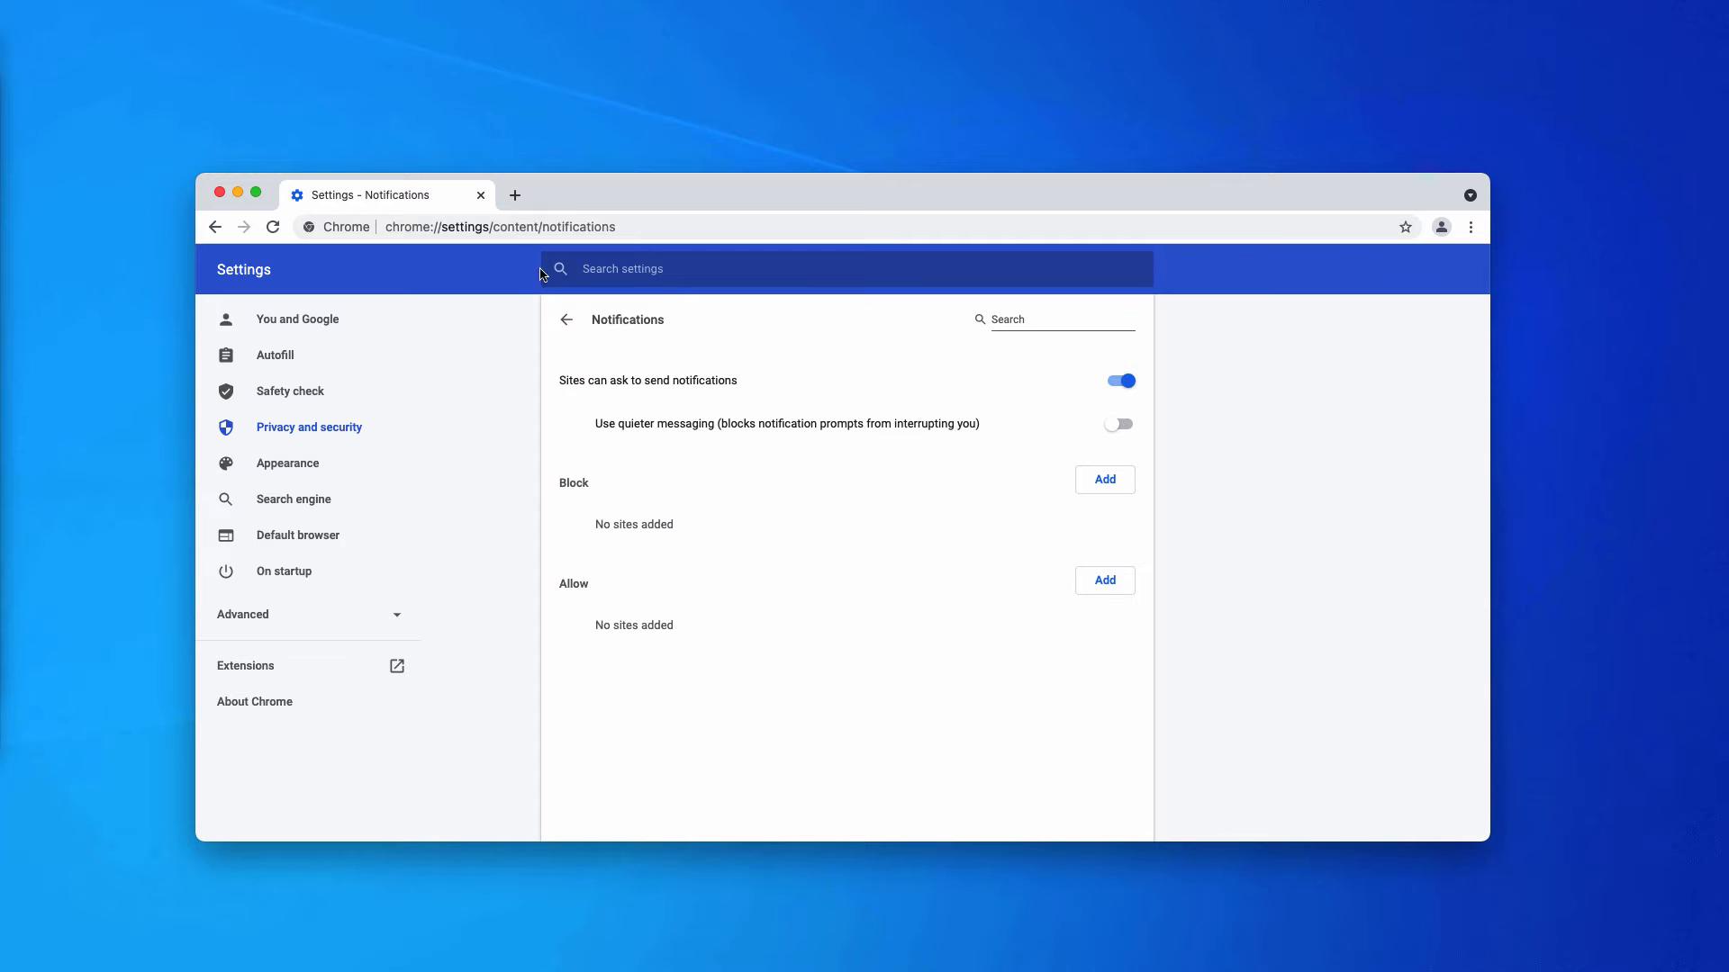
click(498, 226)
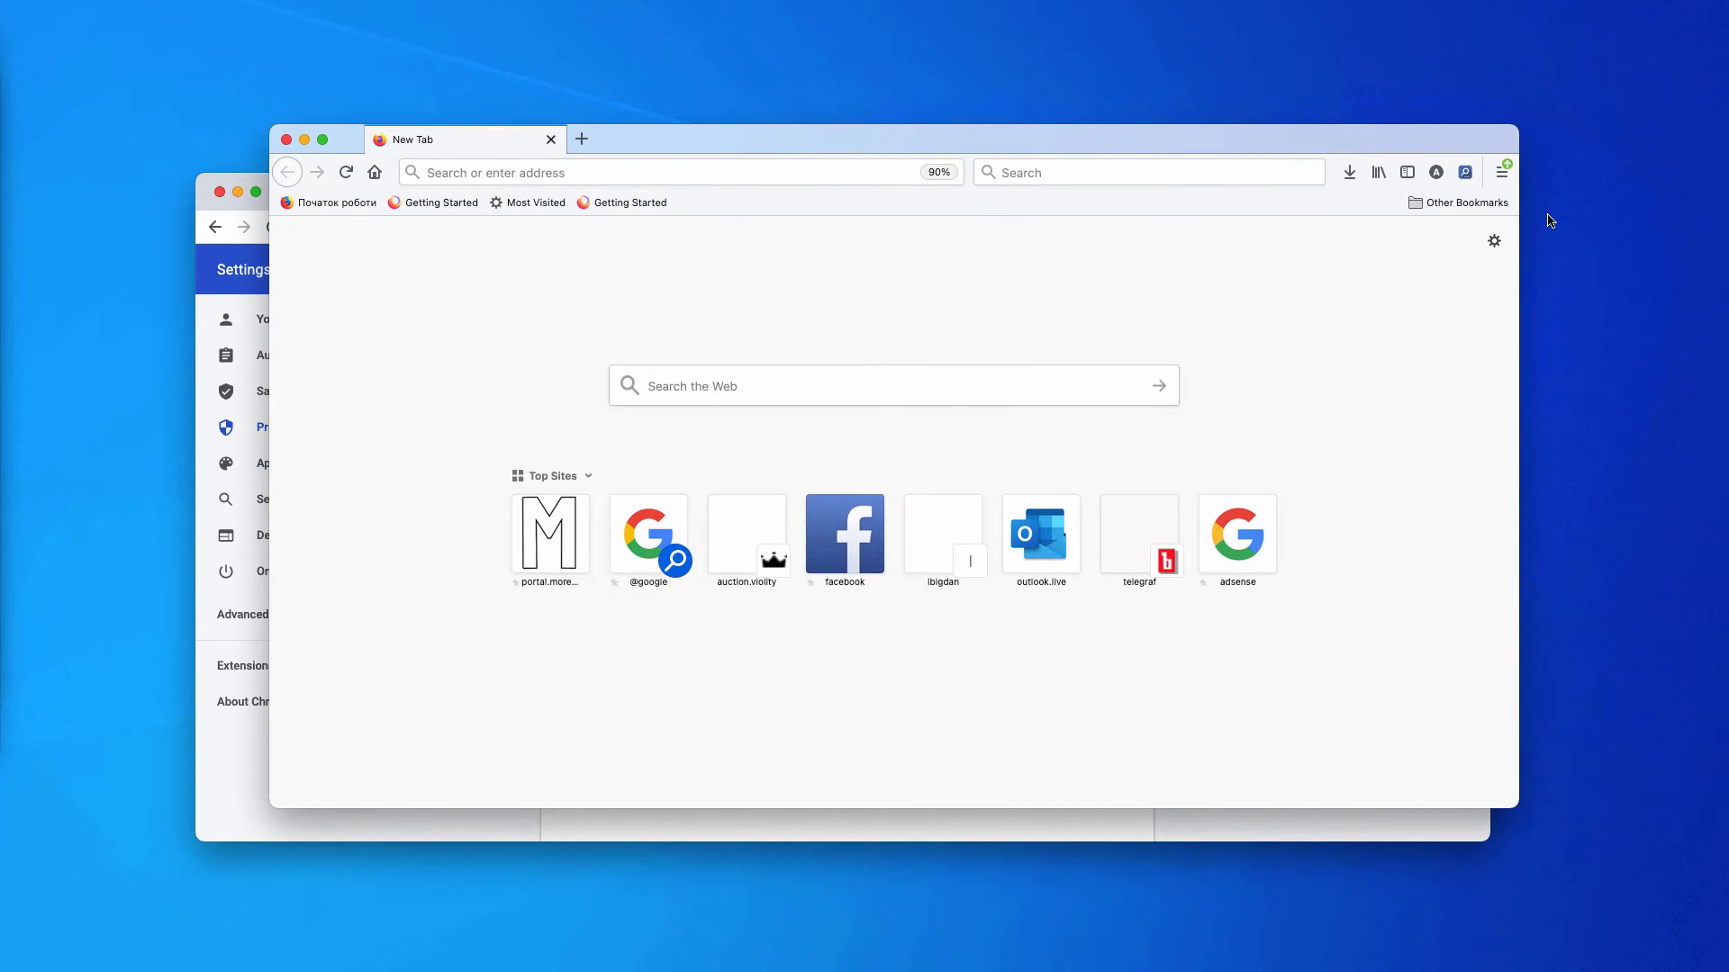
Open Firefox Preferences and scroll Privacy & Security down to the Permissions section
click(1500, 172)
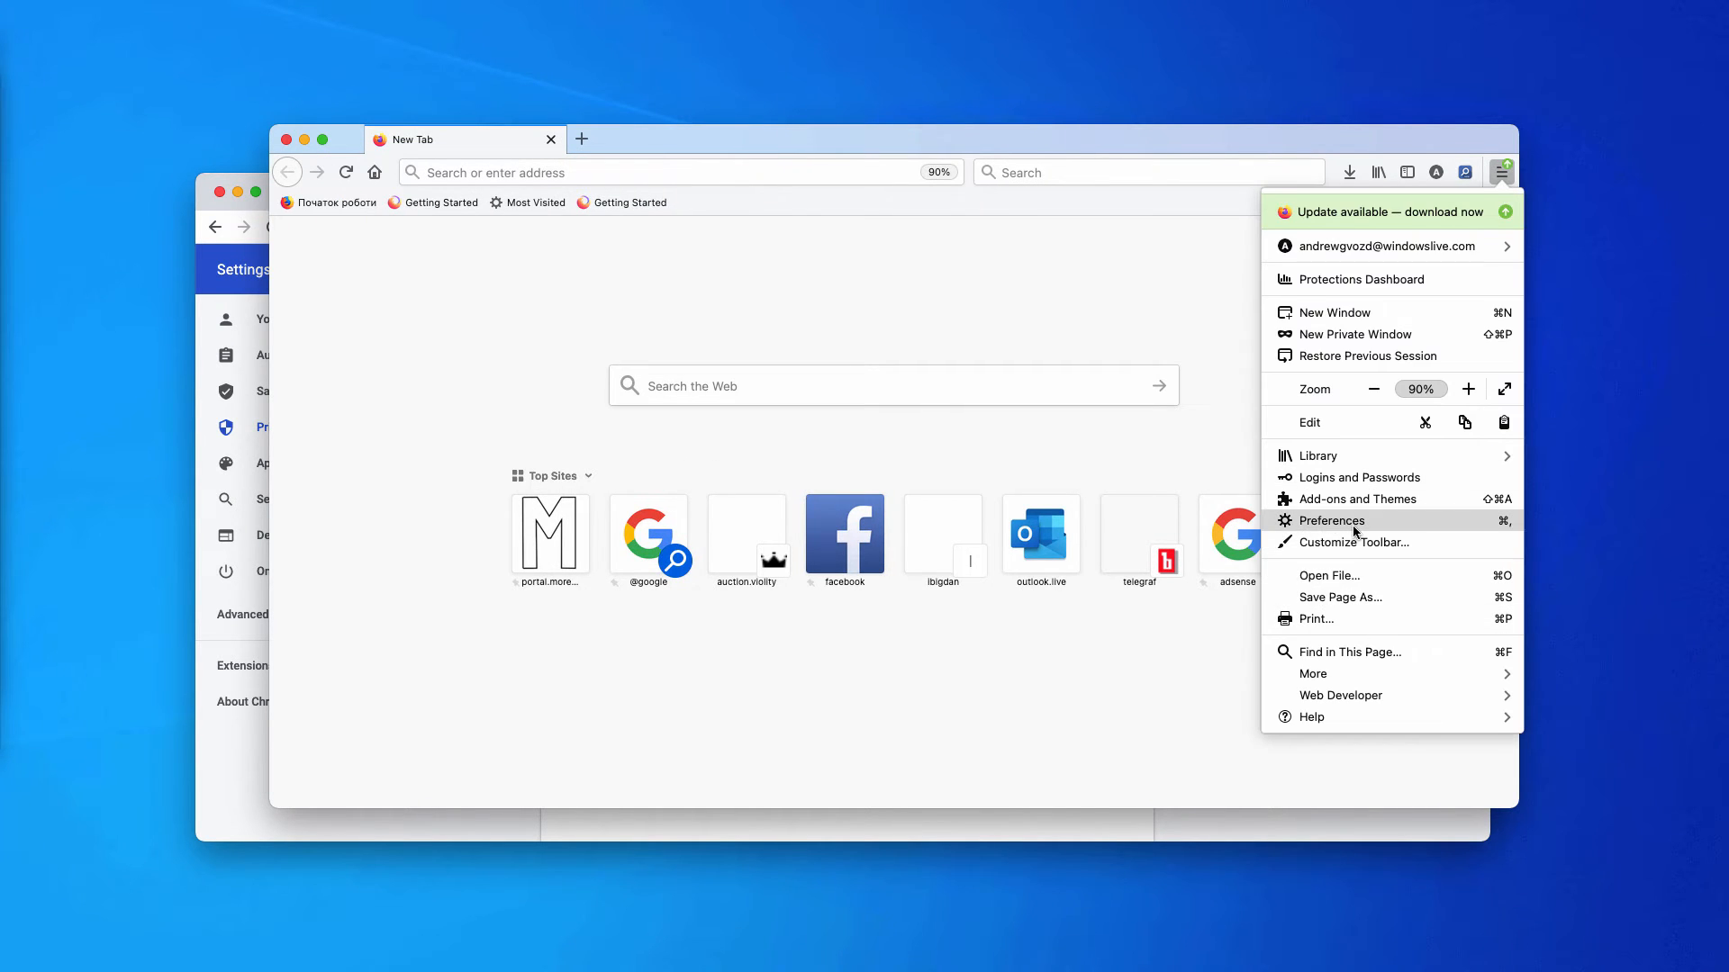
click(1329, 520)
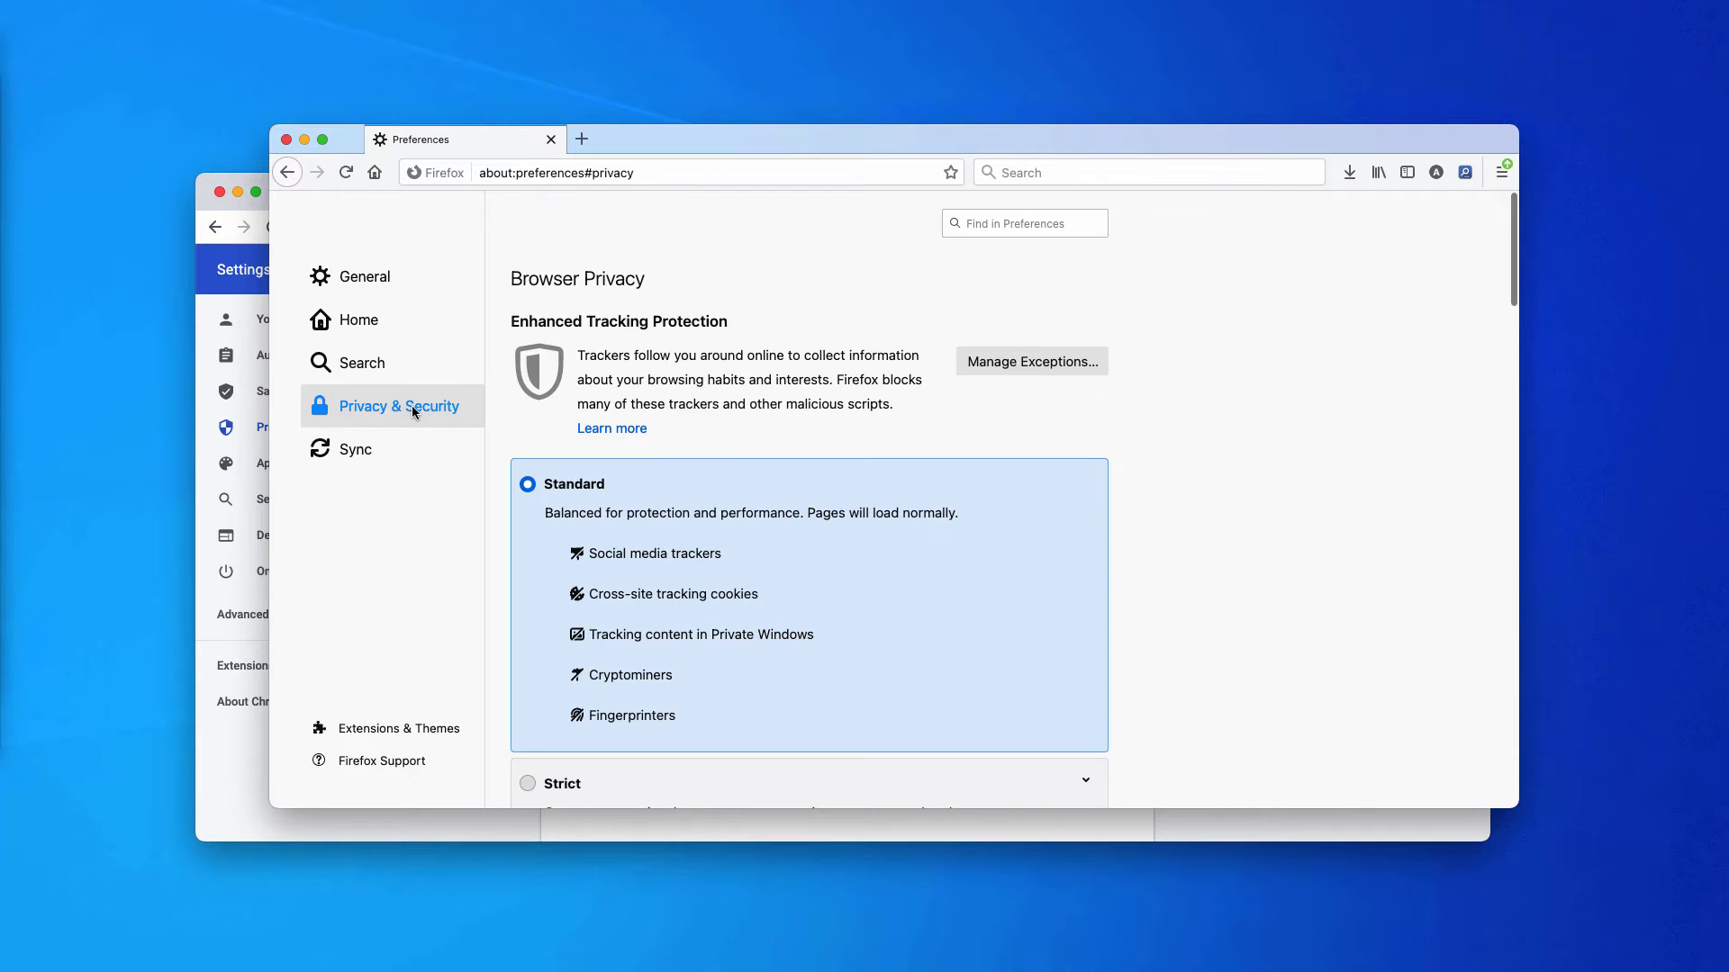
scroll(down, 3)
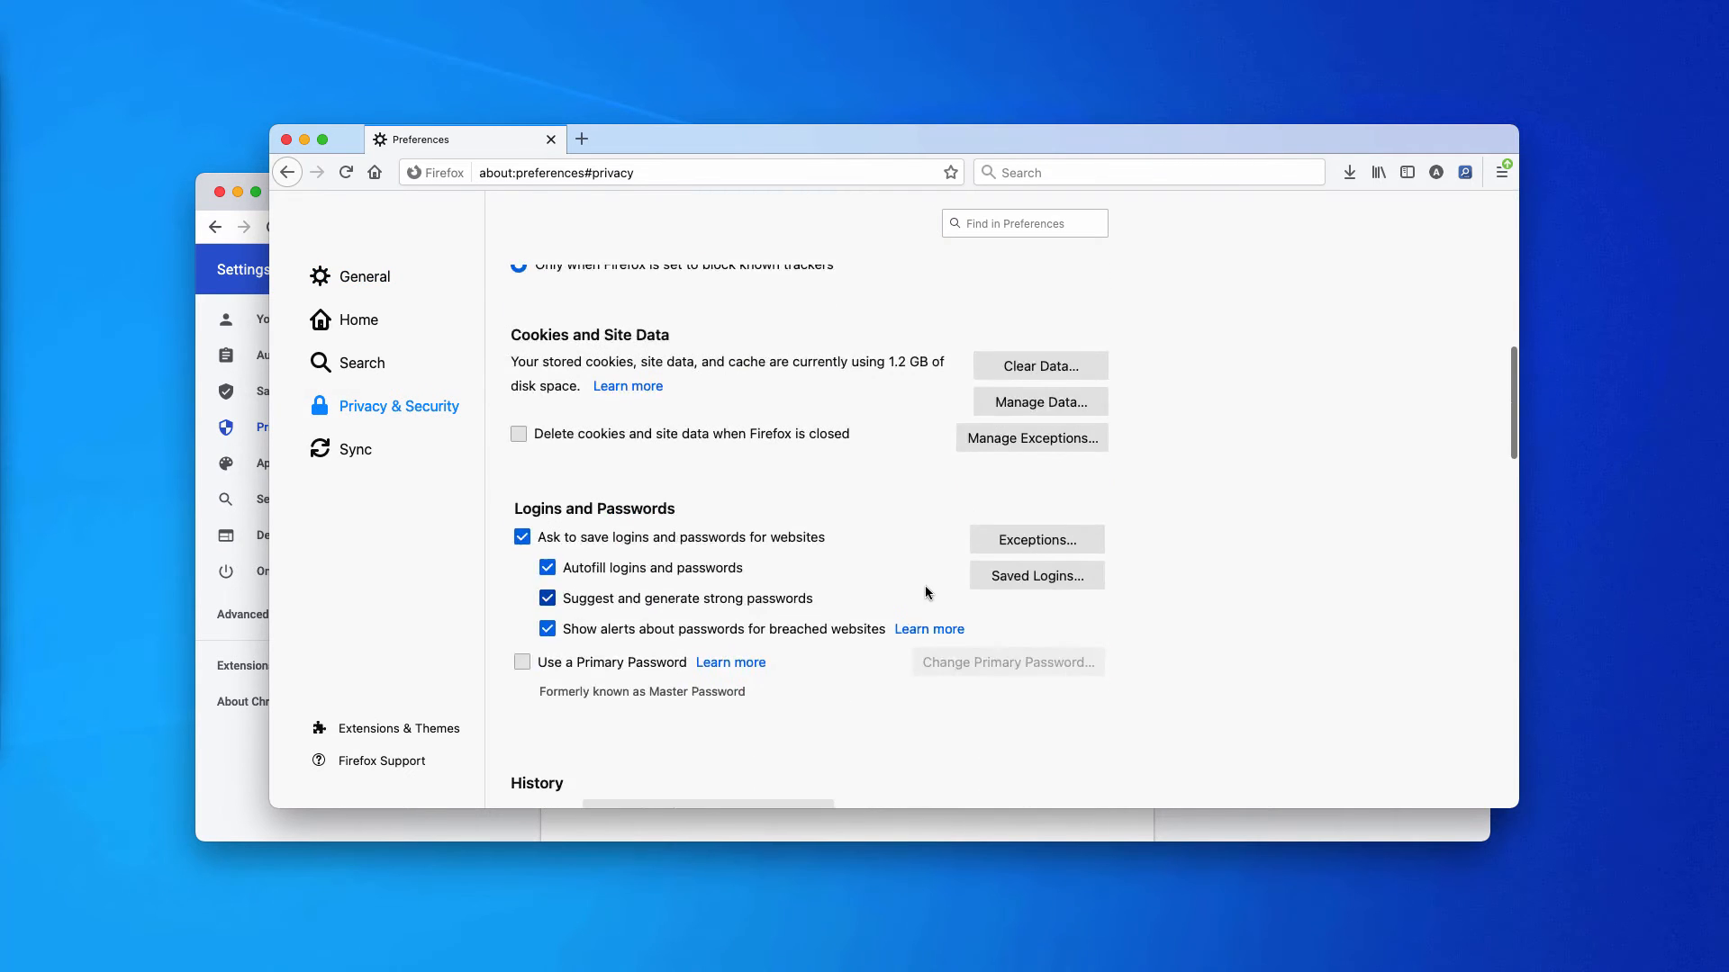
scroll(down, 3)
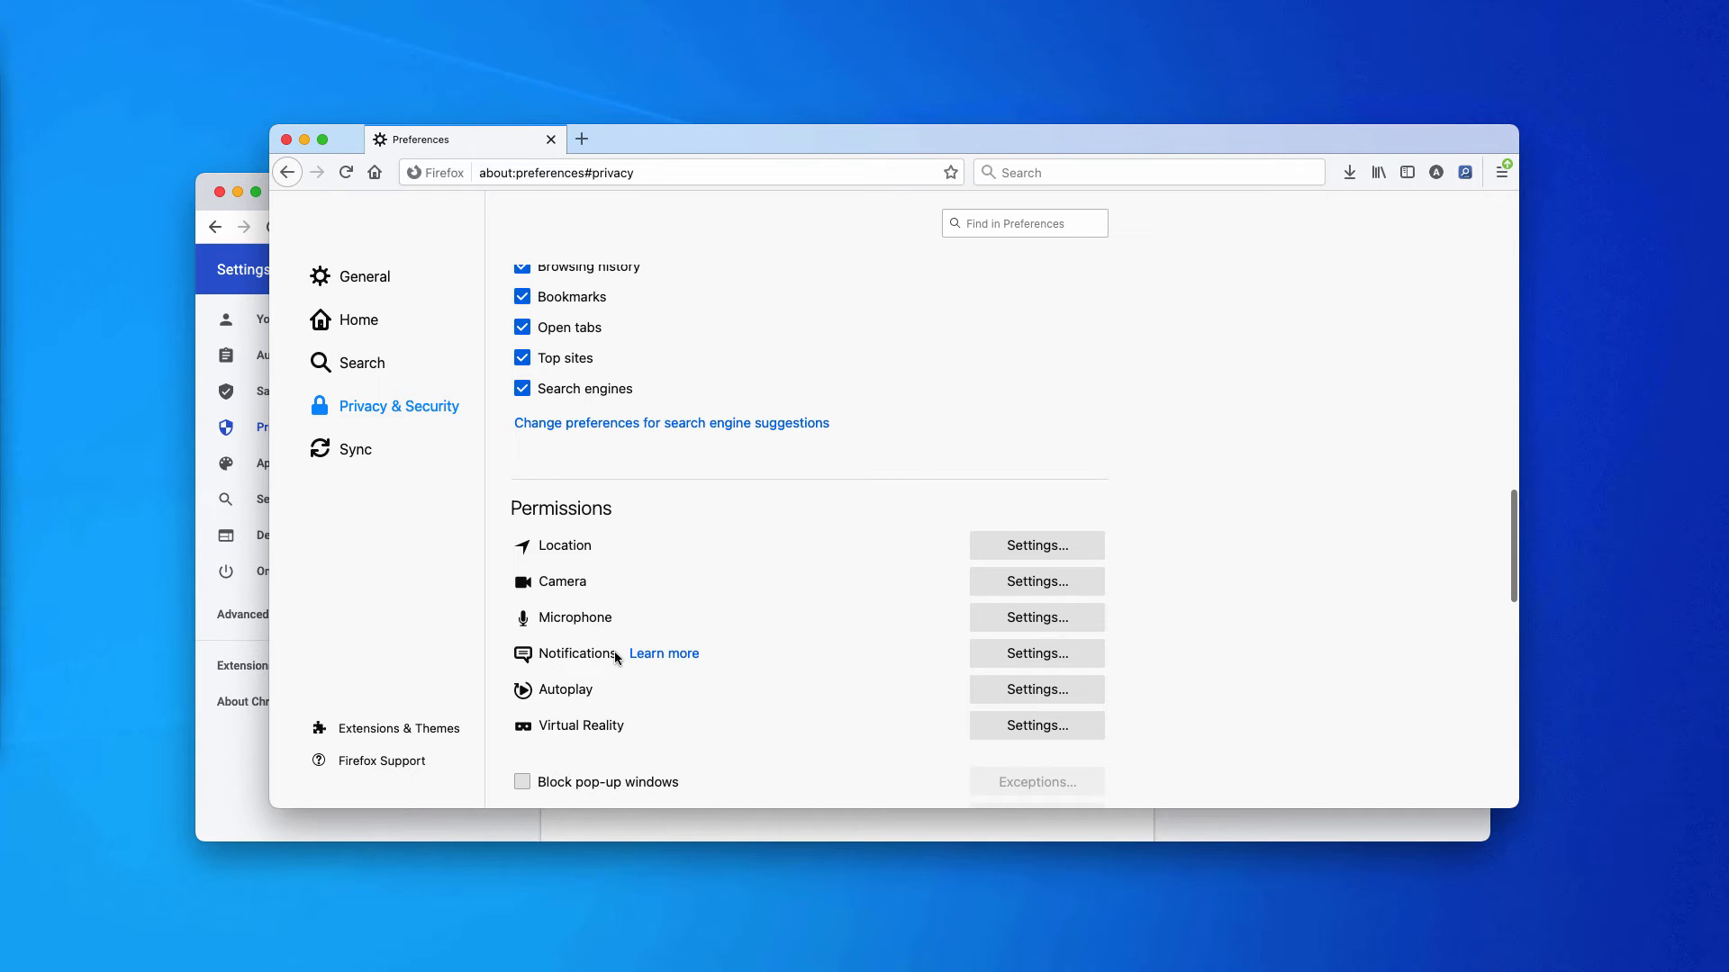
Open Firefox's Notifications settings and scroll through the list of allowed websites
click(1036, 652)
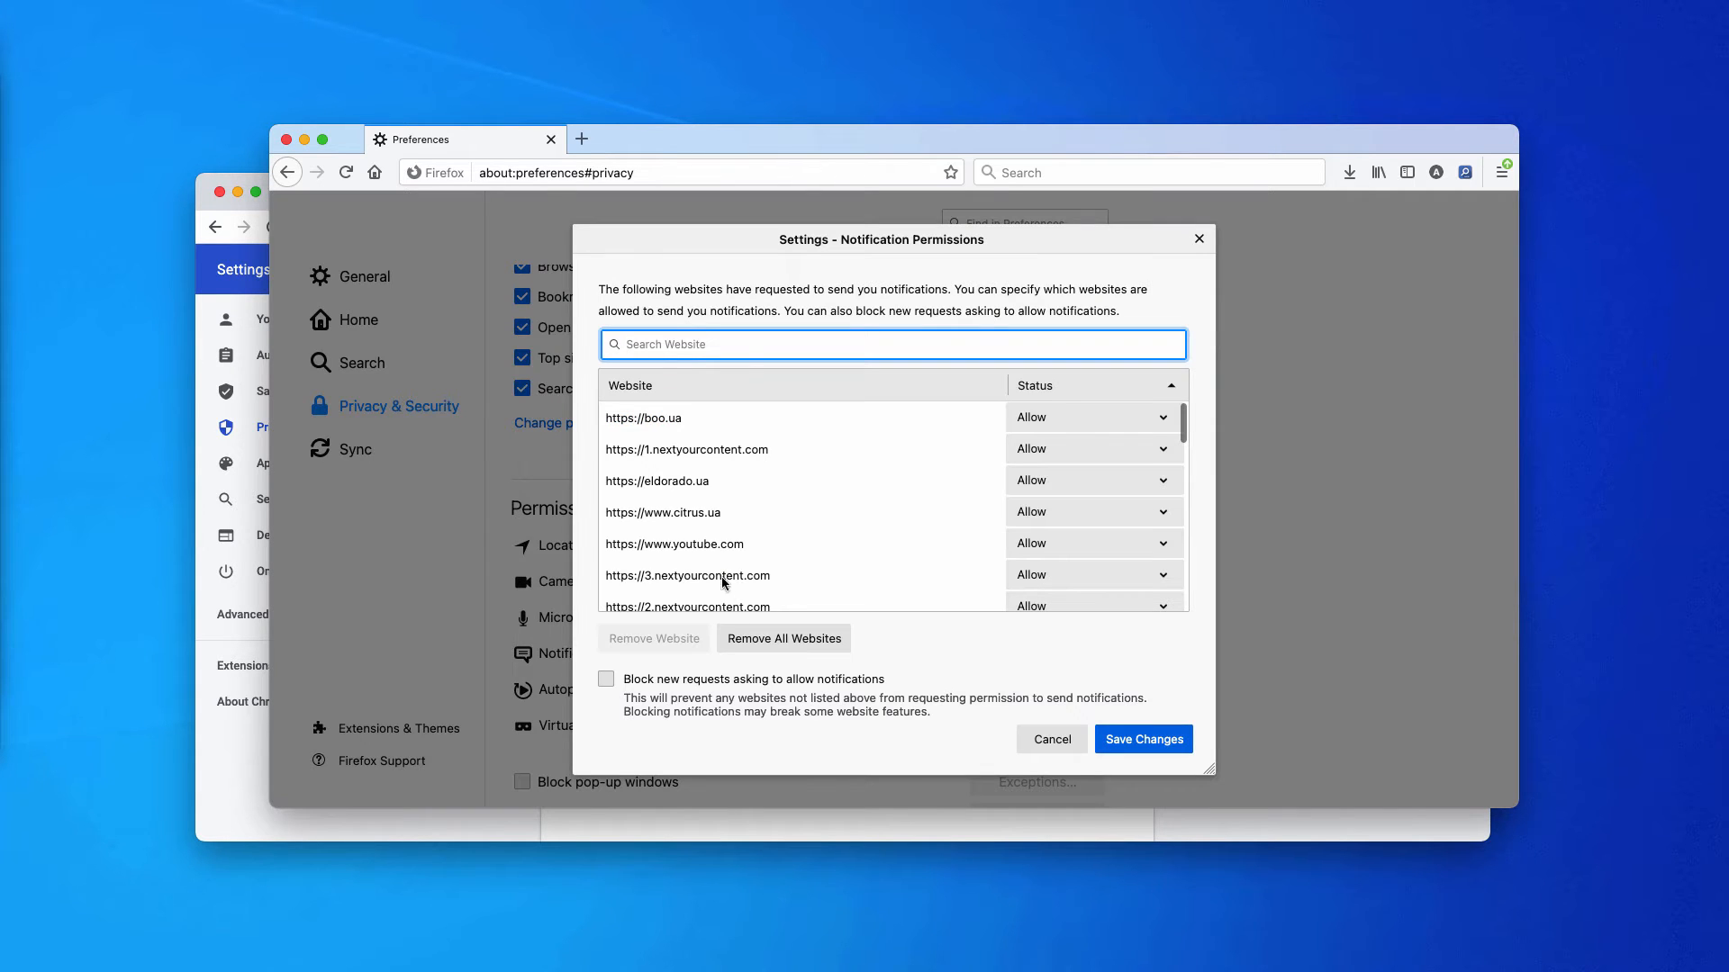
scroll(down, 3)
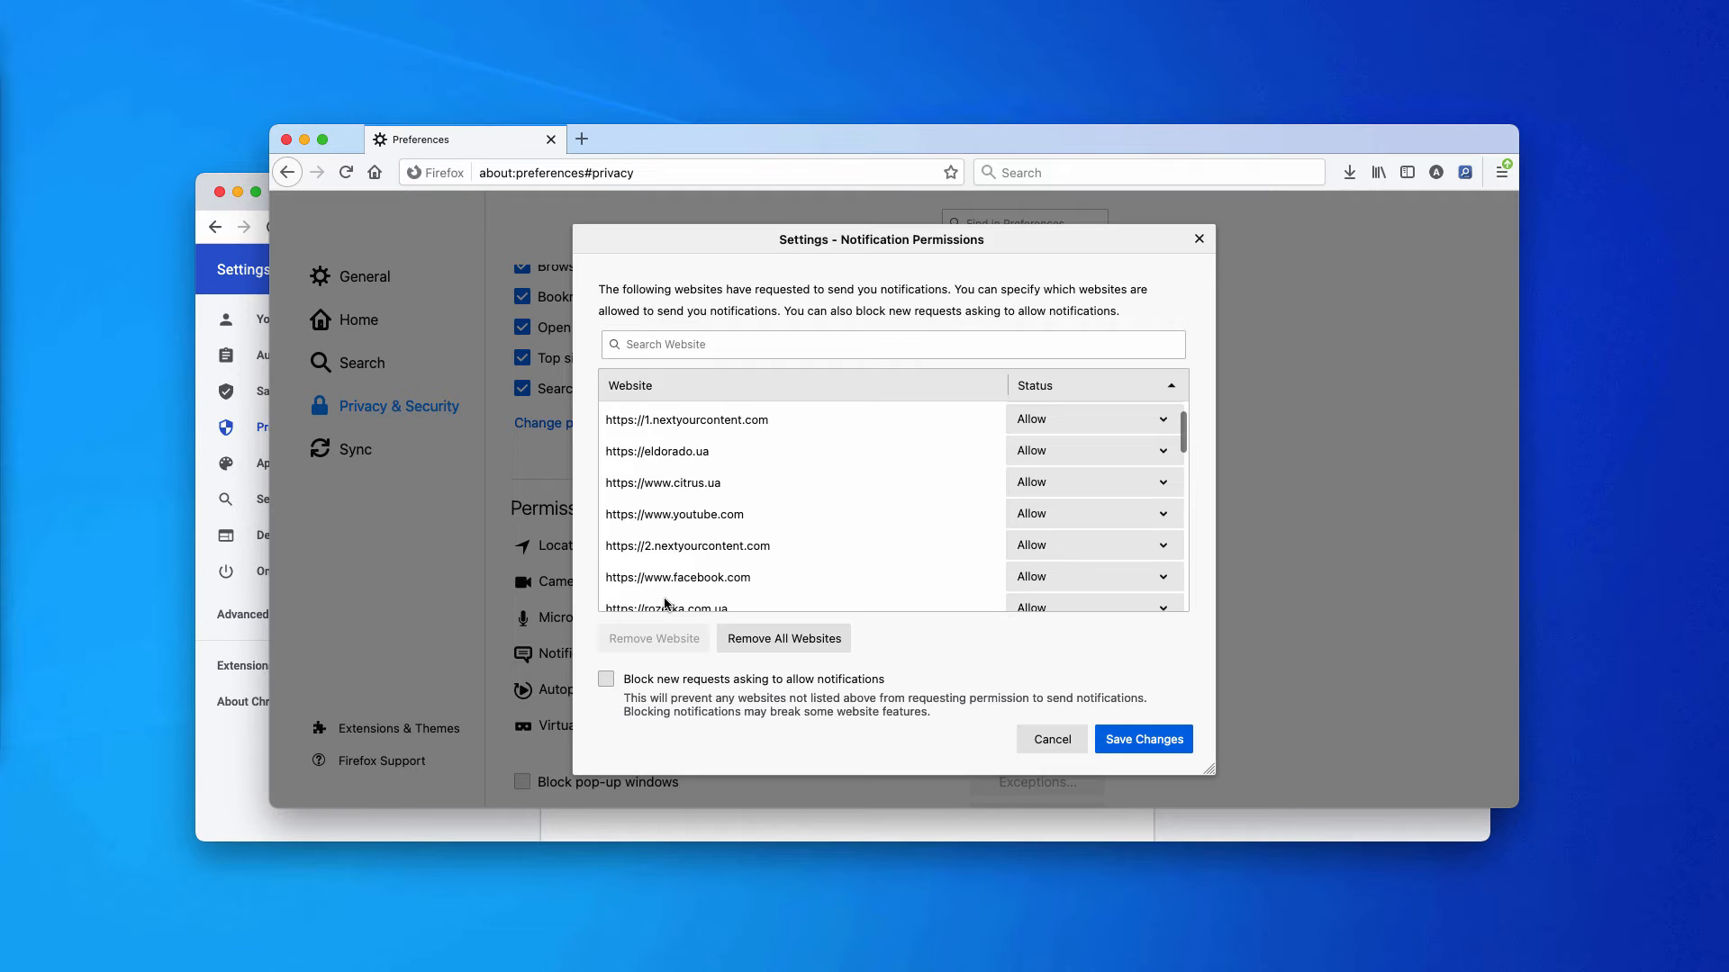
scroll(down, 3)
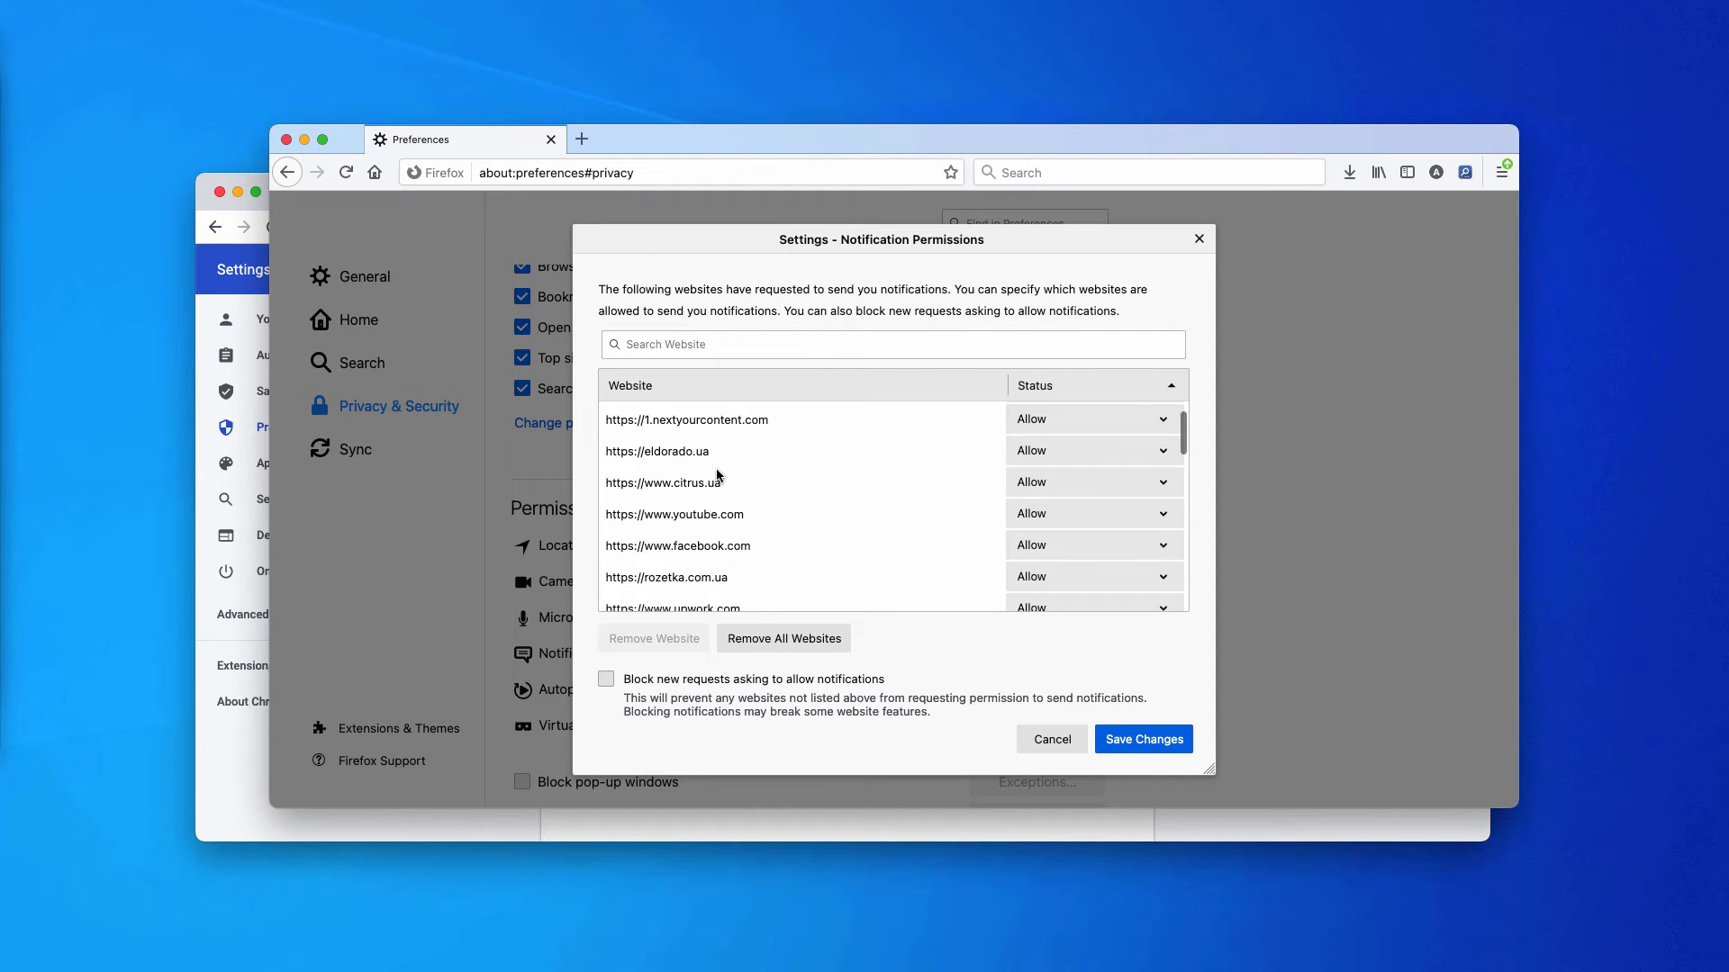
scroll(down, 3)
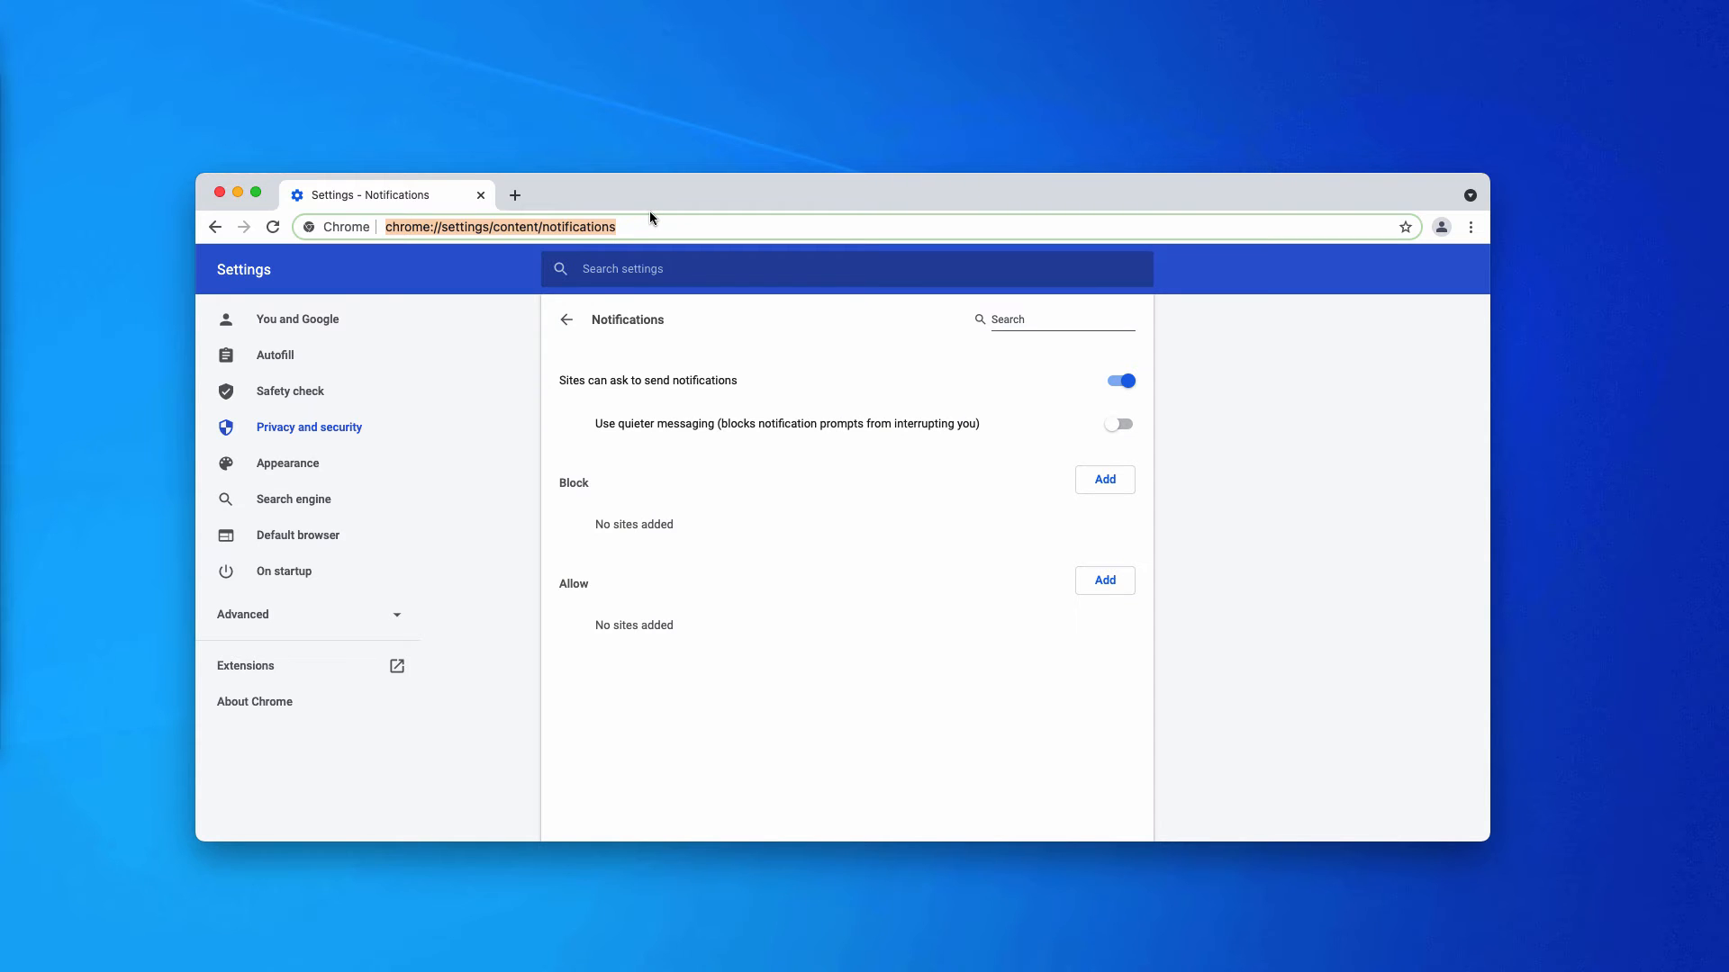
mouse_move(659, 206)
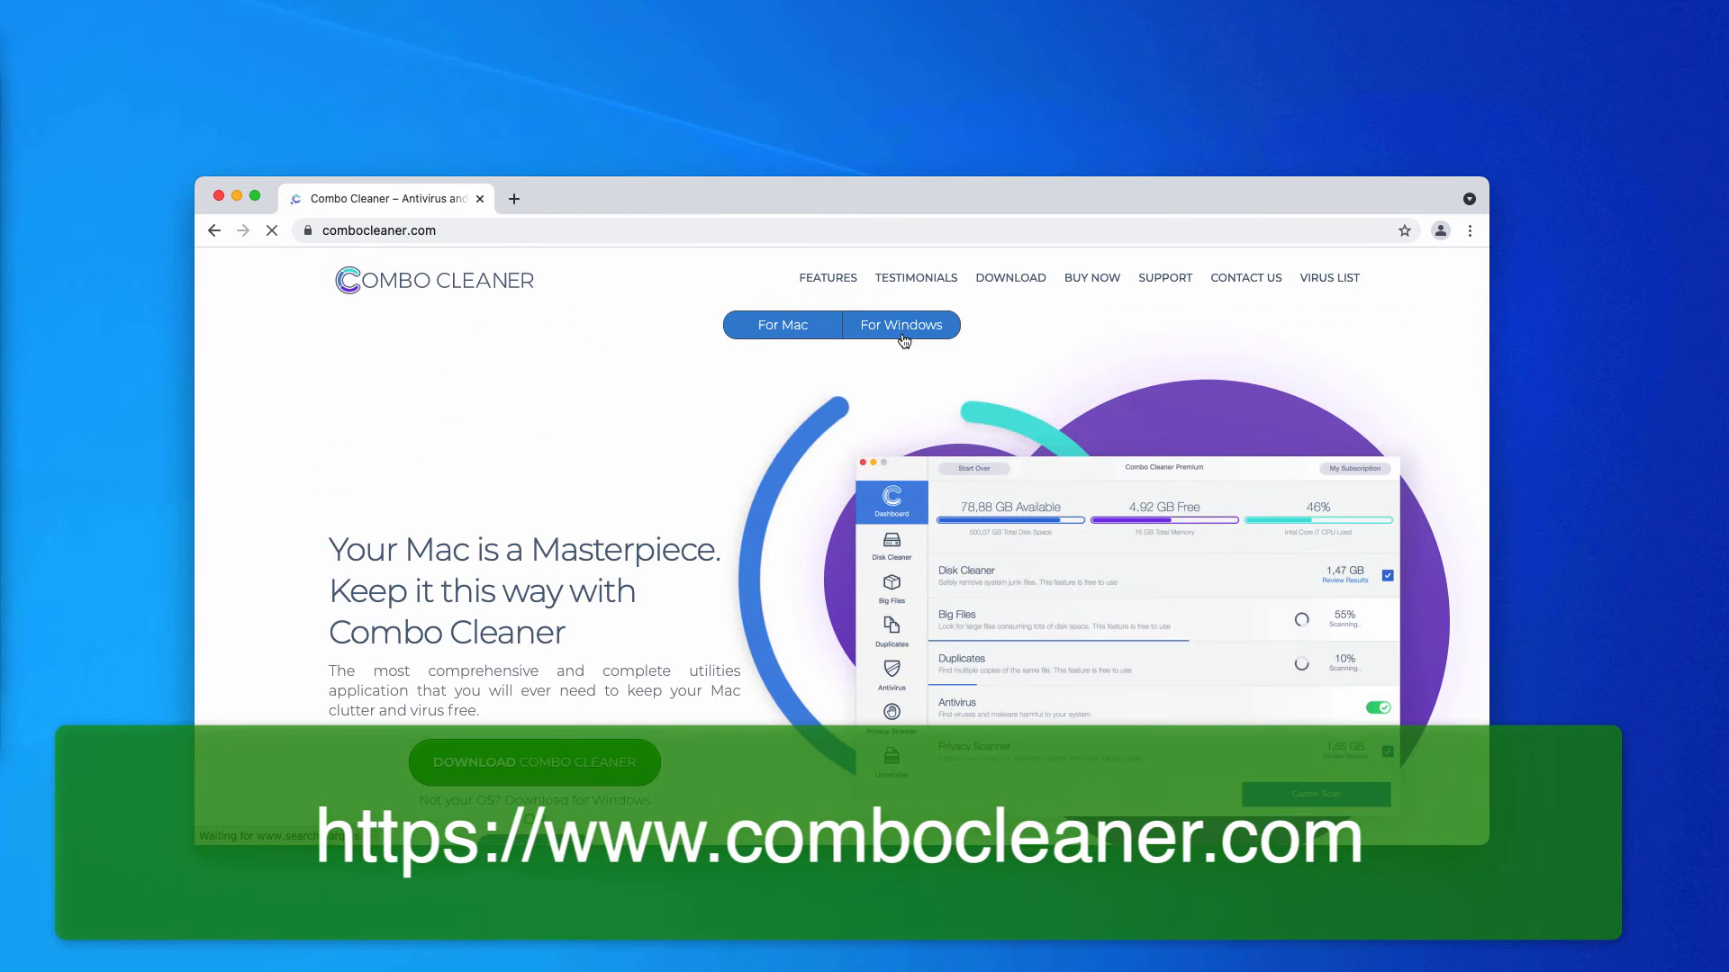
click(900, 324)
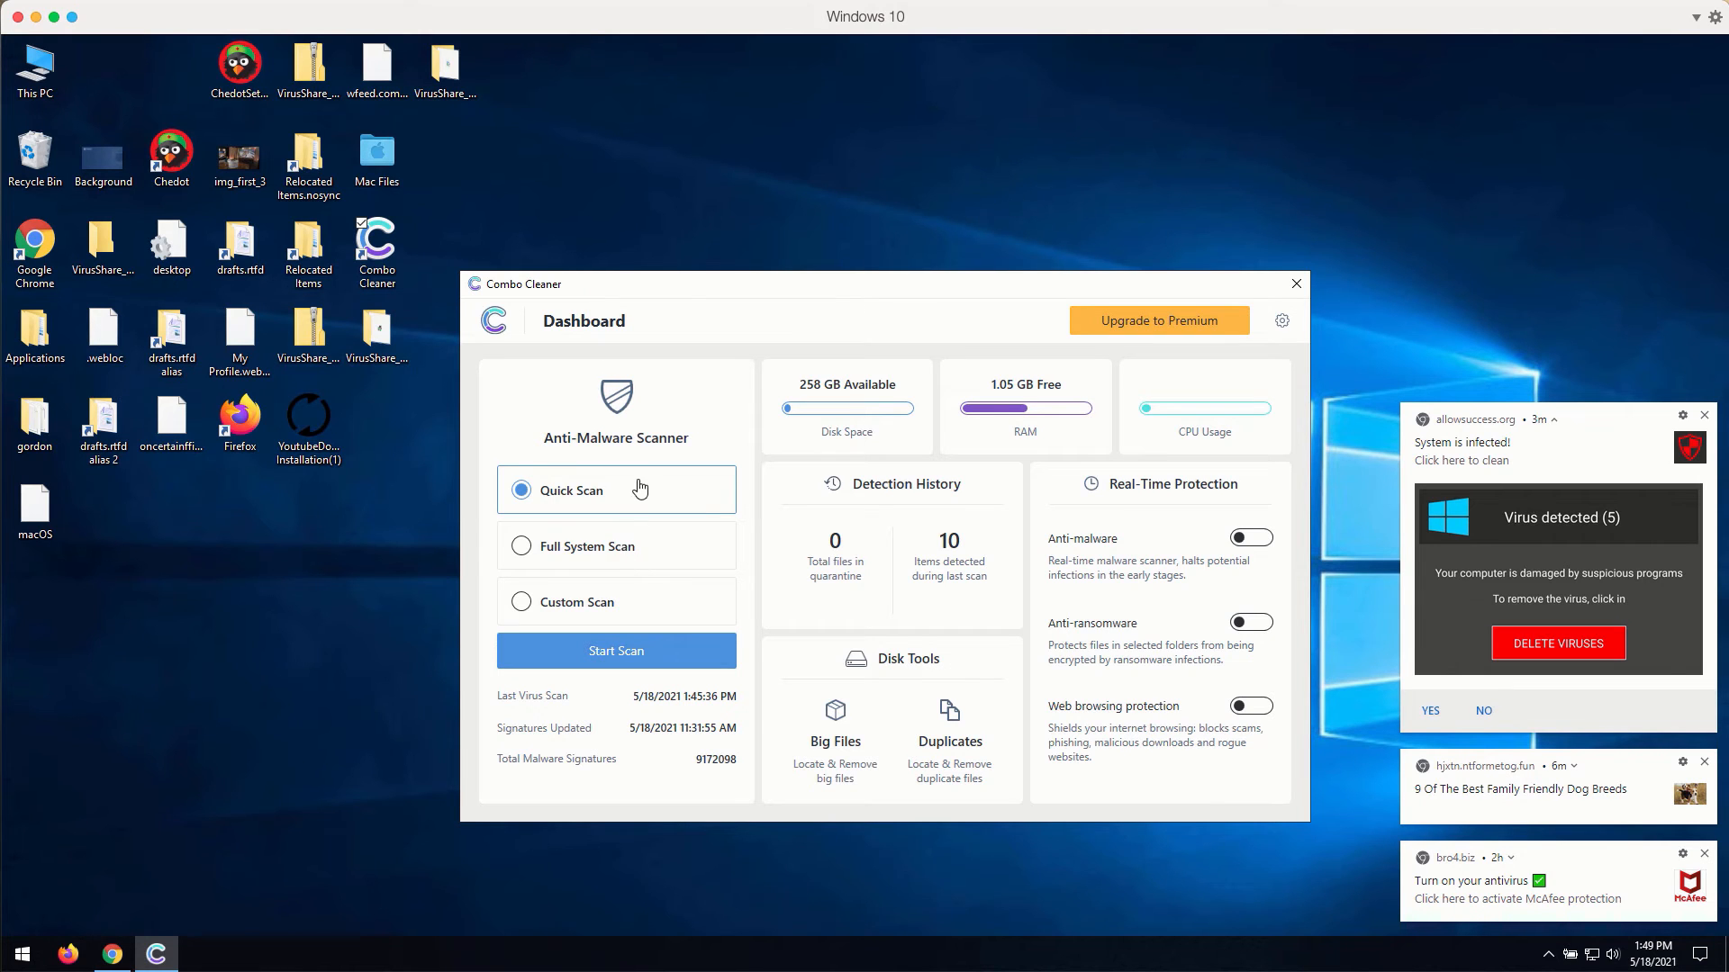
click(521, 545)
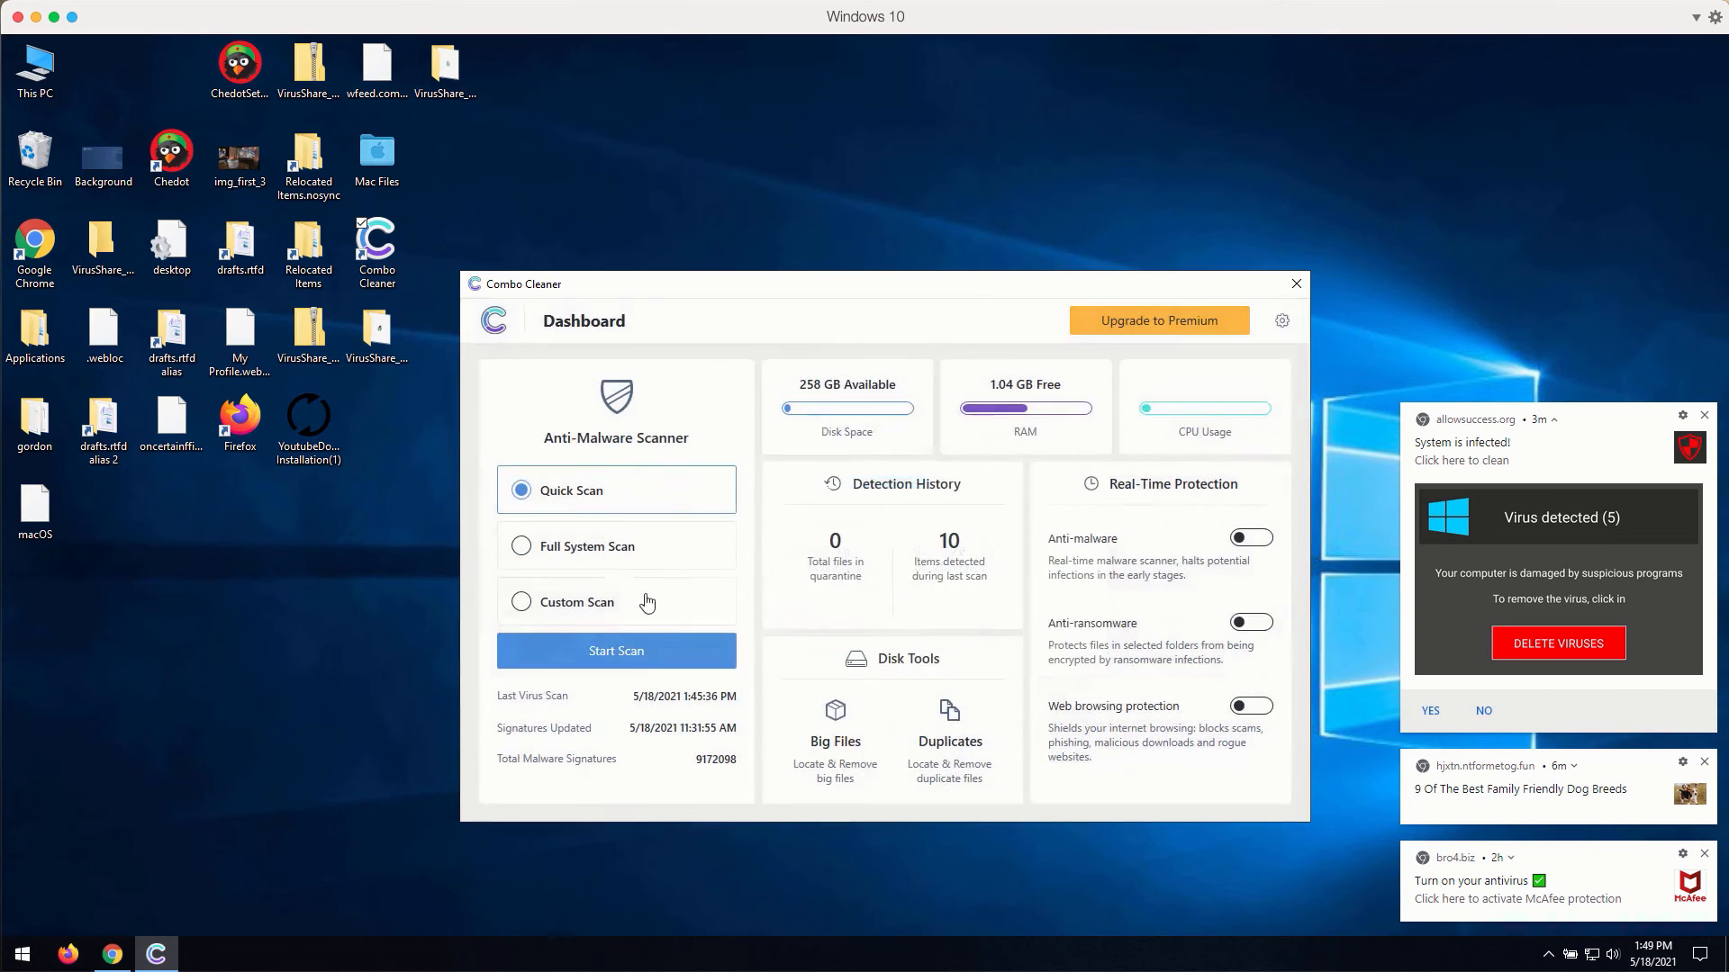
click(519, 602)
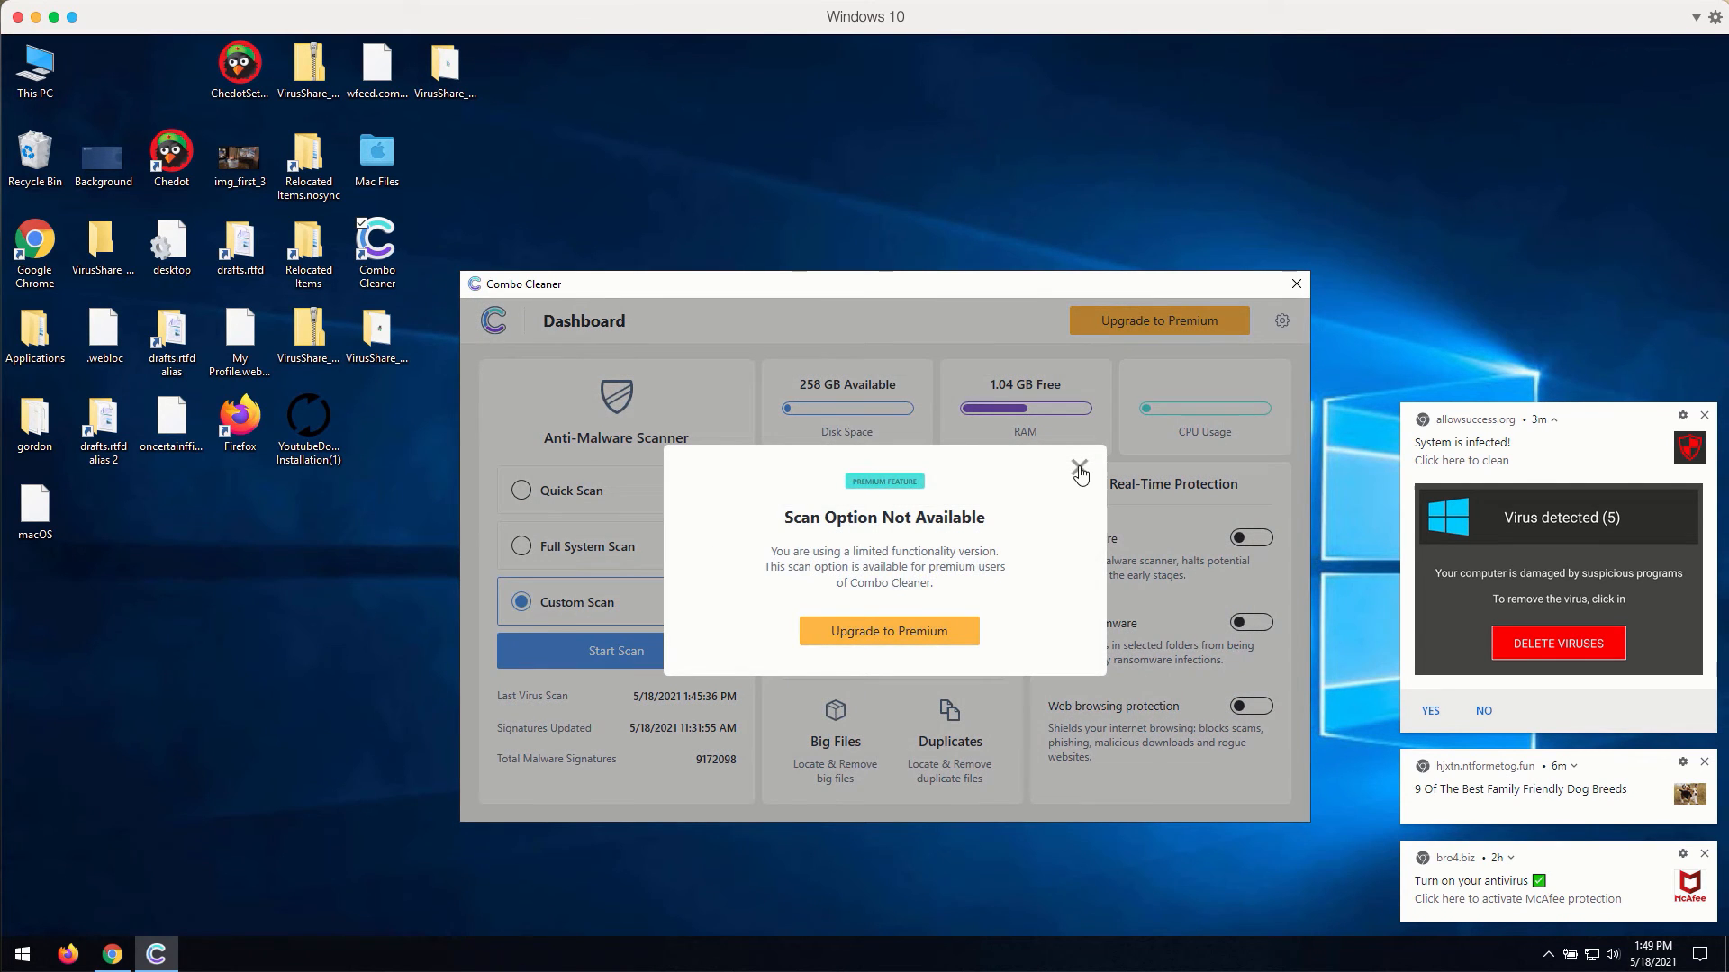
click(1079, 468)
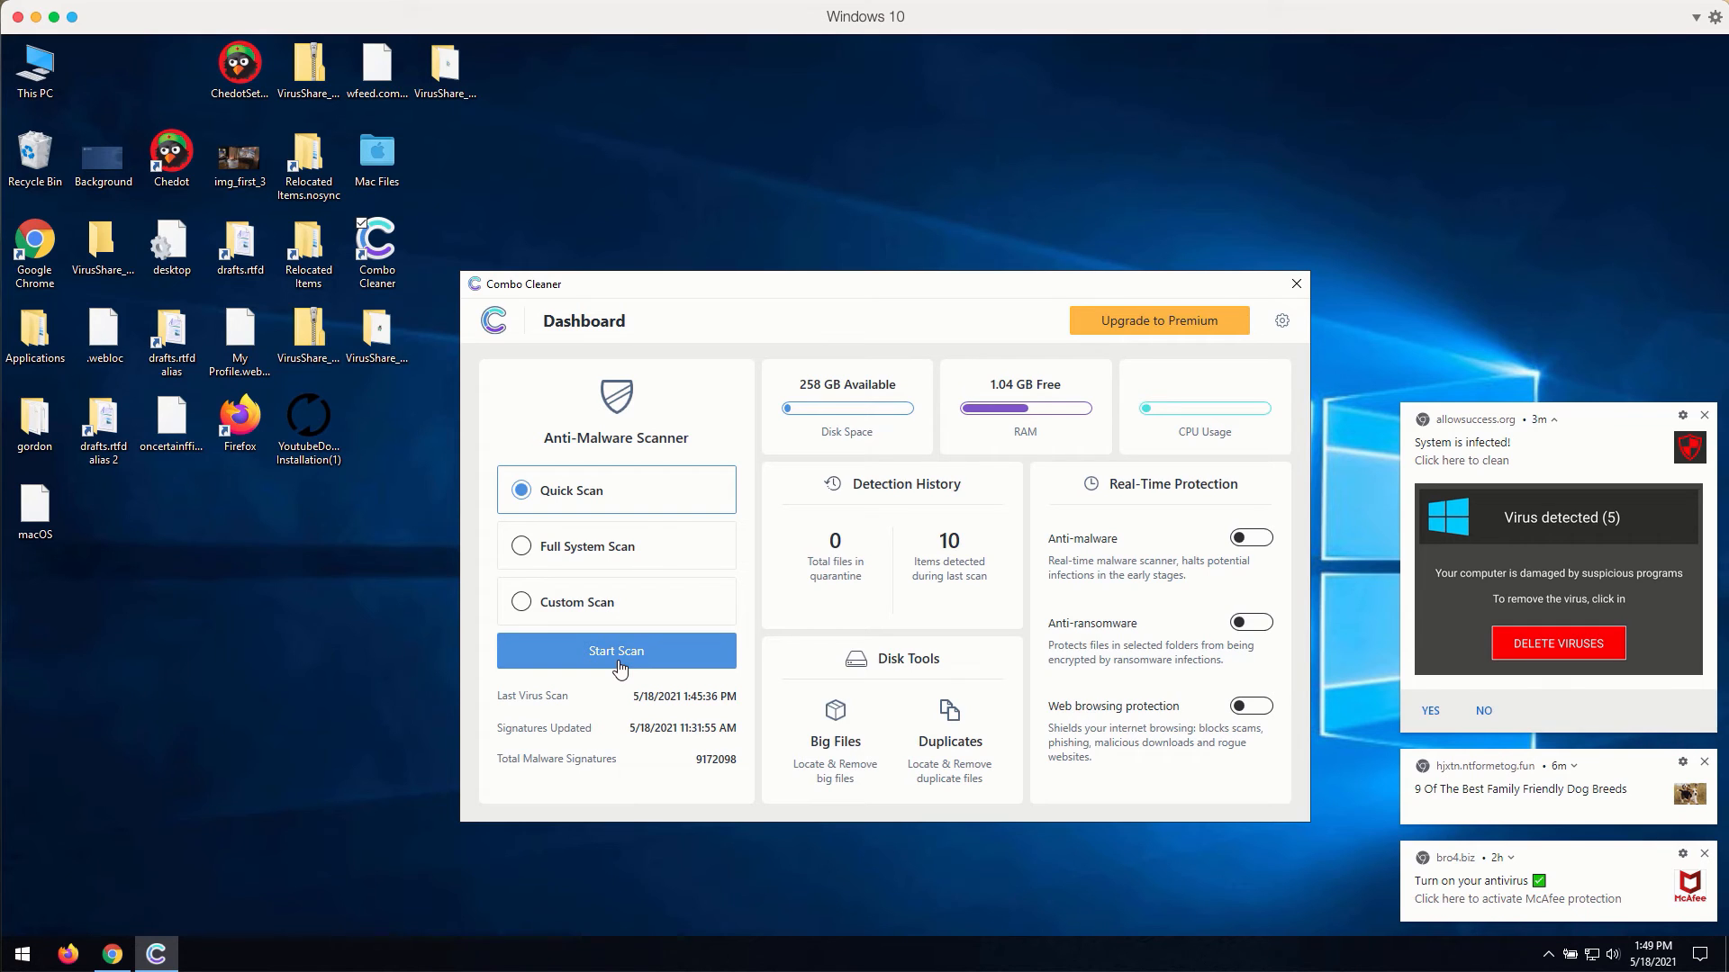
mouse_move(870, 727)
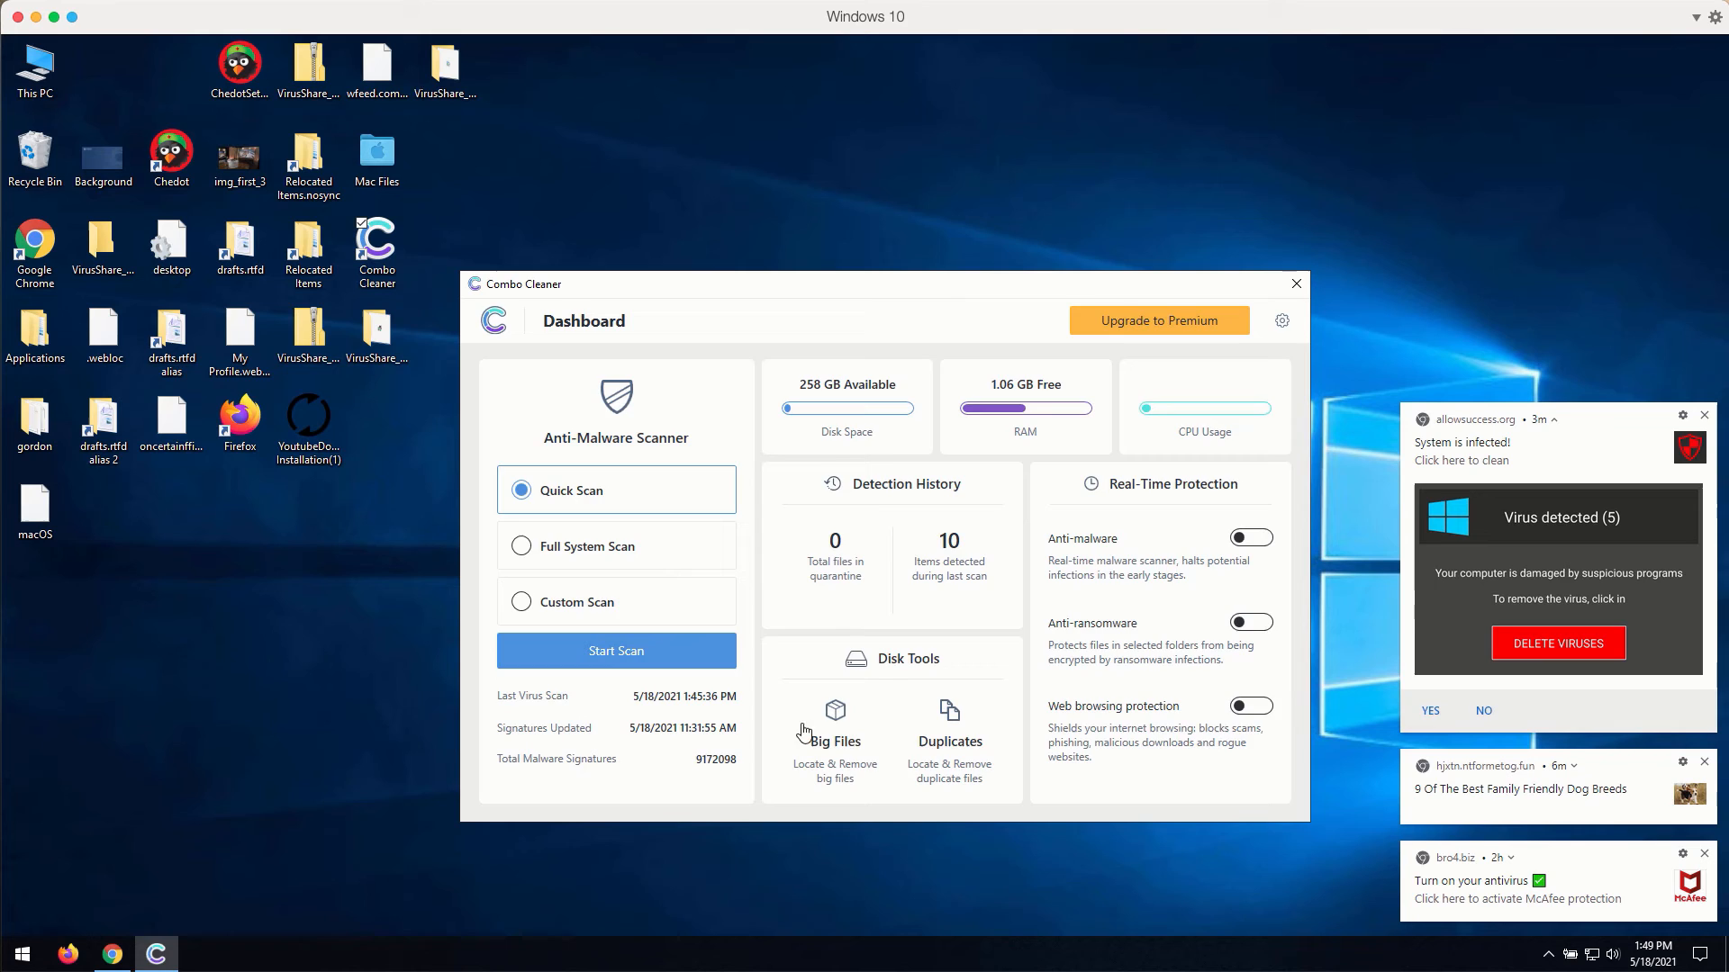
click(833, 733)
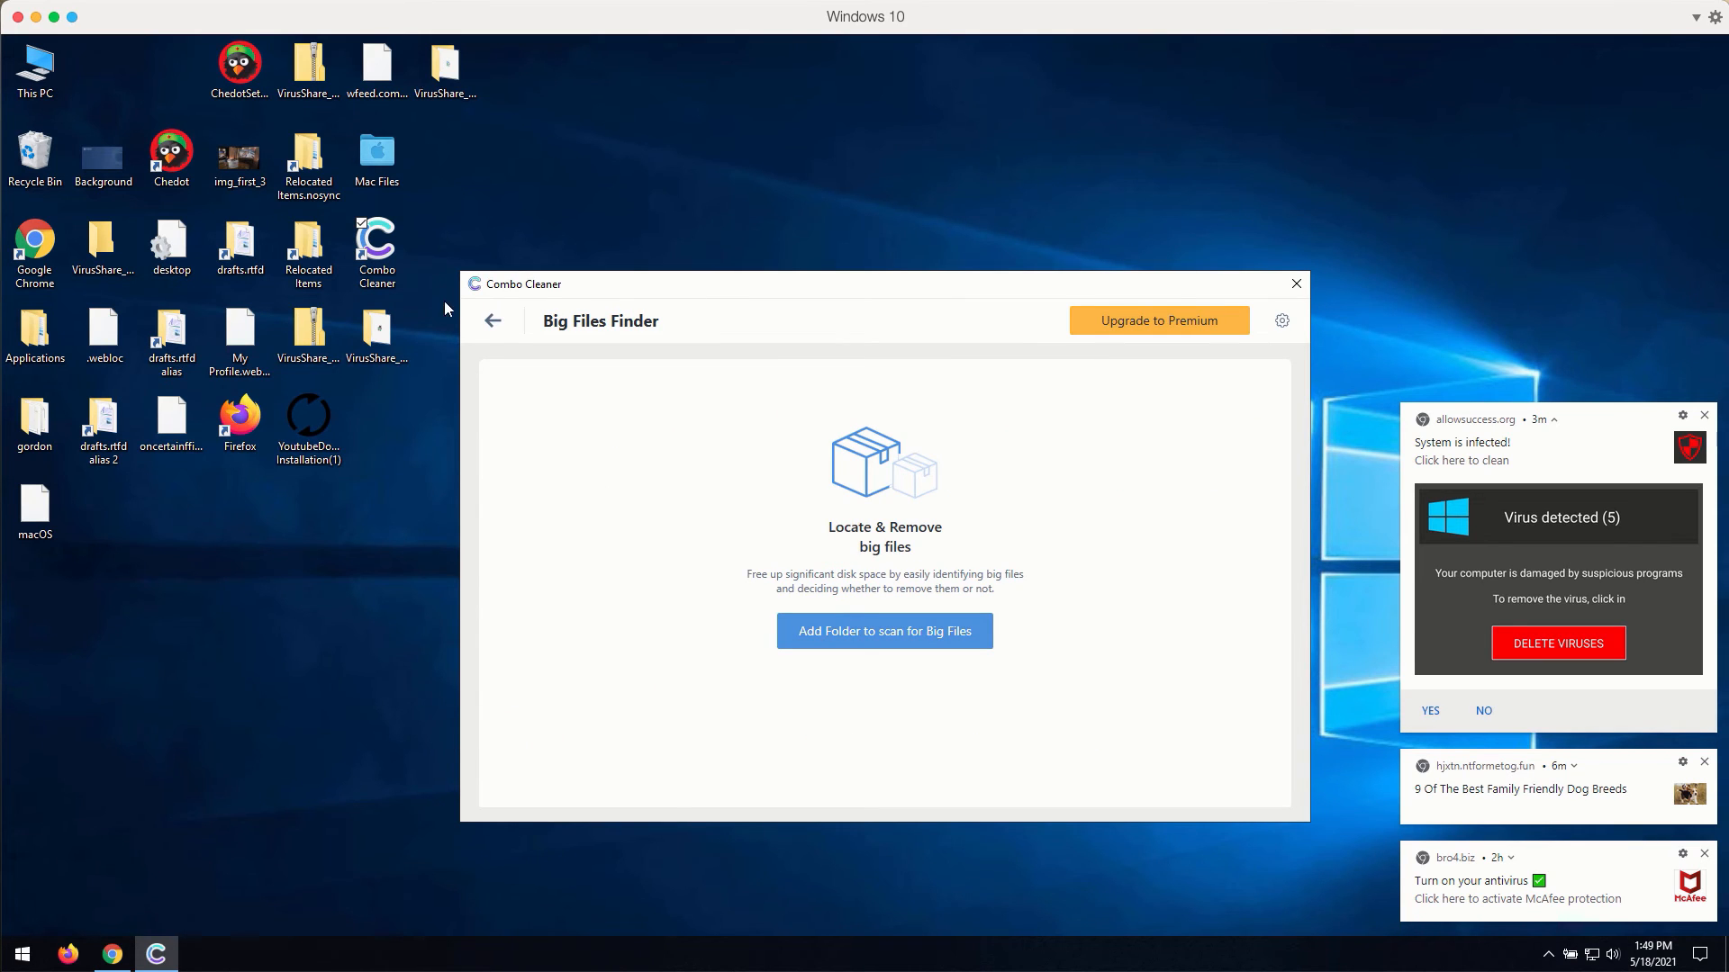
click(492, 320)
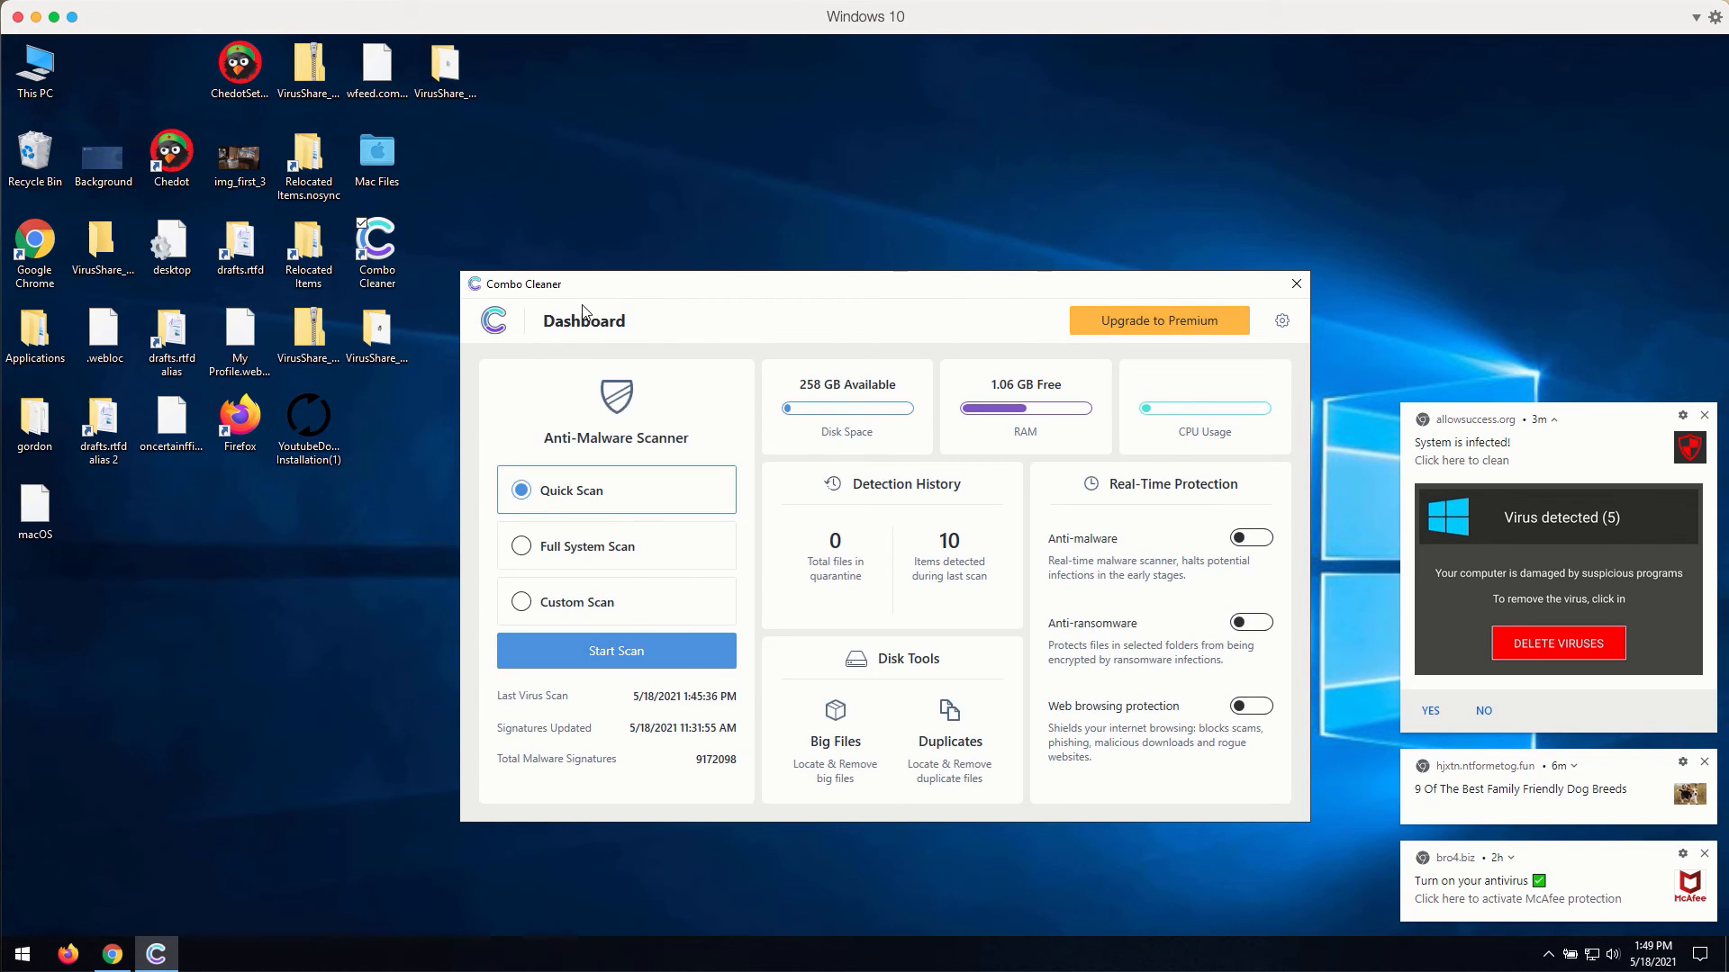
mouse_move(613, 294)
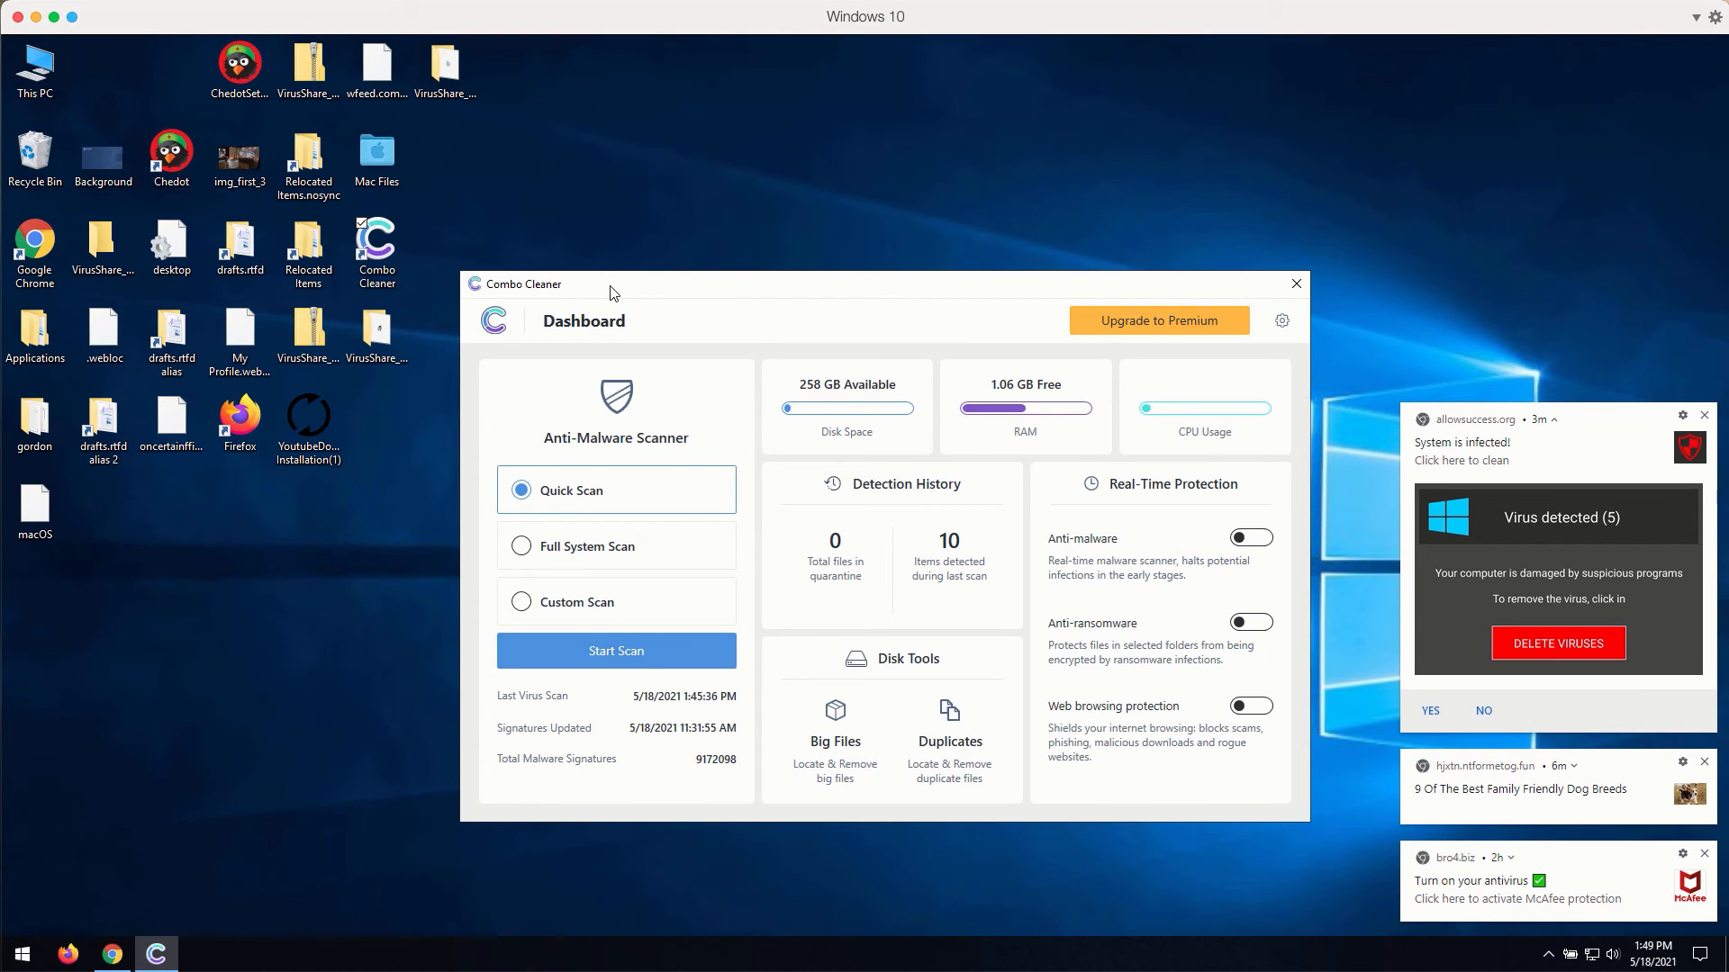
mouse_move(570, 524)
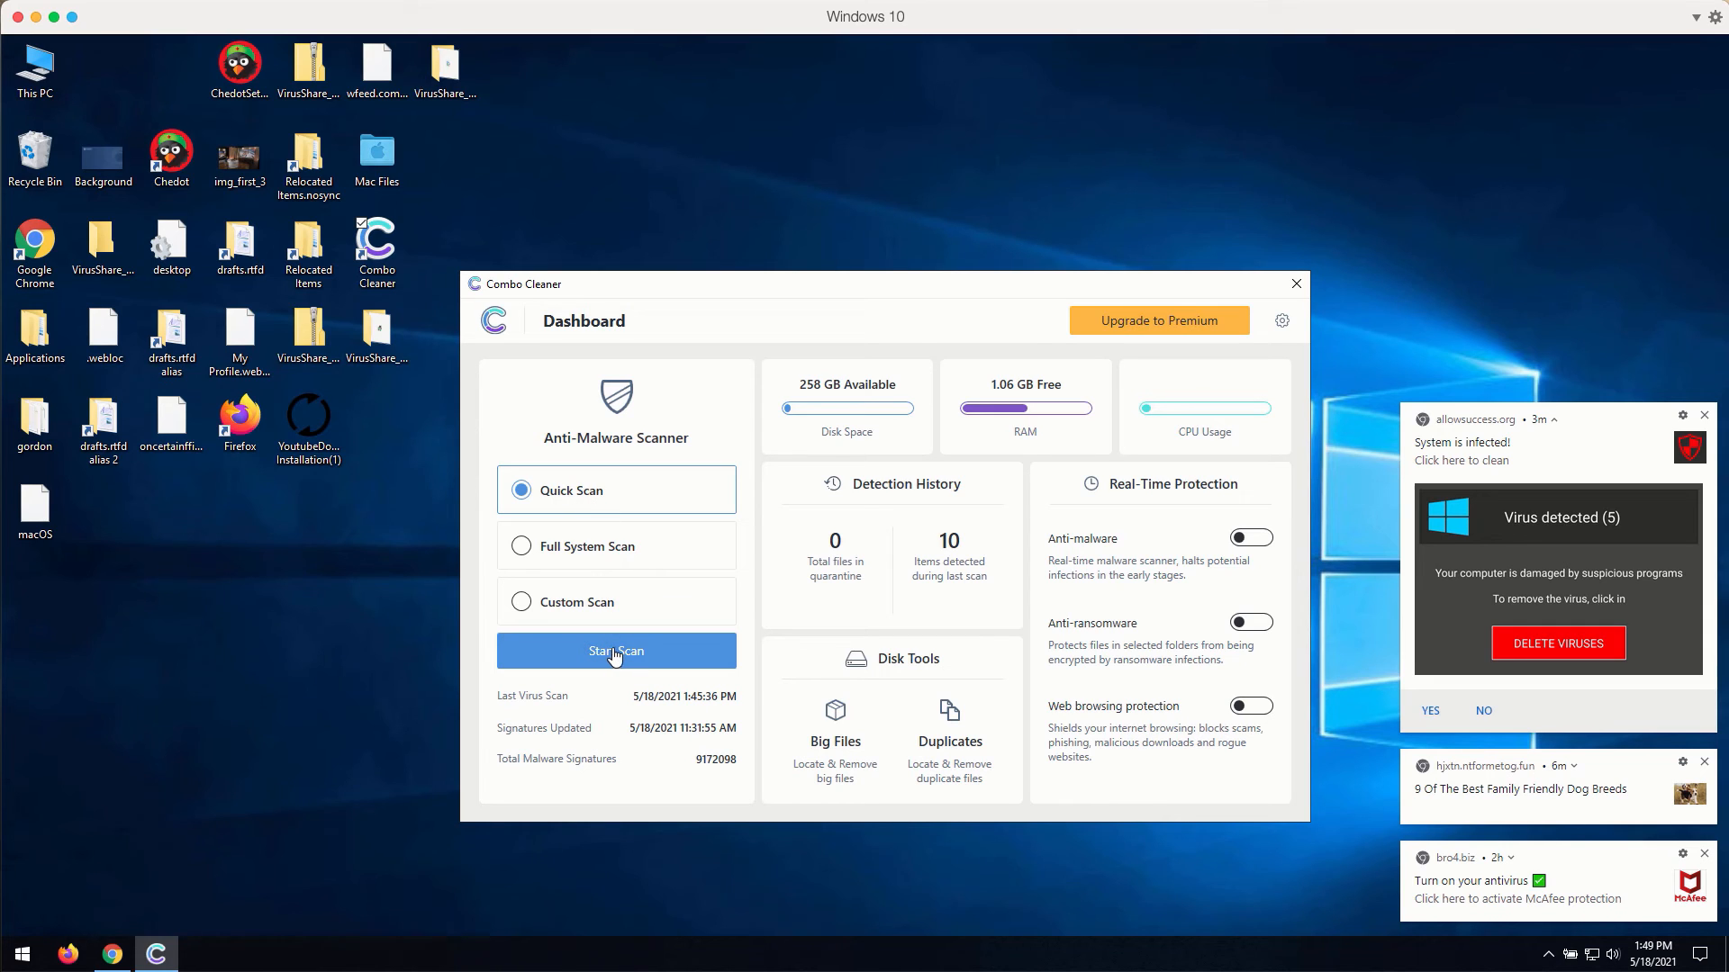
Start a Combo Cleaner quick scan, then cancel it and confirm to see the results
click(615, 652)
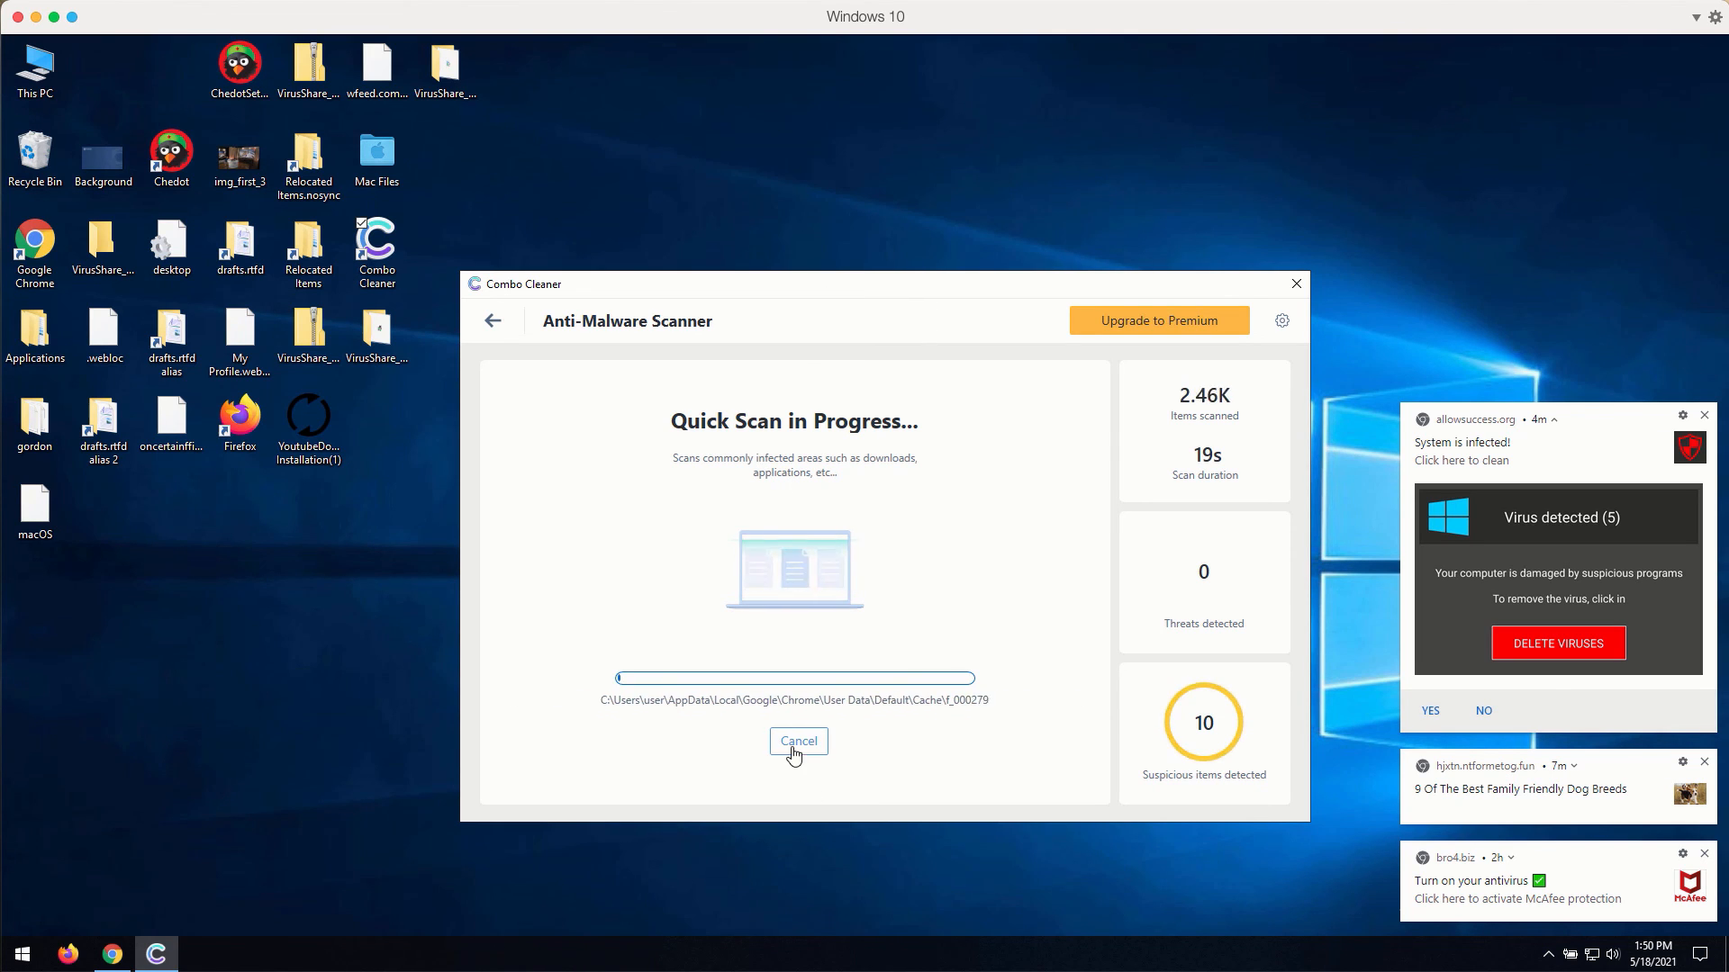
click(797, 741)
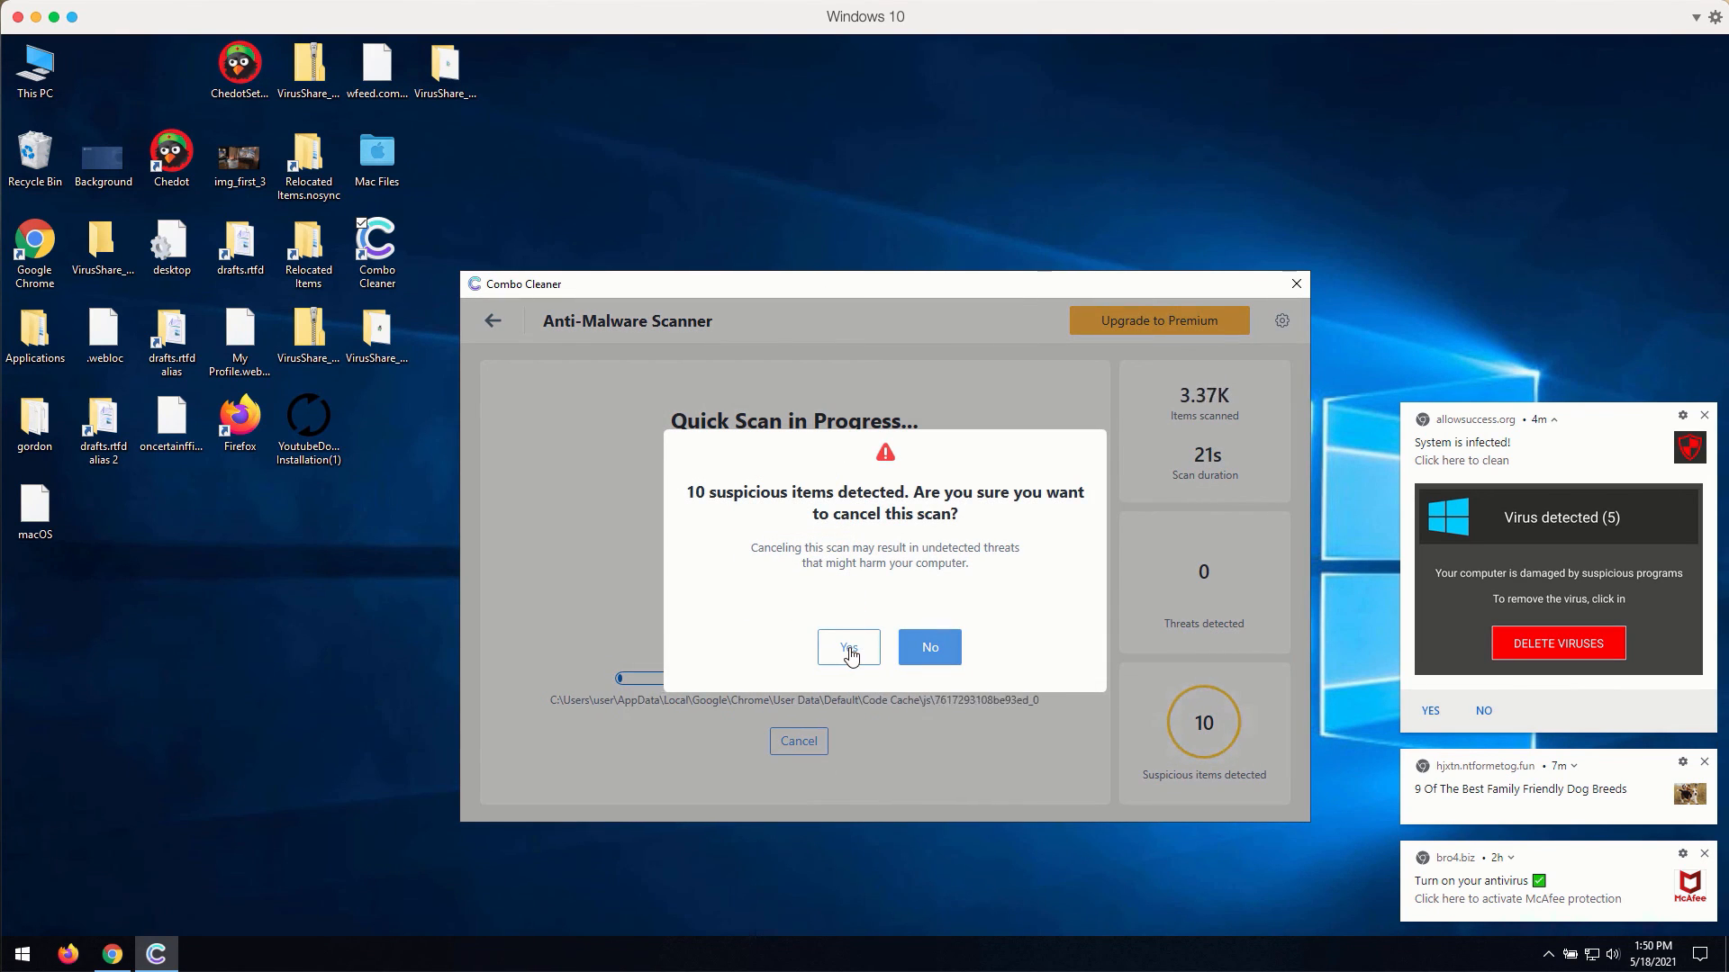
click(929, 647)
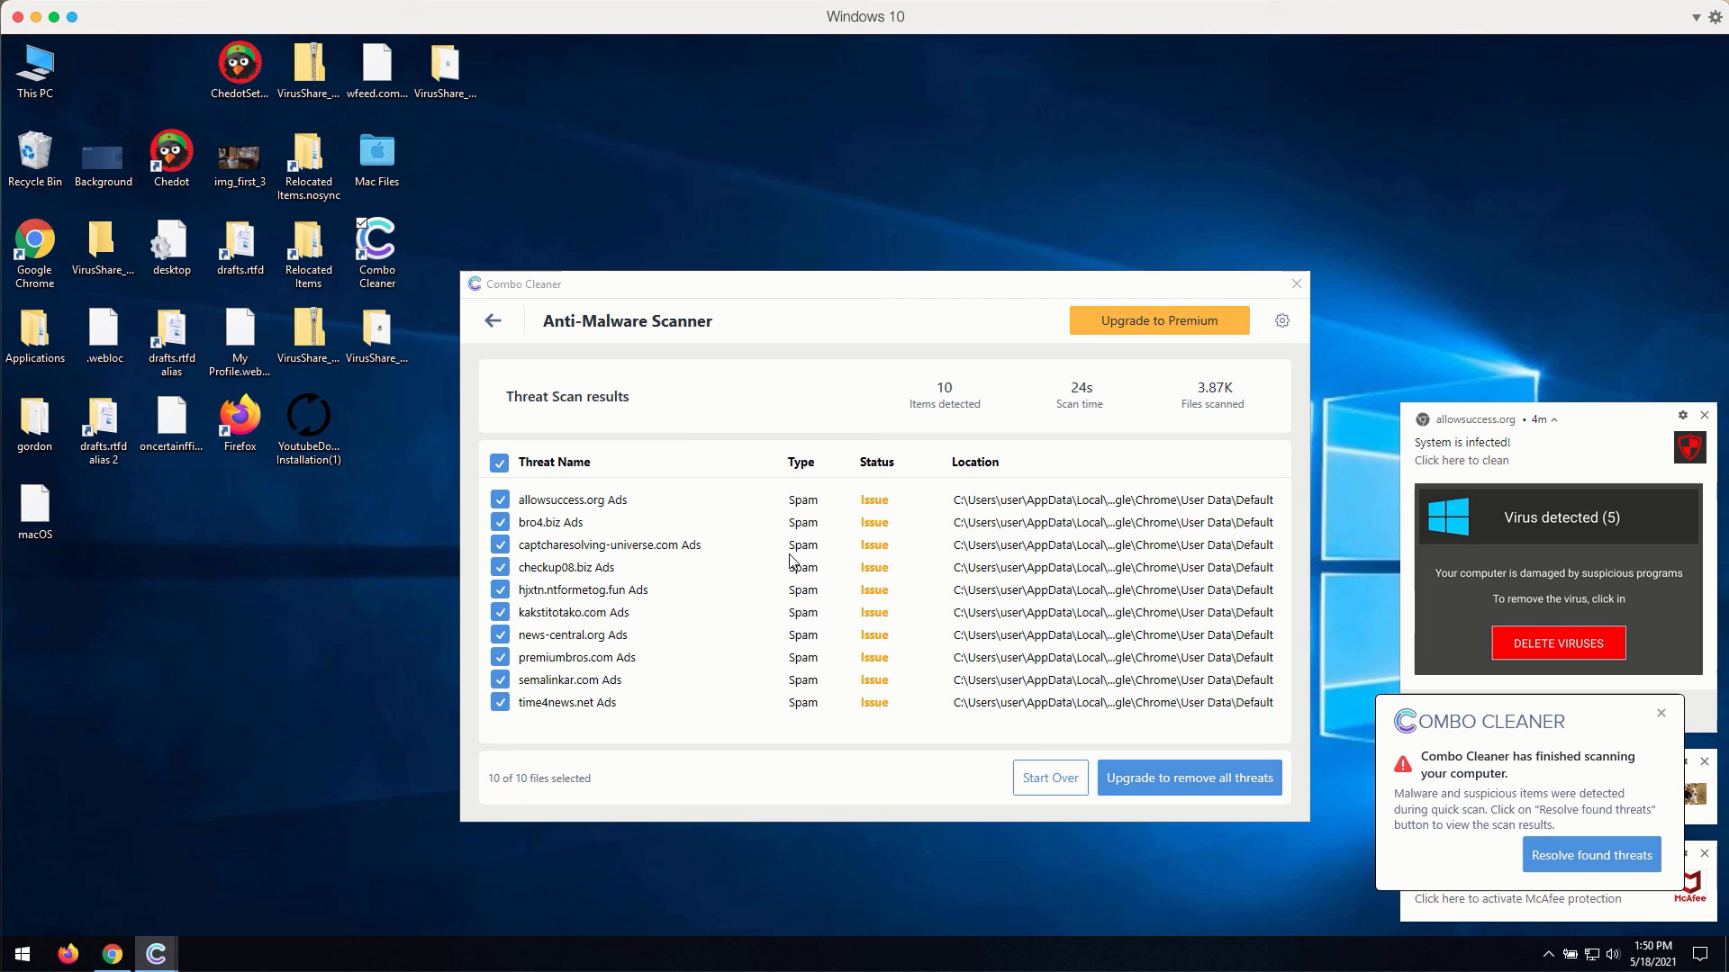
mouse_move(936, 293)
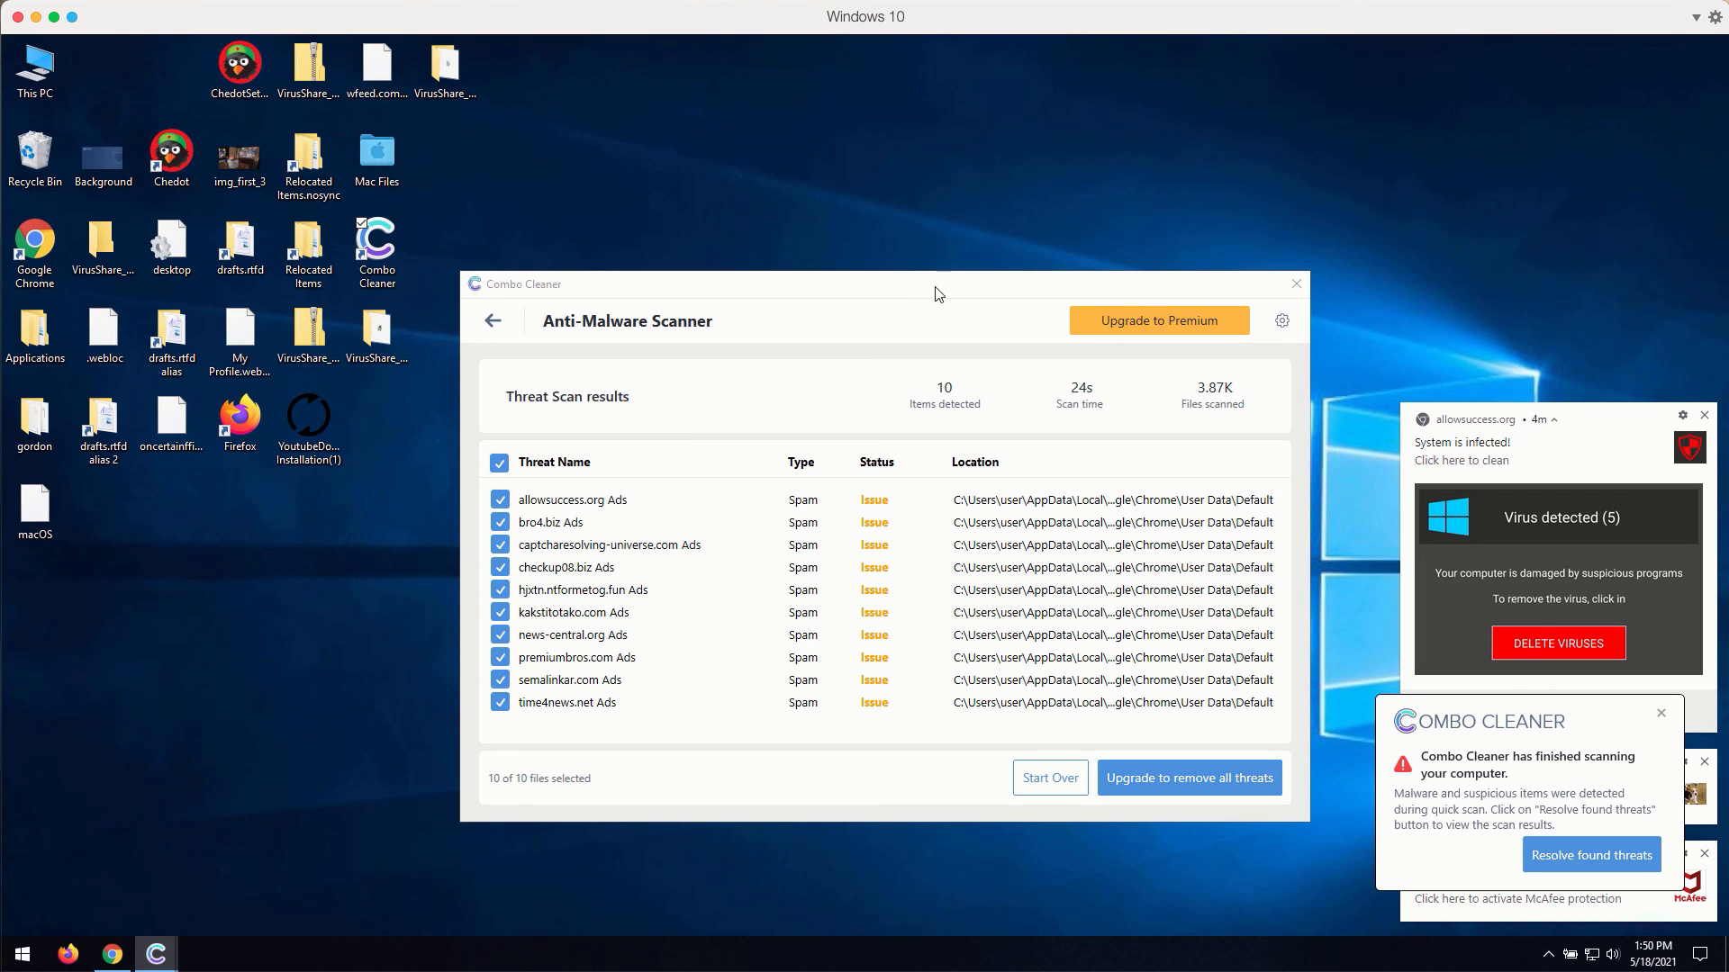
mouse_move(879, 296)
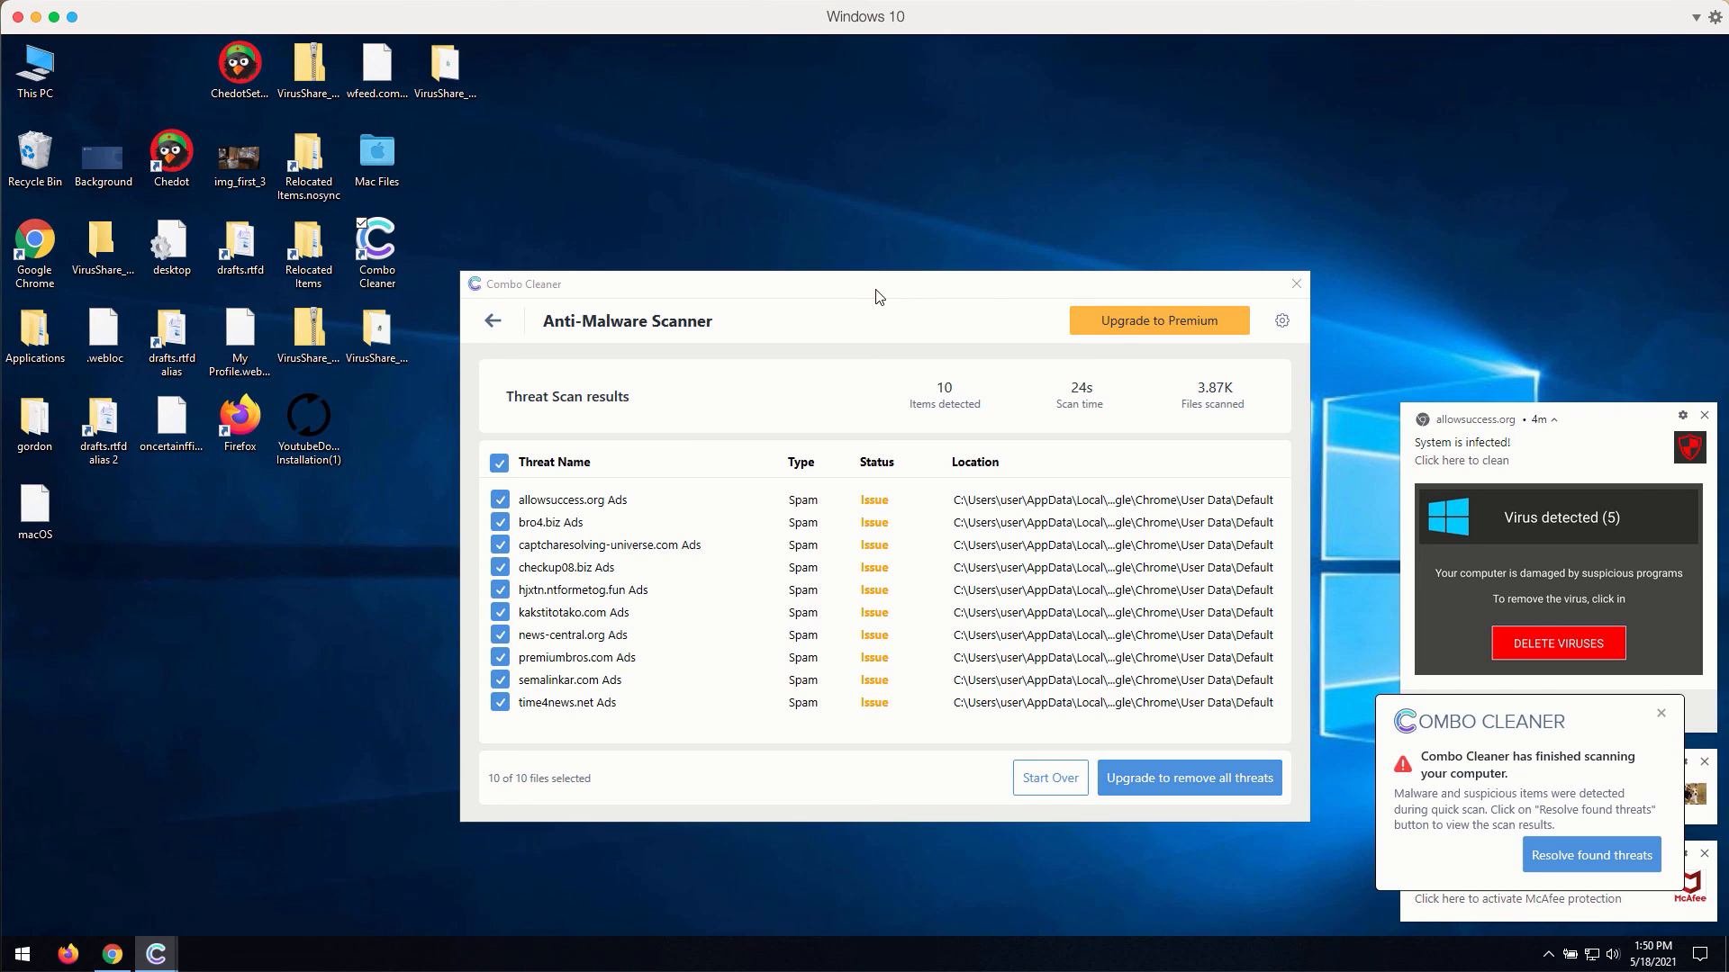
mouse_move(1003, 320)
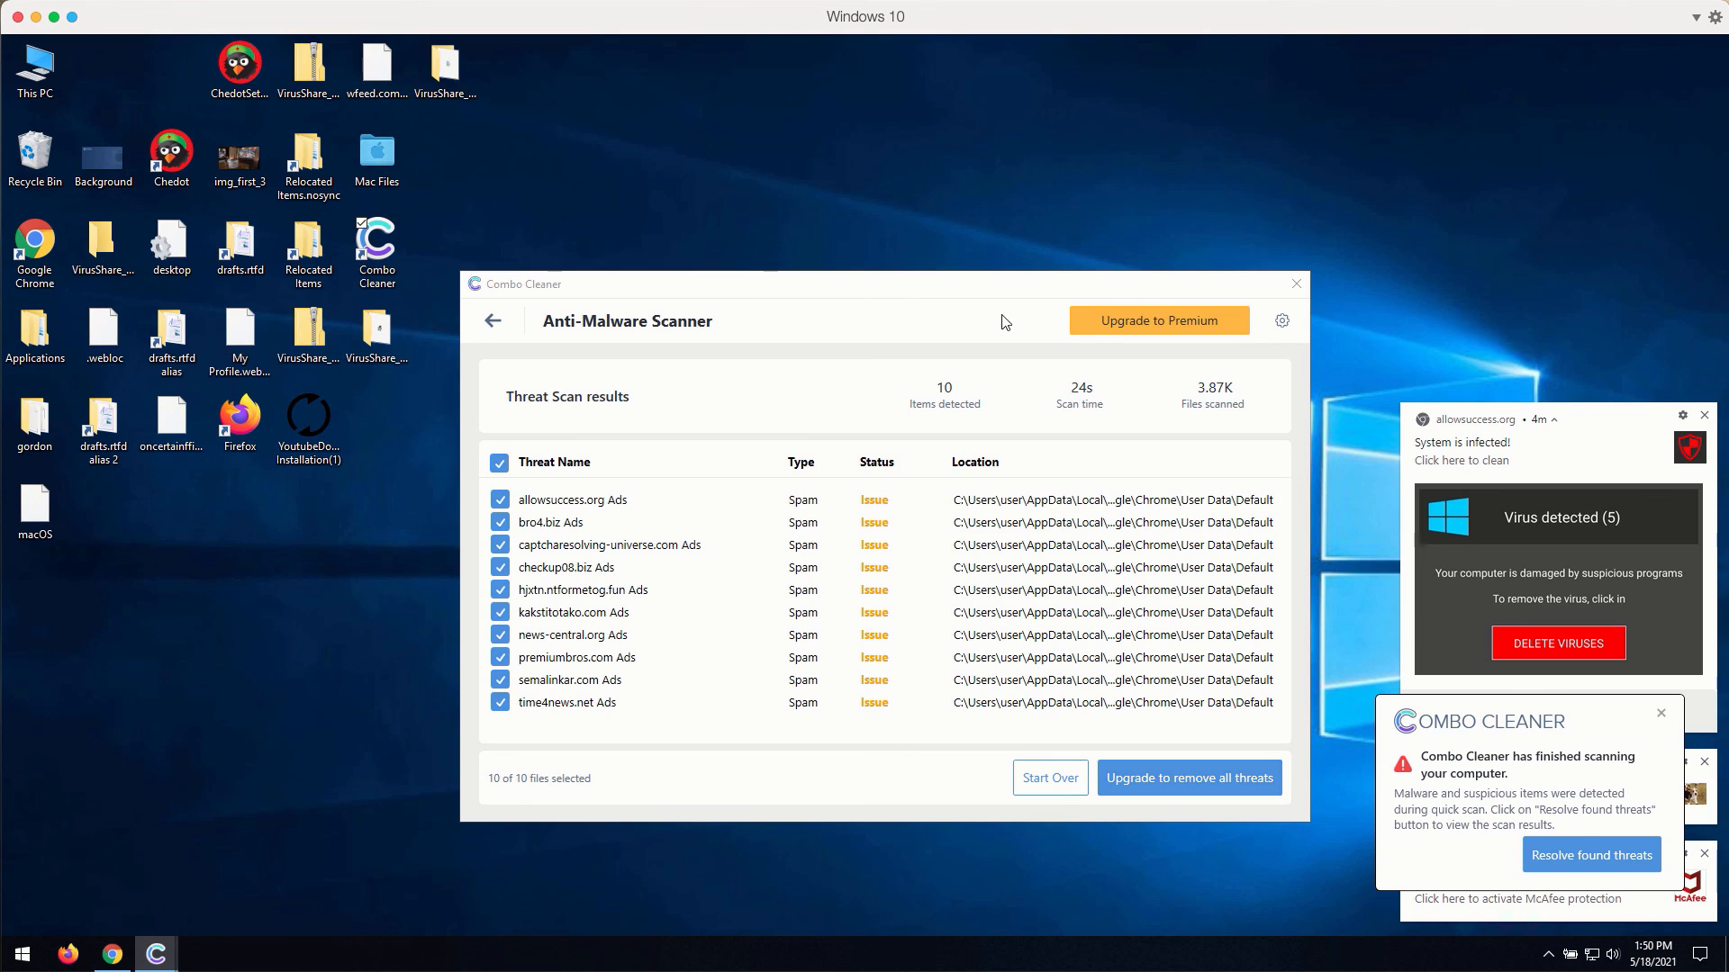